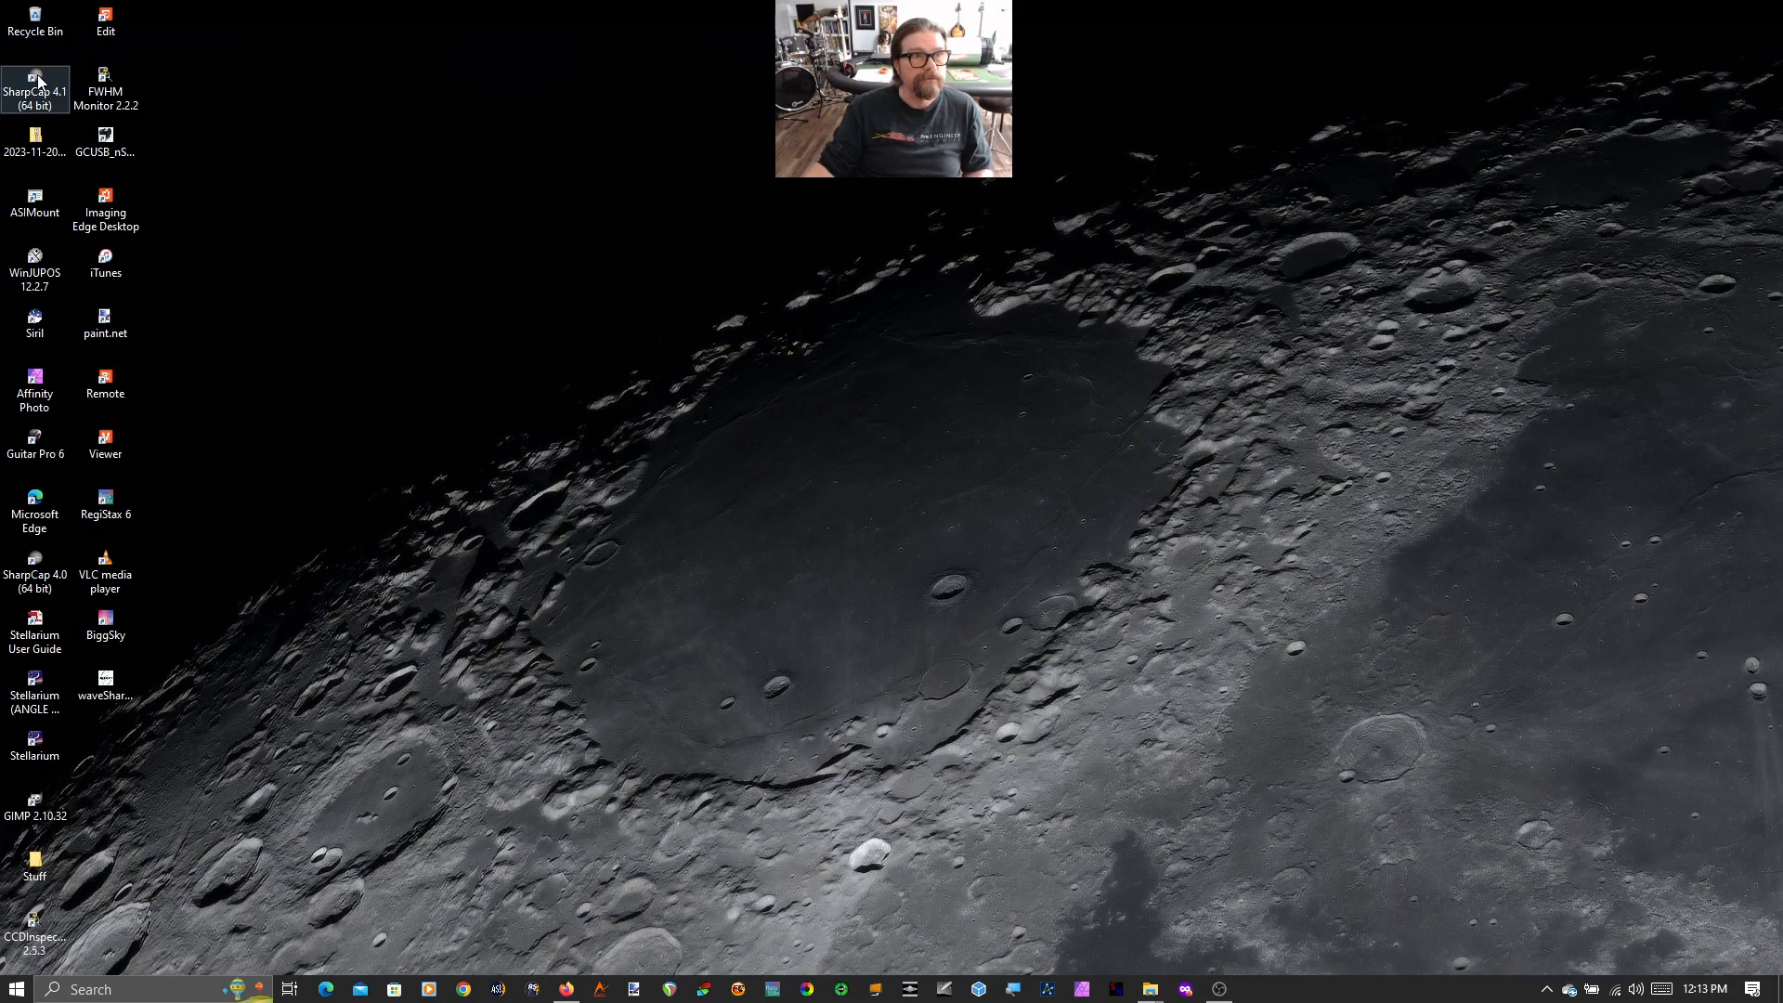
Launch SharpCap 4.1 from the desktop shortcut and dismiss the Tip of the Day.
double_click(33, 88)
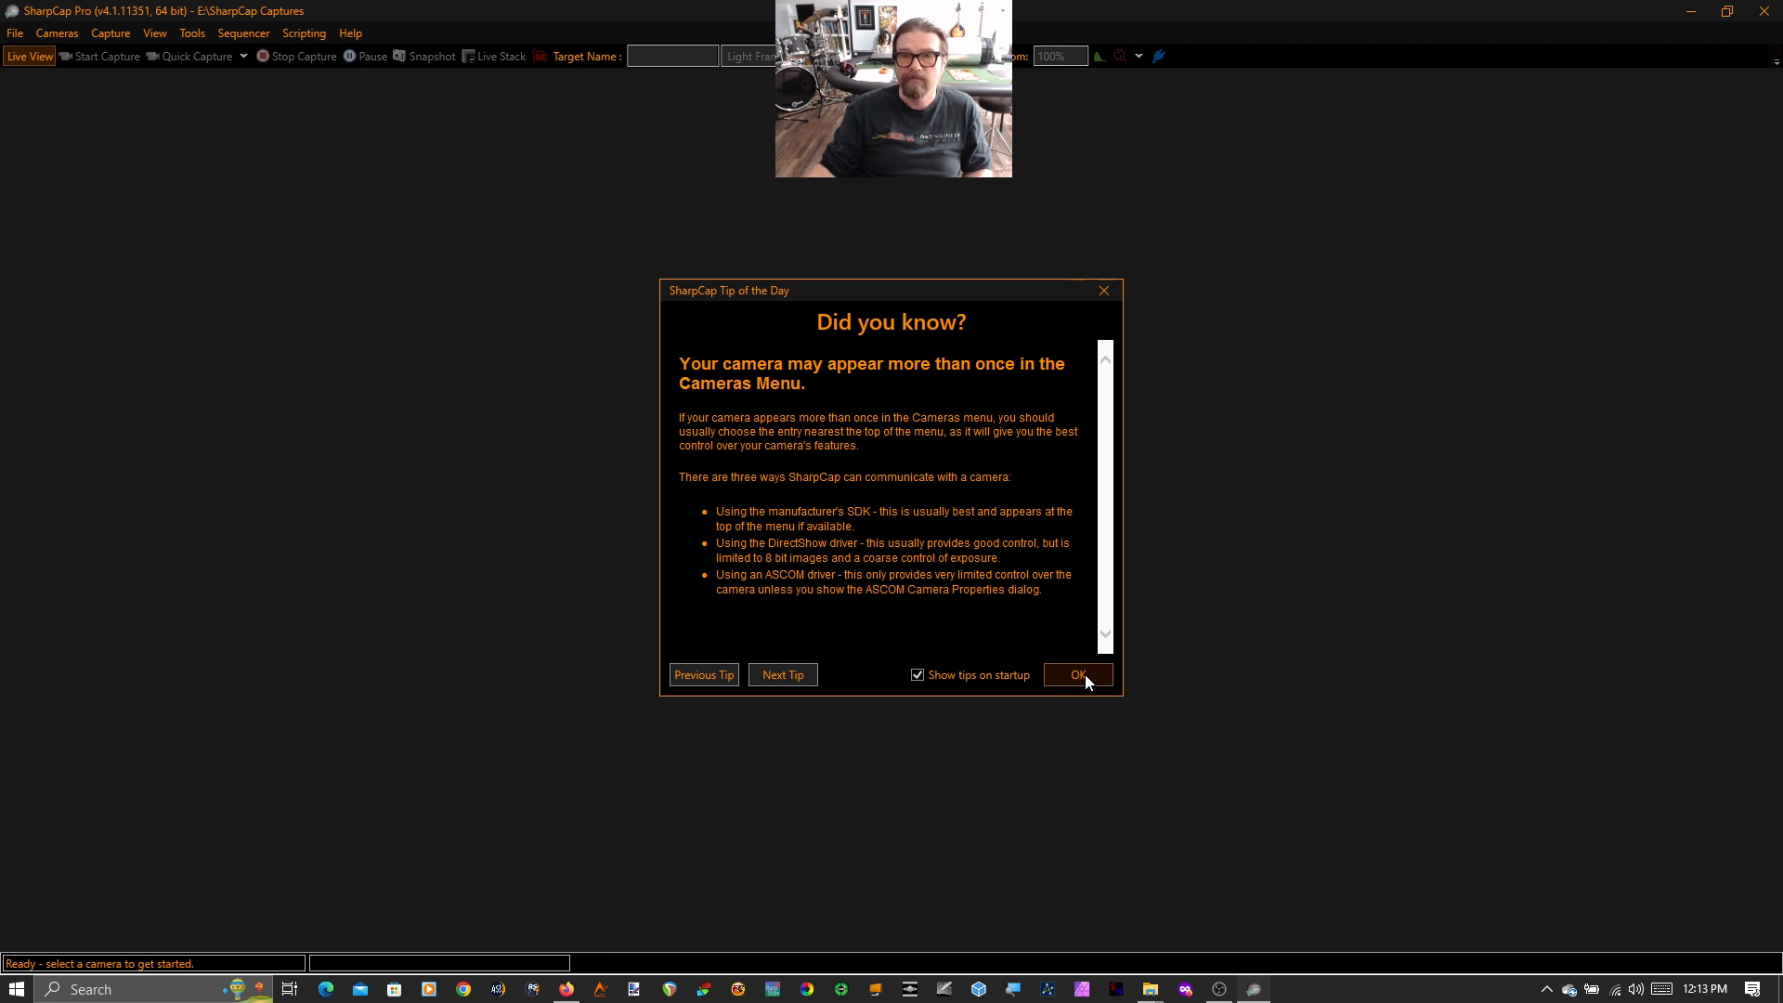
left_click(1076, 674)
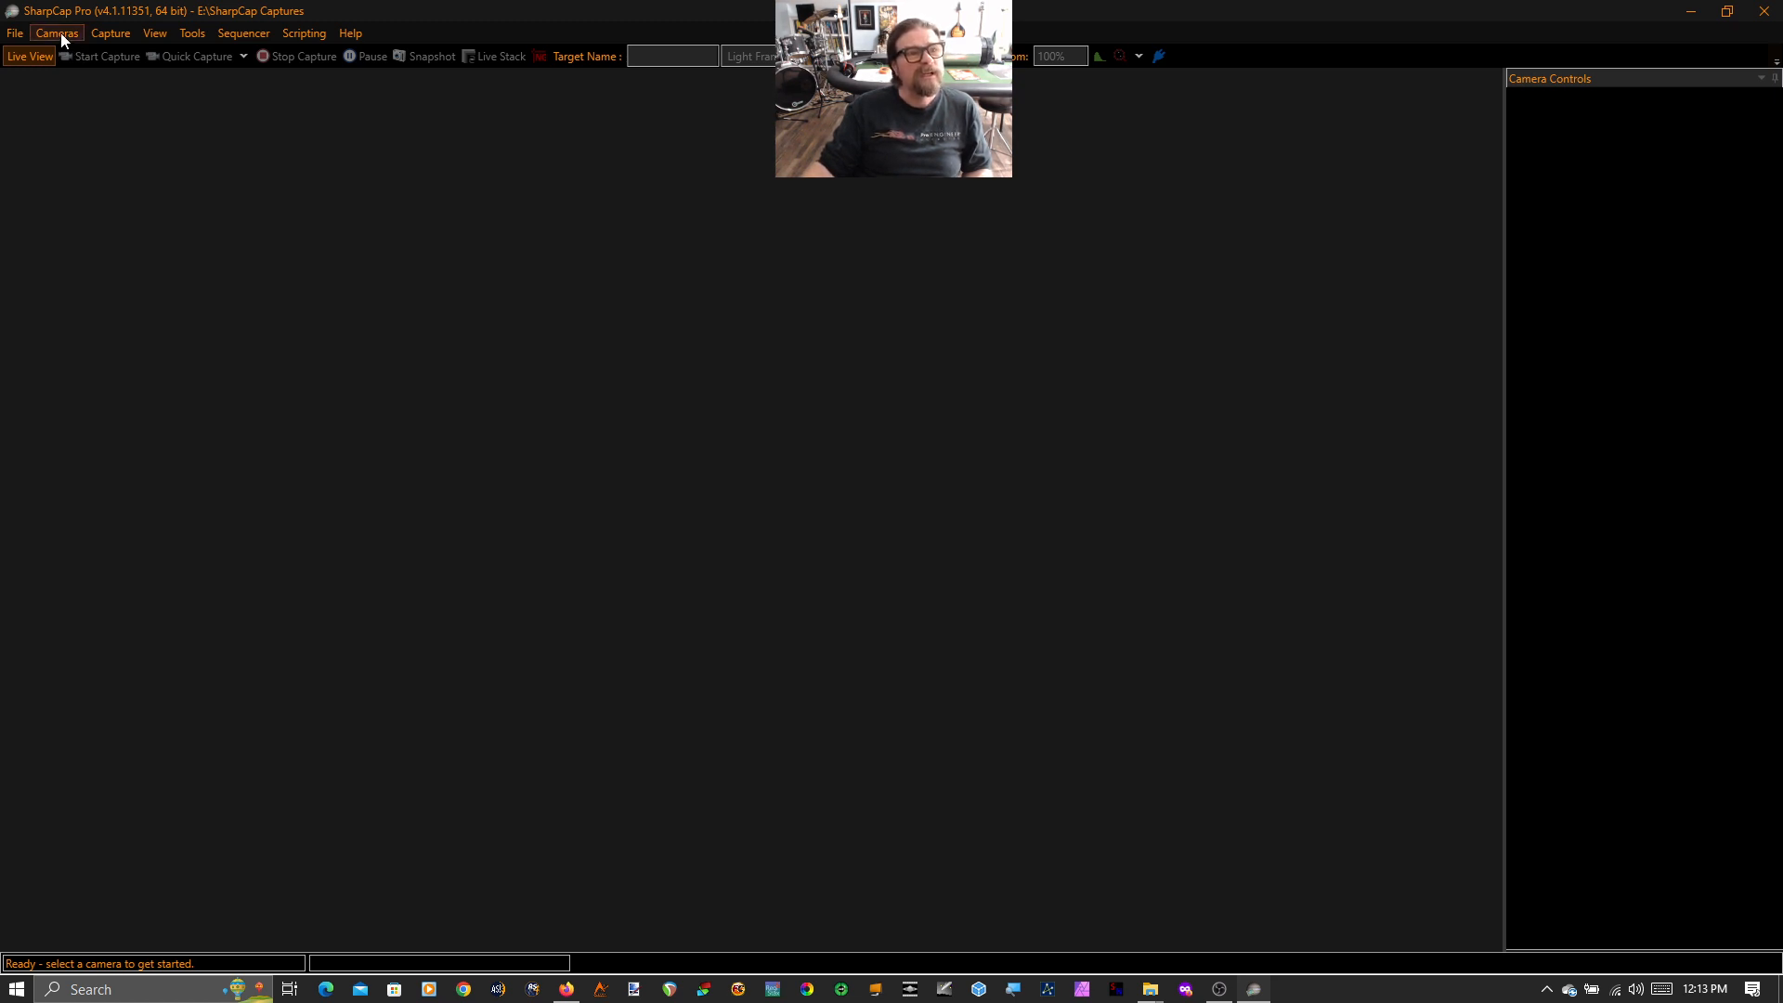
Connect Test Camera 2 (High Speed) from the Cameras menu for a live Jupiter preview.
left_click(56, 31)
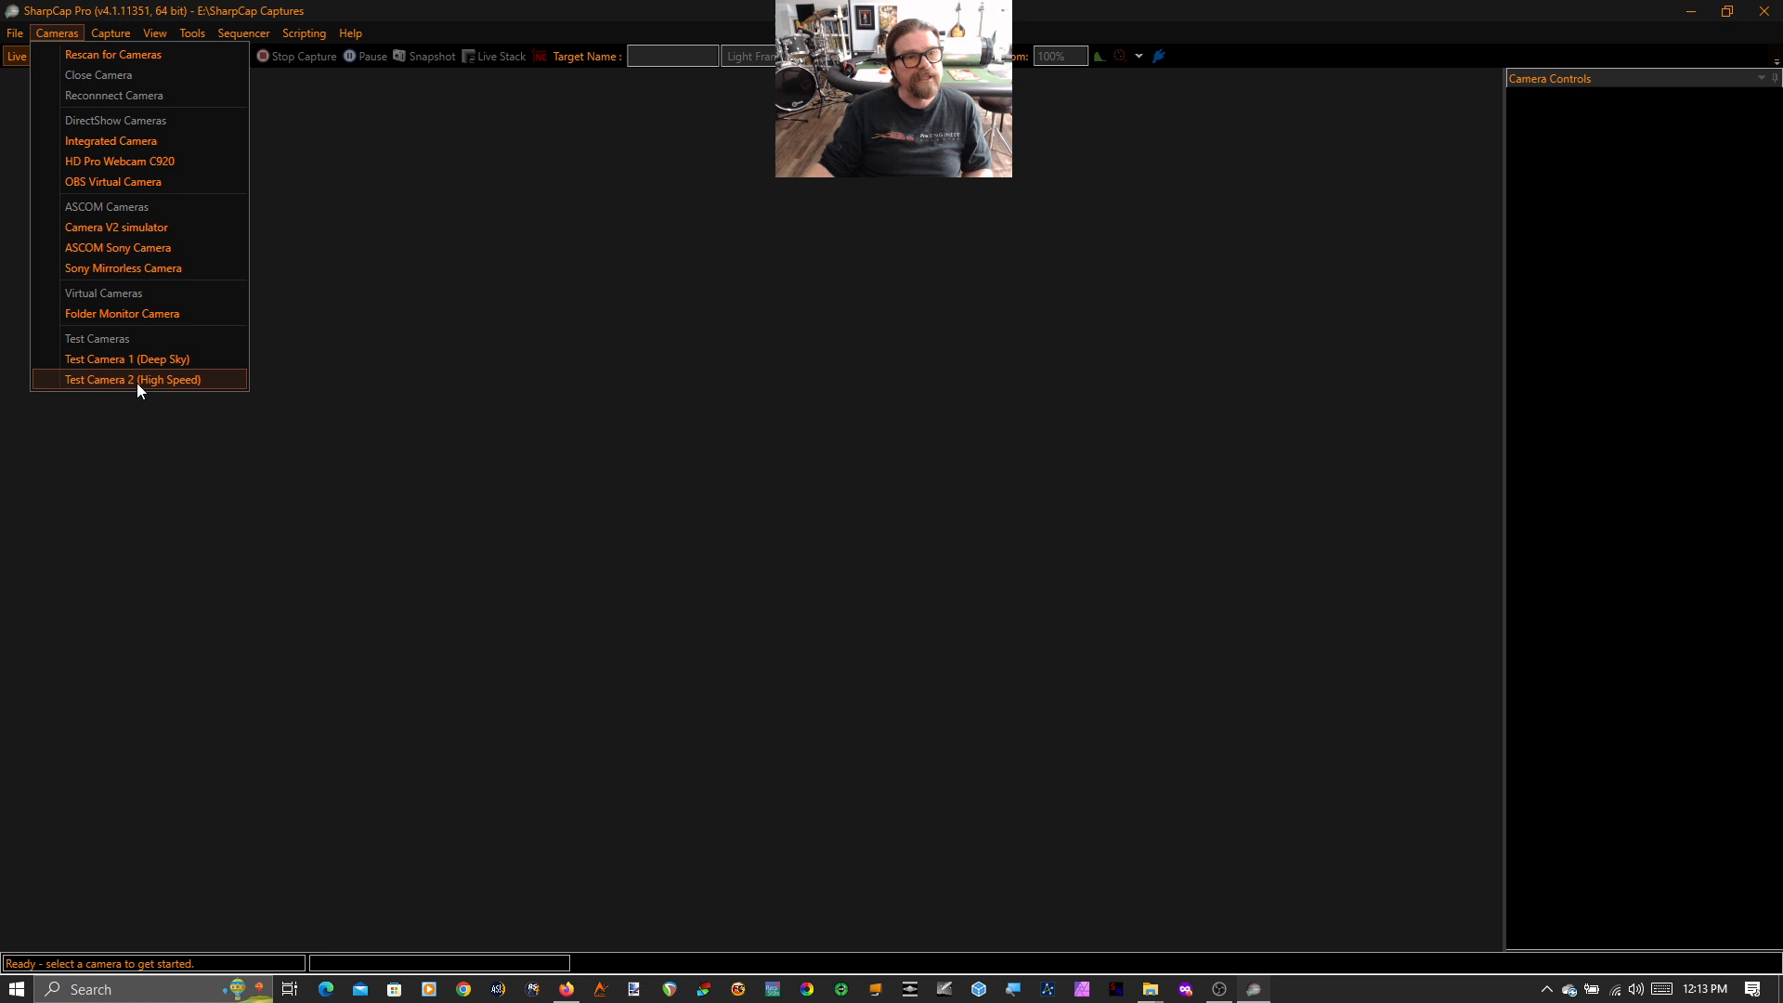
mouse_move(160, 391)
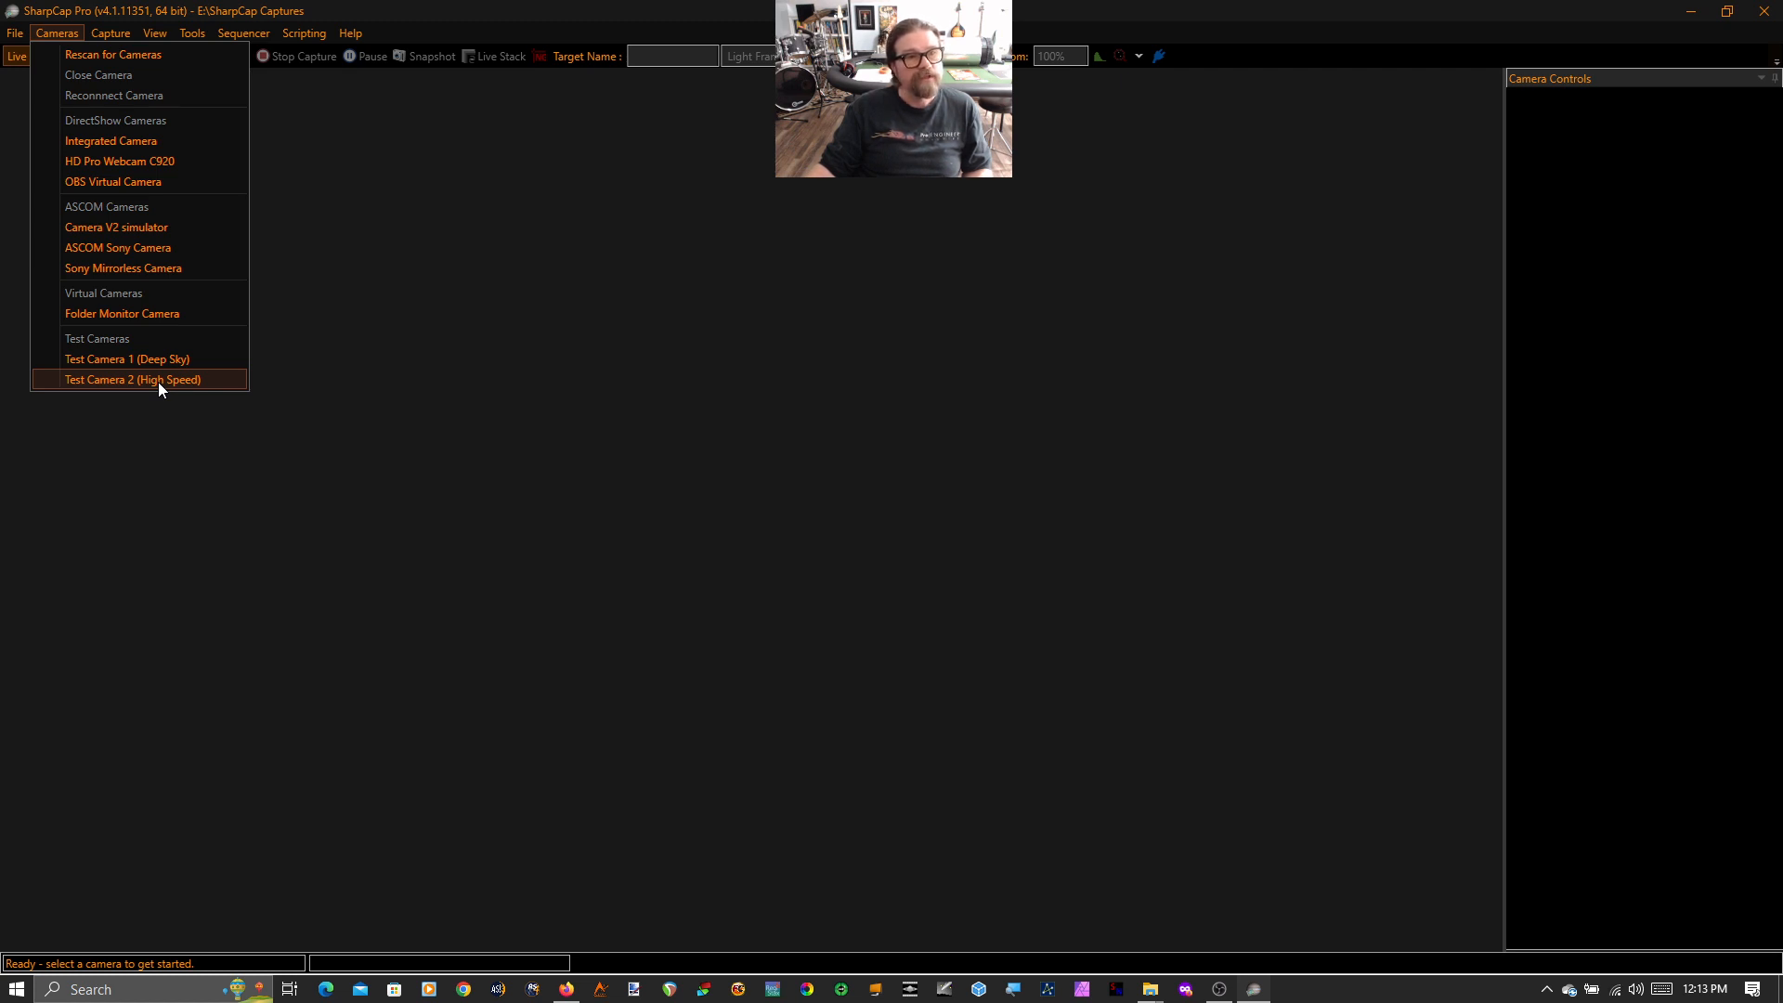
left_click(129, 378)
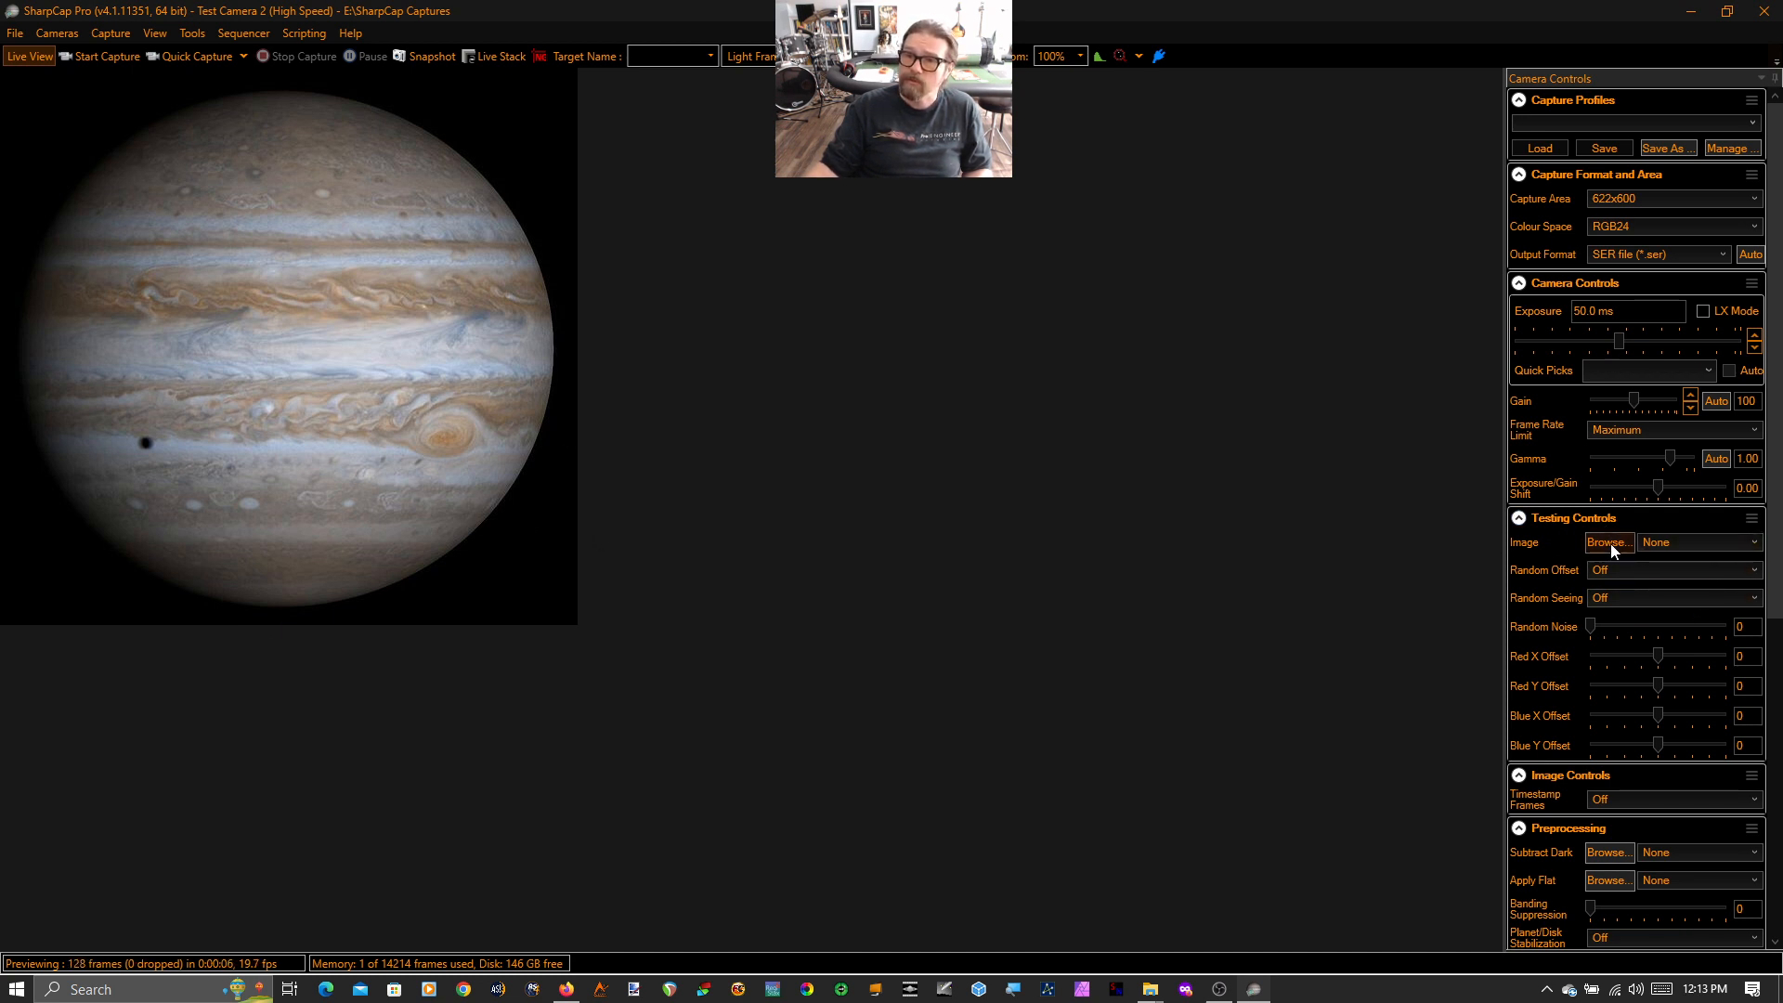
left_click(1607, 542)
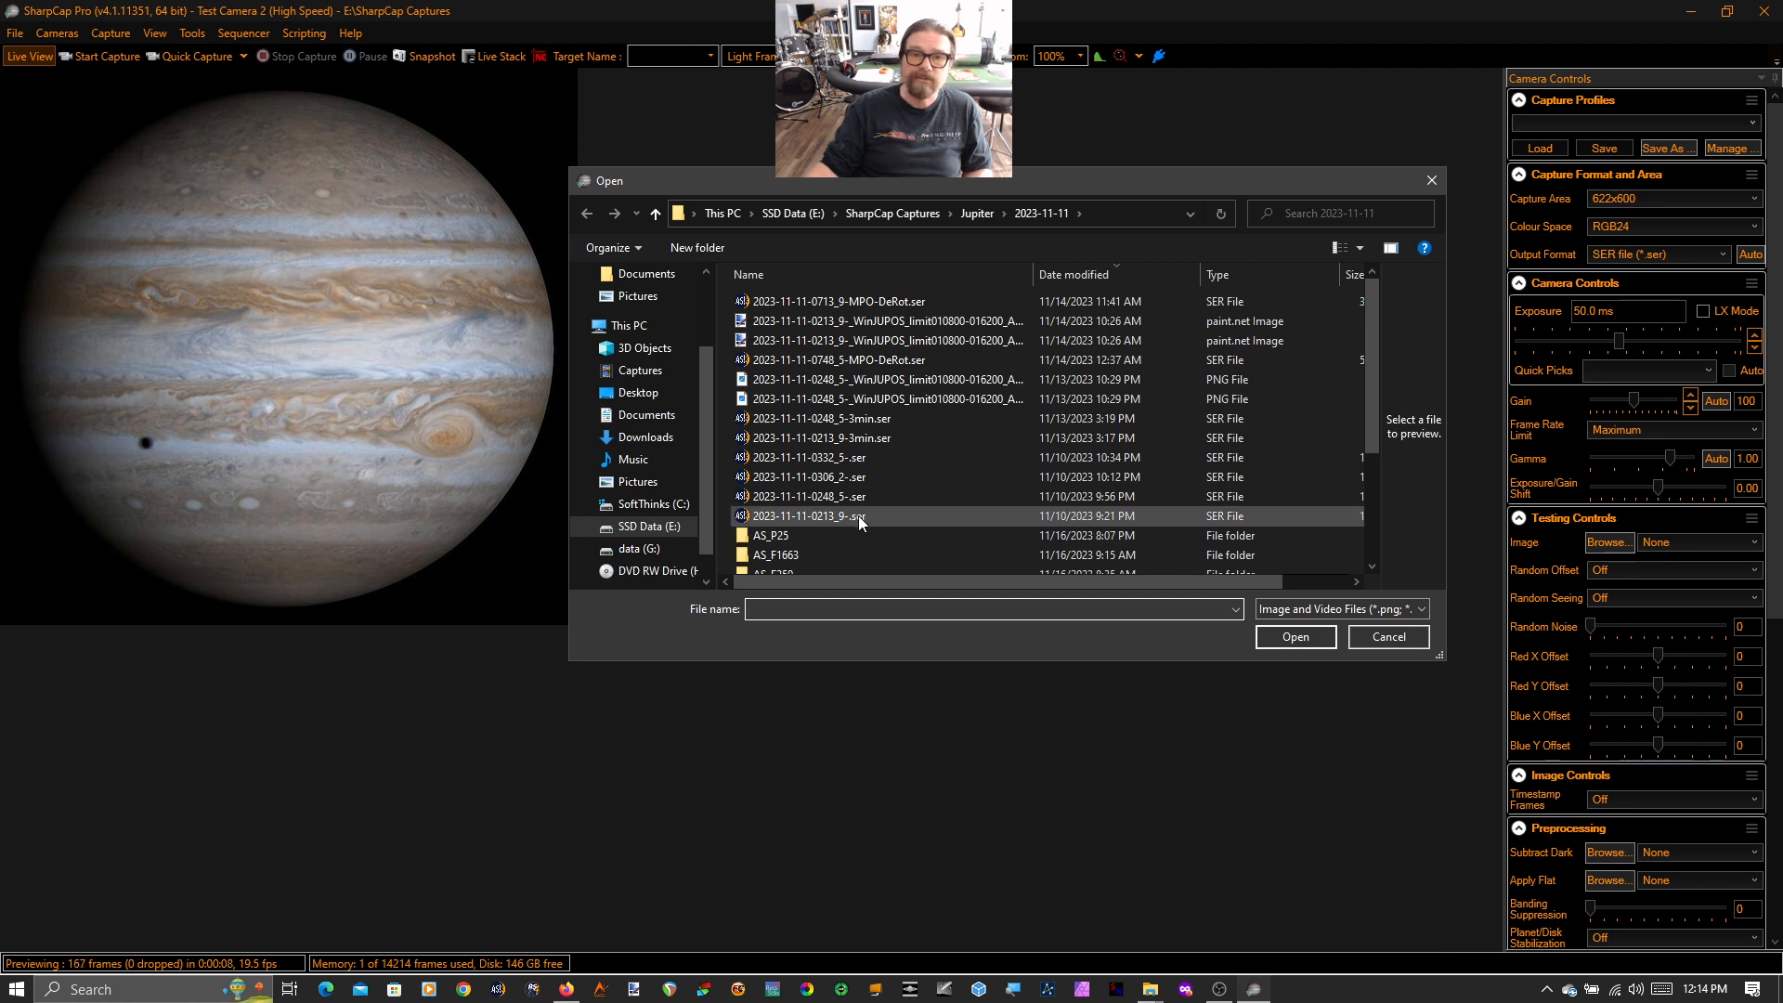
left_click(818, 516)
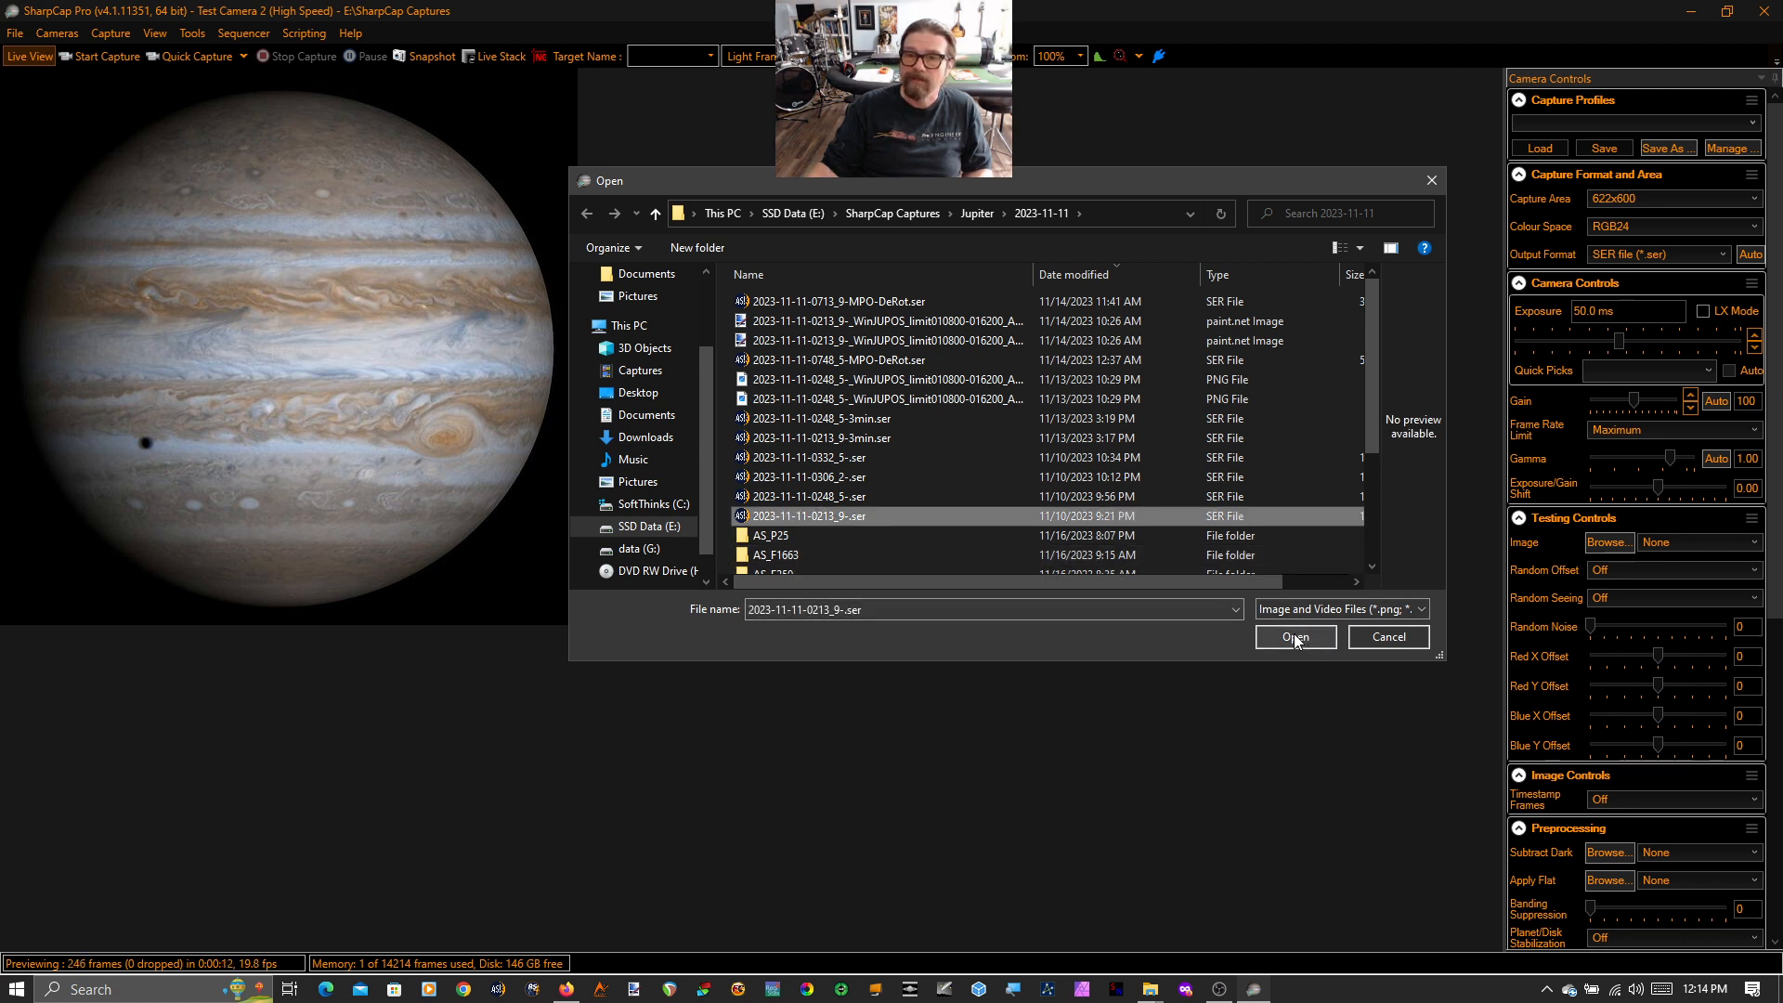
left_click(1295, 637)
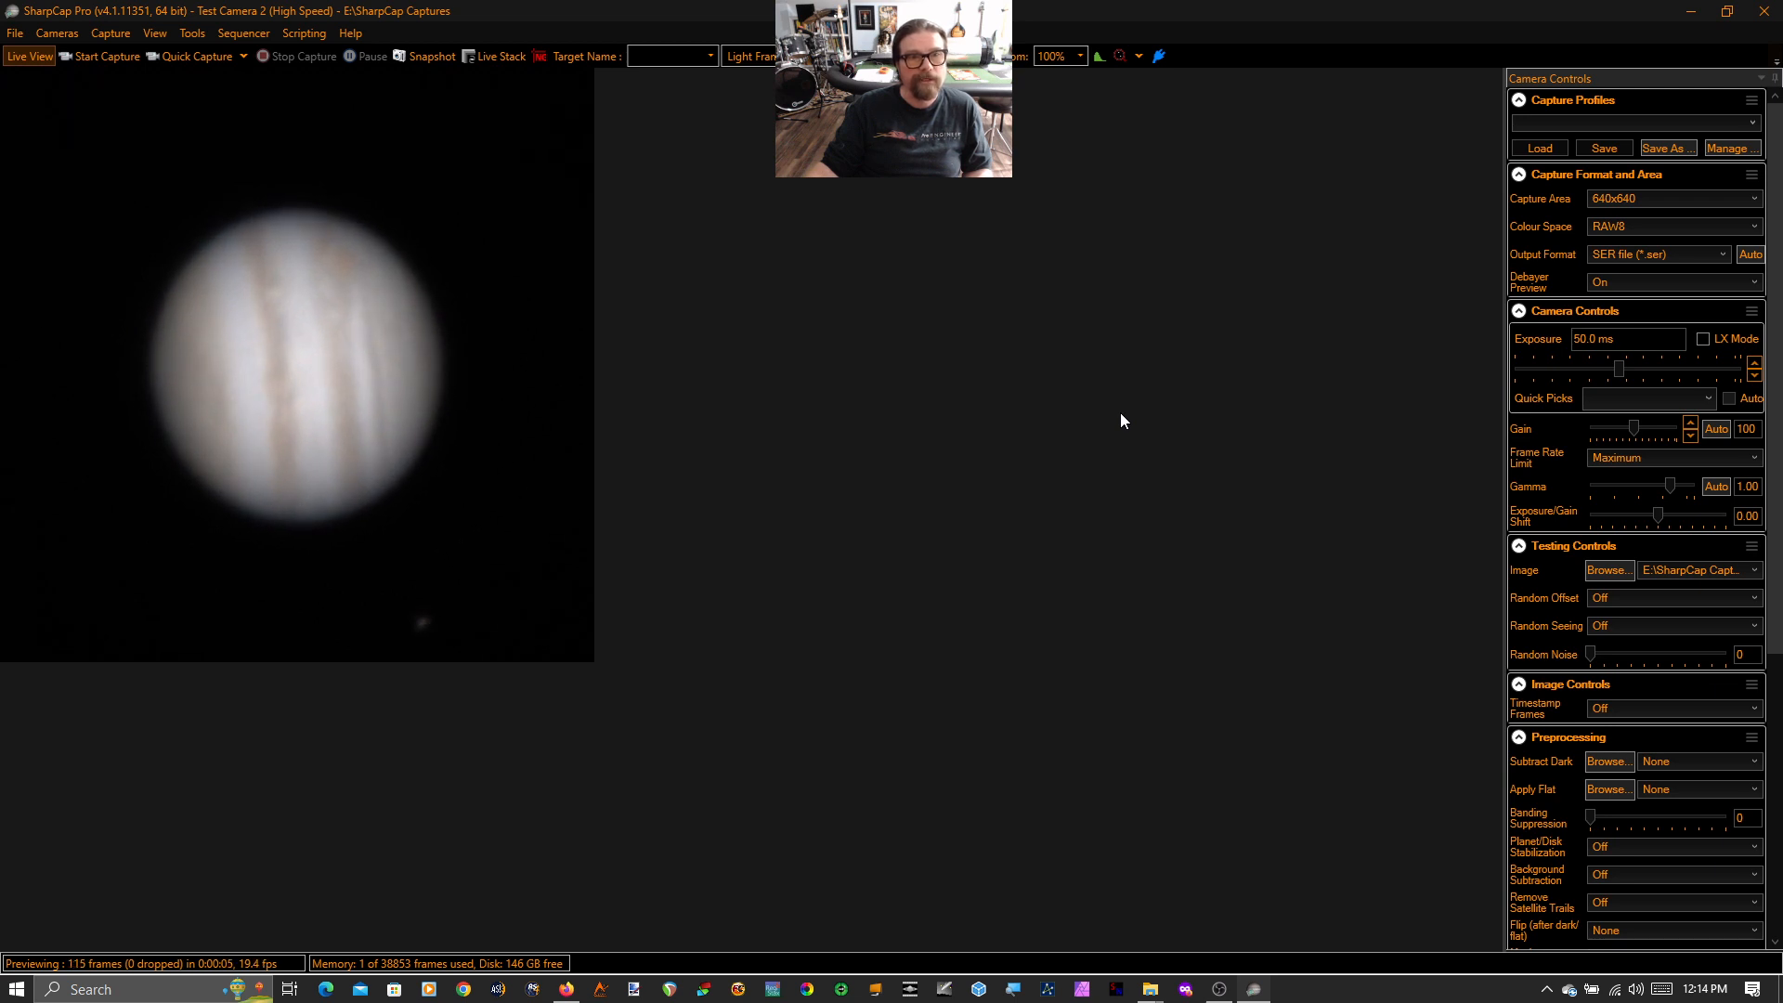
mouse_move(392, 445)
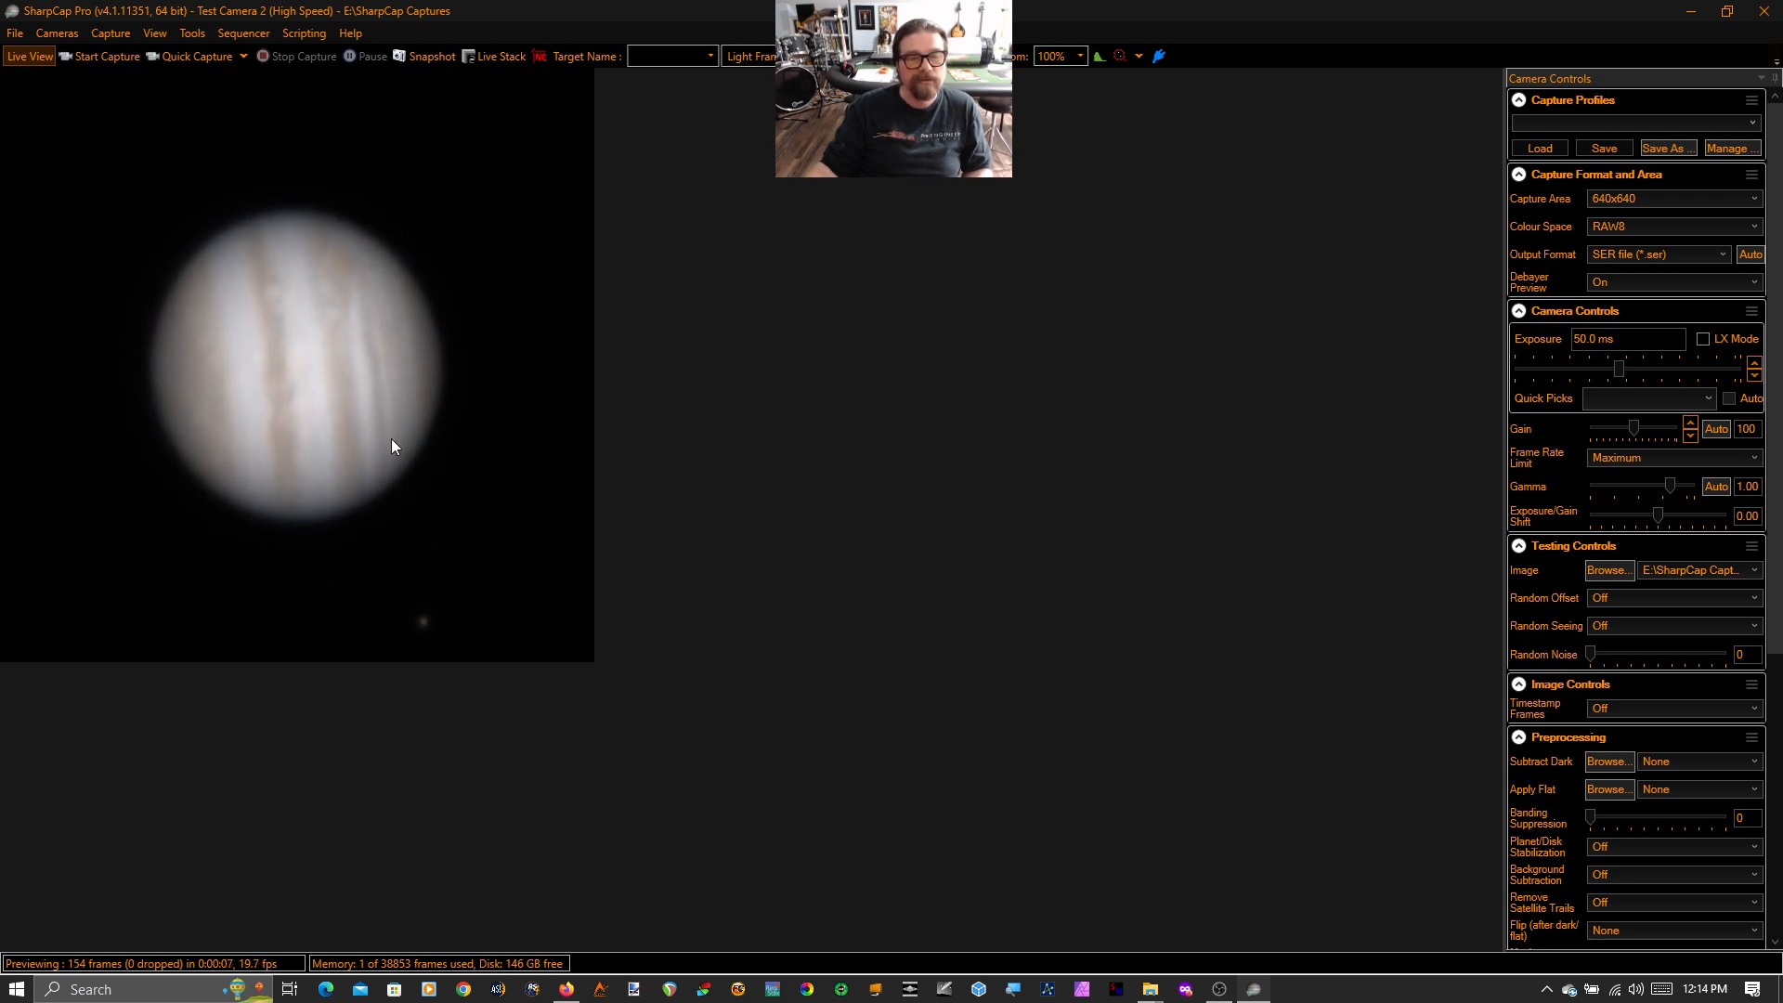
mouse_move(1063, 498)
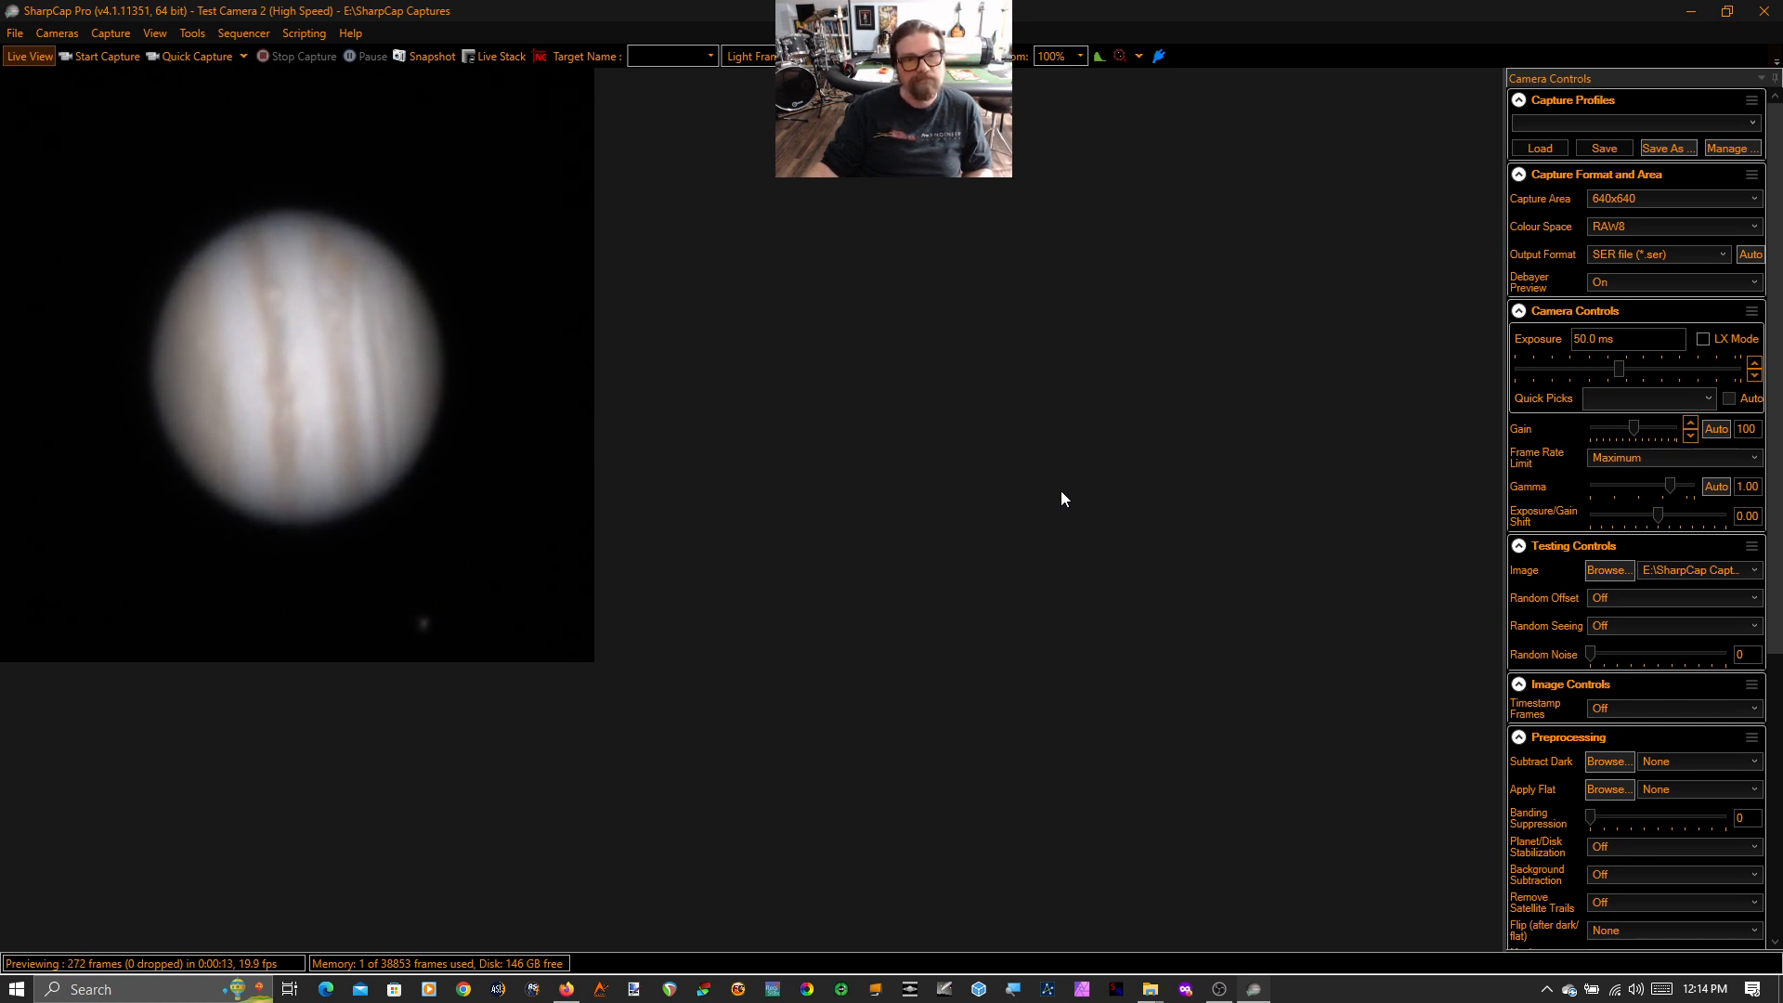
mouse_move(1035, 472)
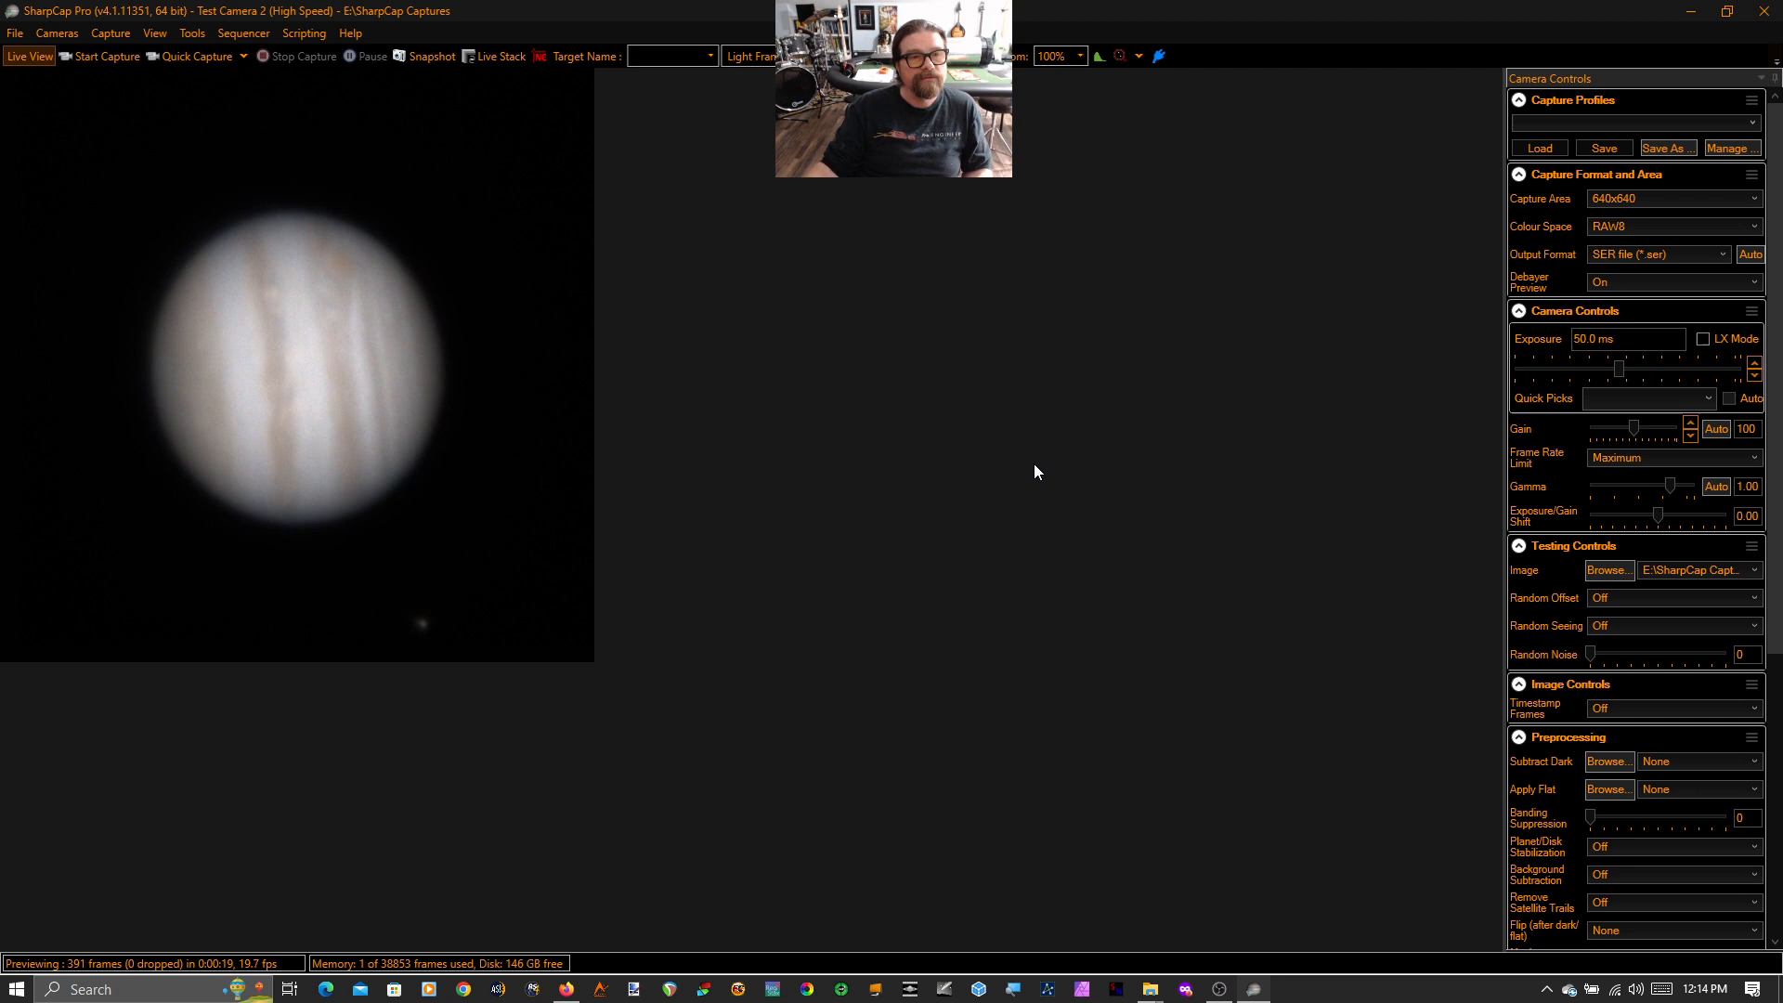
mouse_move(463, 306)
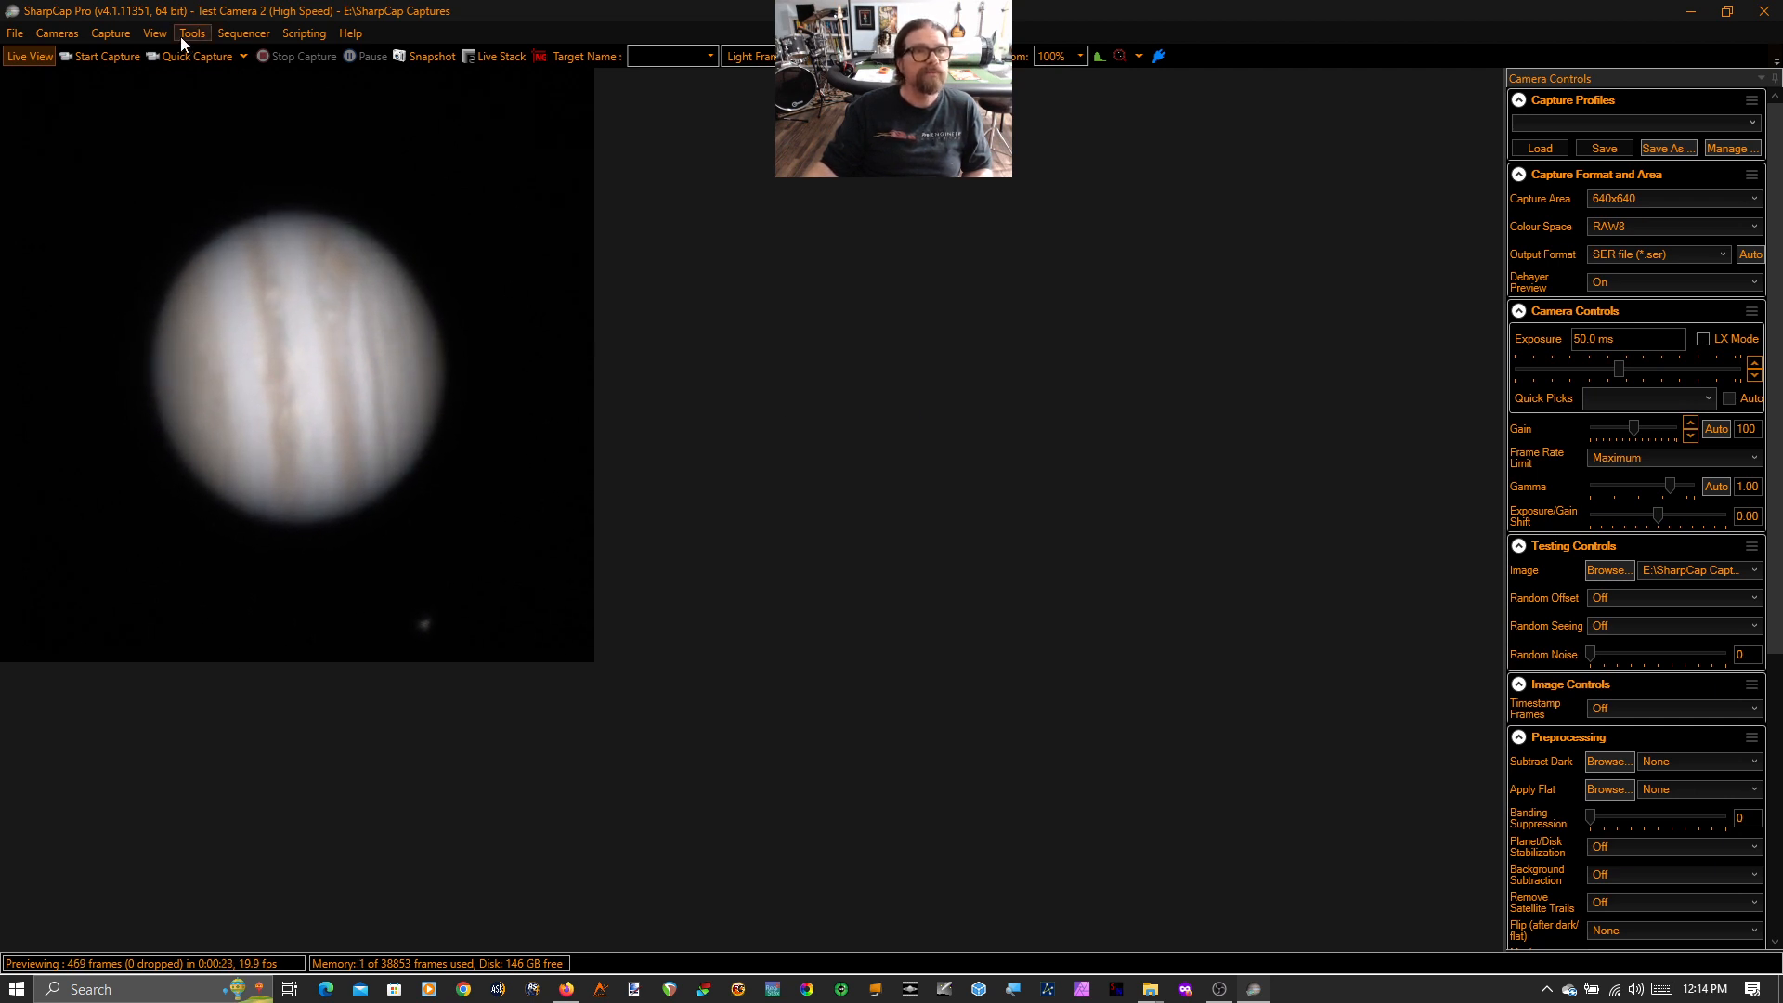
Start Live Planetary Stacking/Enhancement (Experimental) from the Tools menu on the Jupiter feed.
left_click(191, 32)
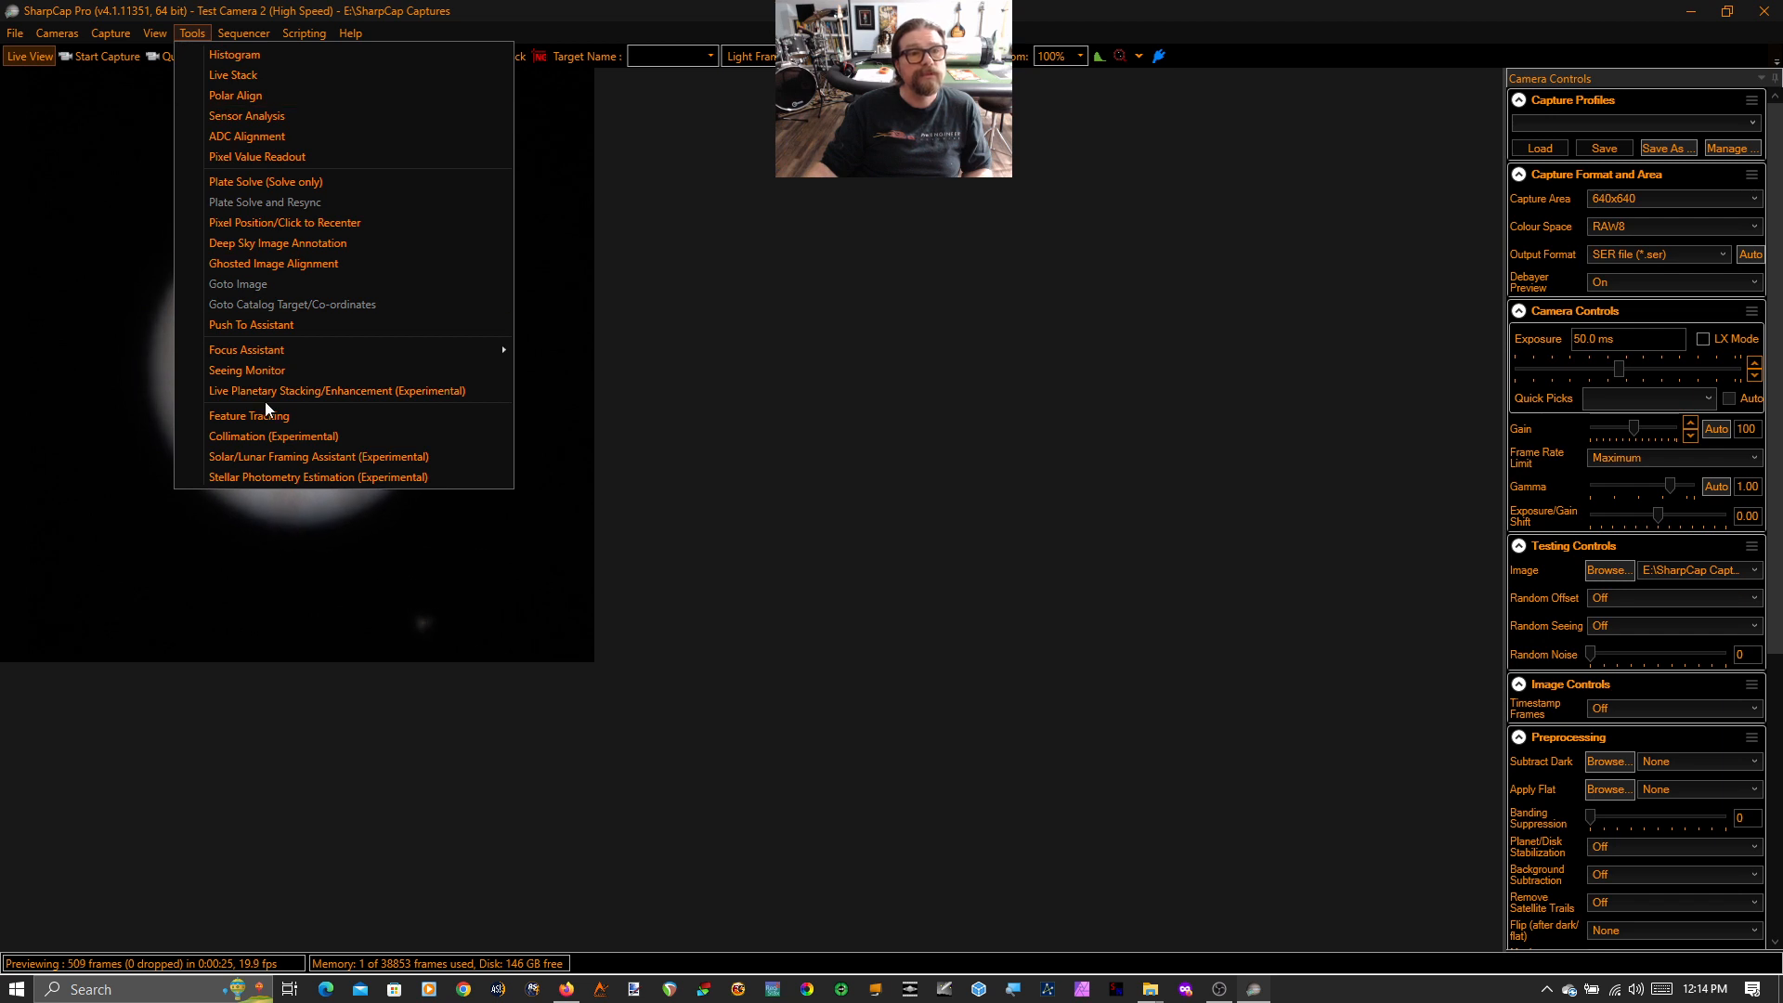
mouse_move(303, 390)
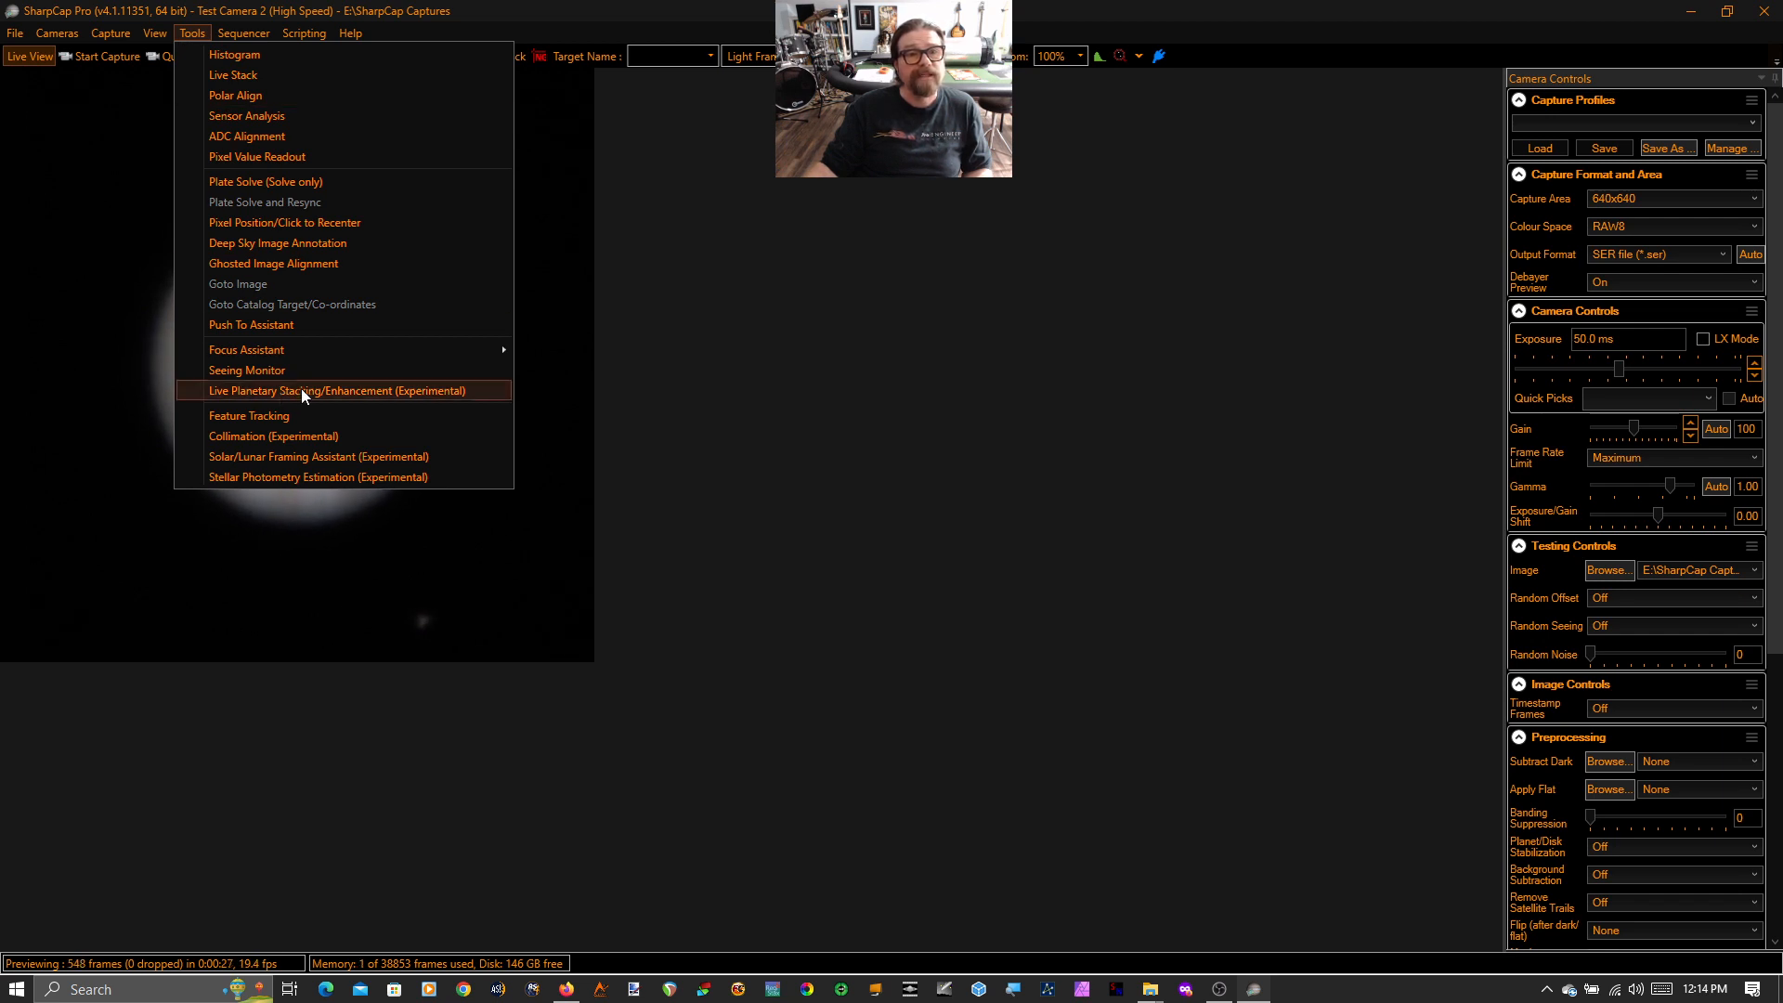
left_click(336, 390)
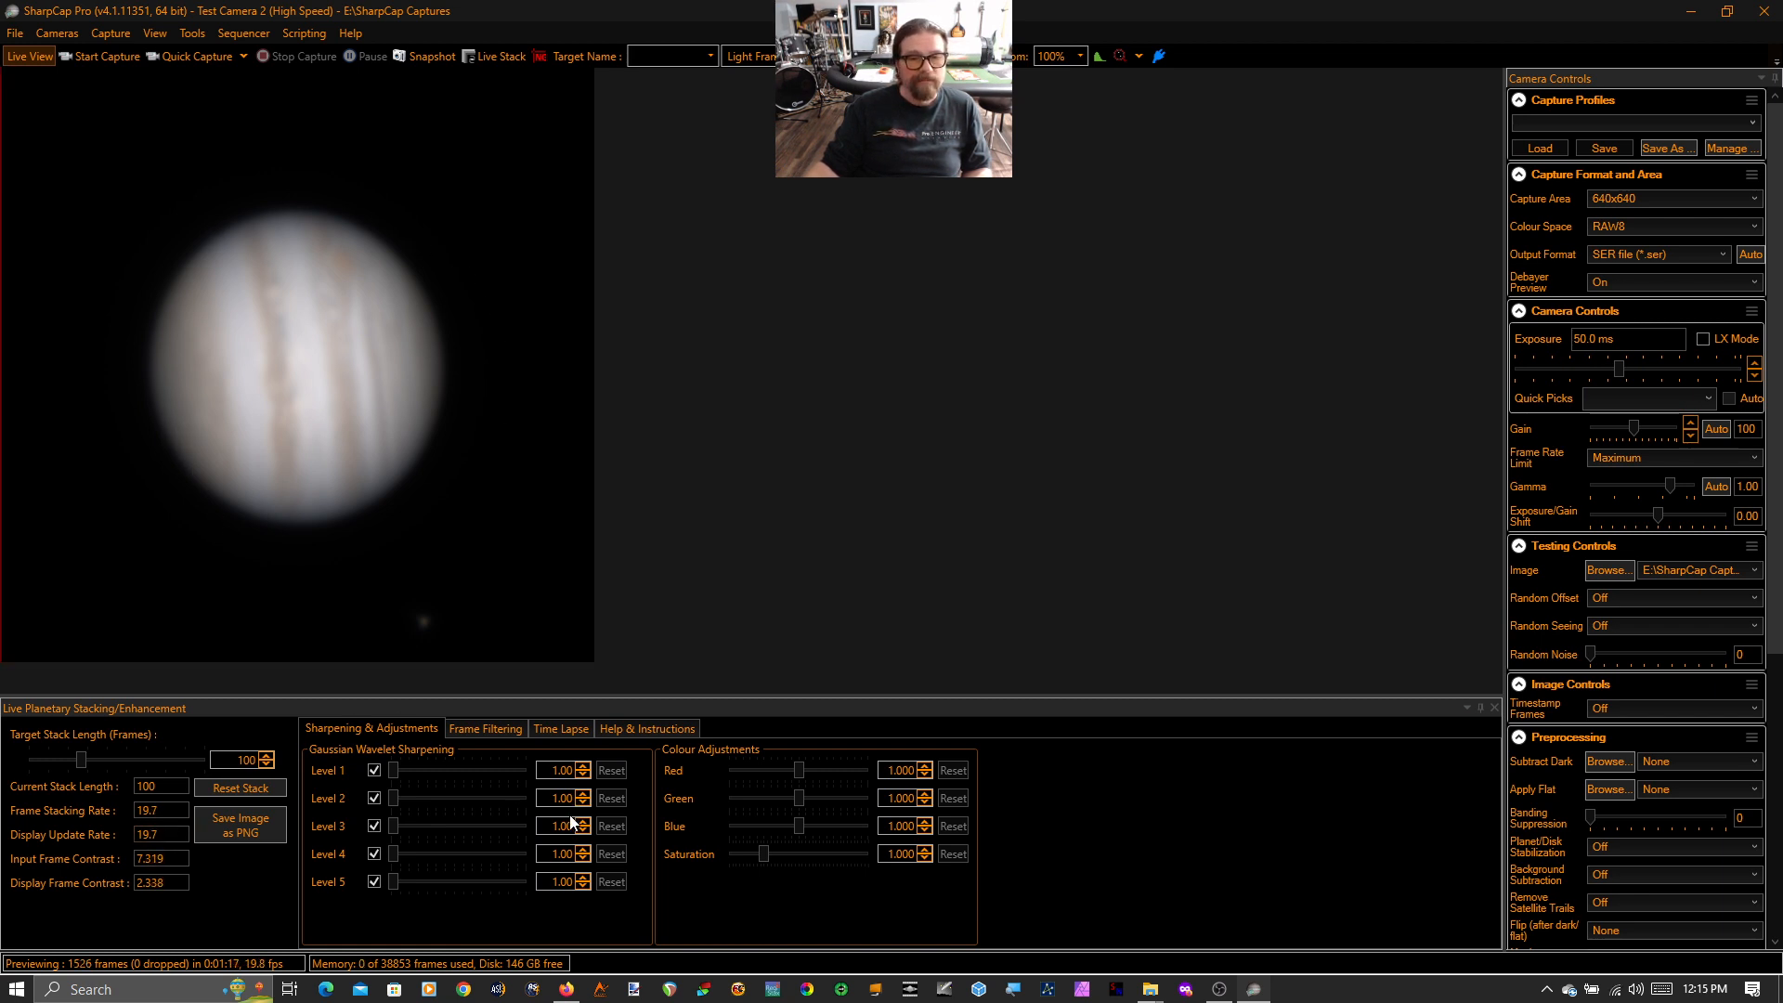
mouse_move(399, 786)
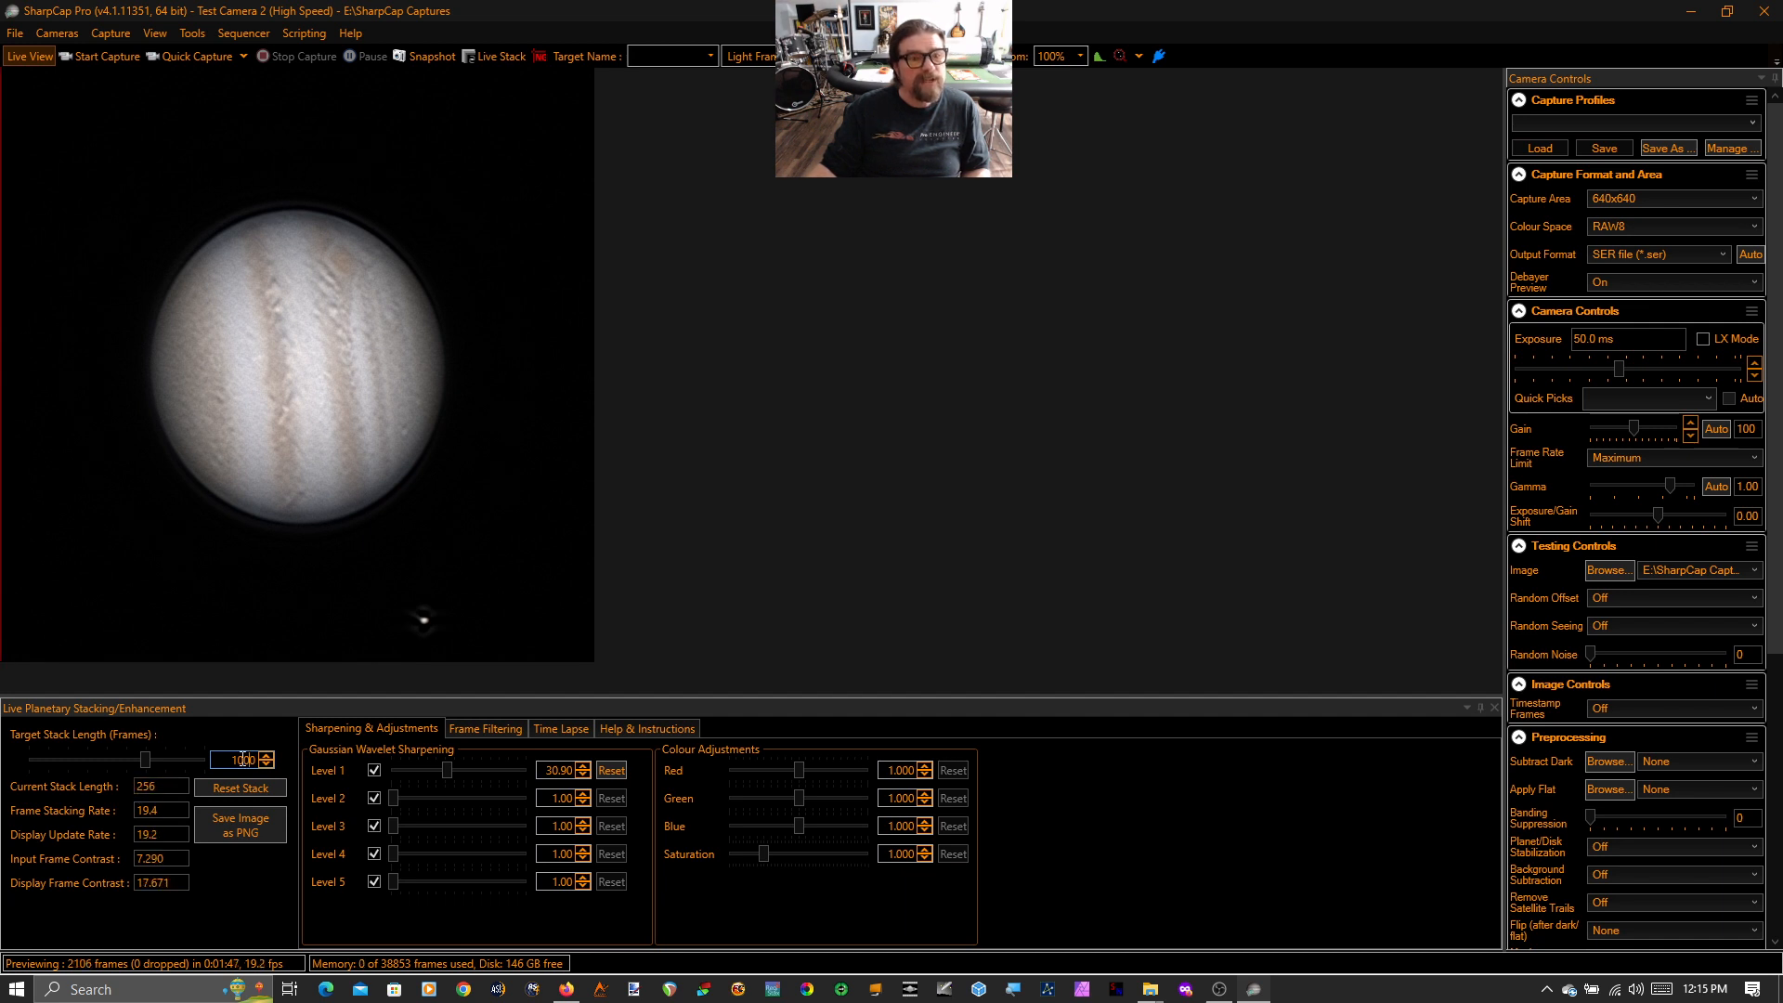
mouse_move(225, 666)
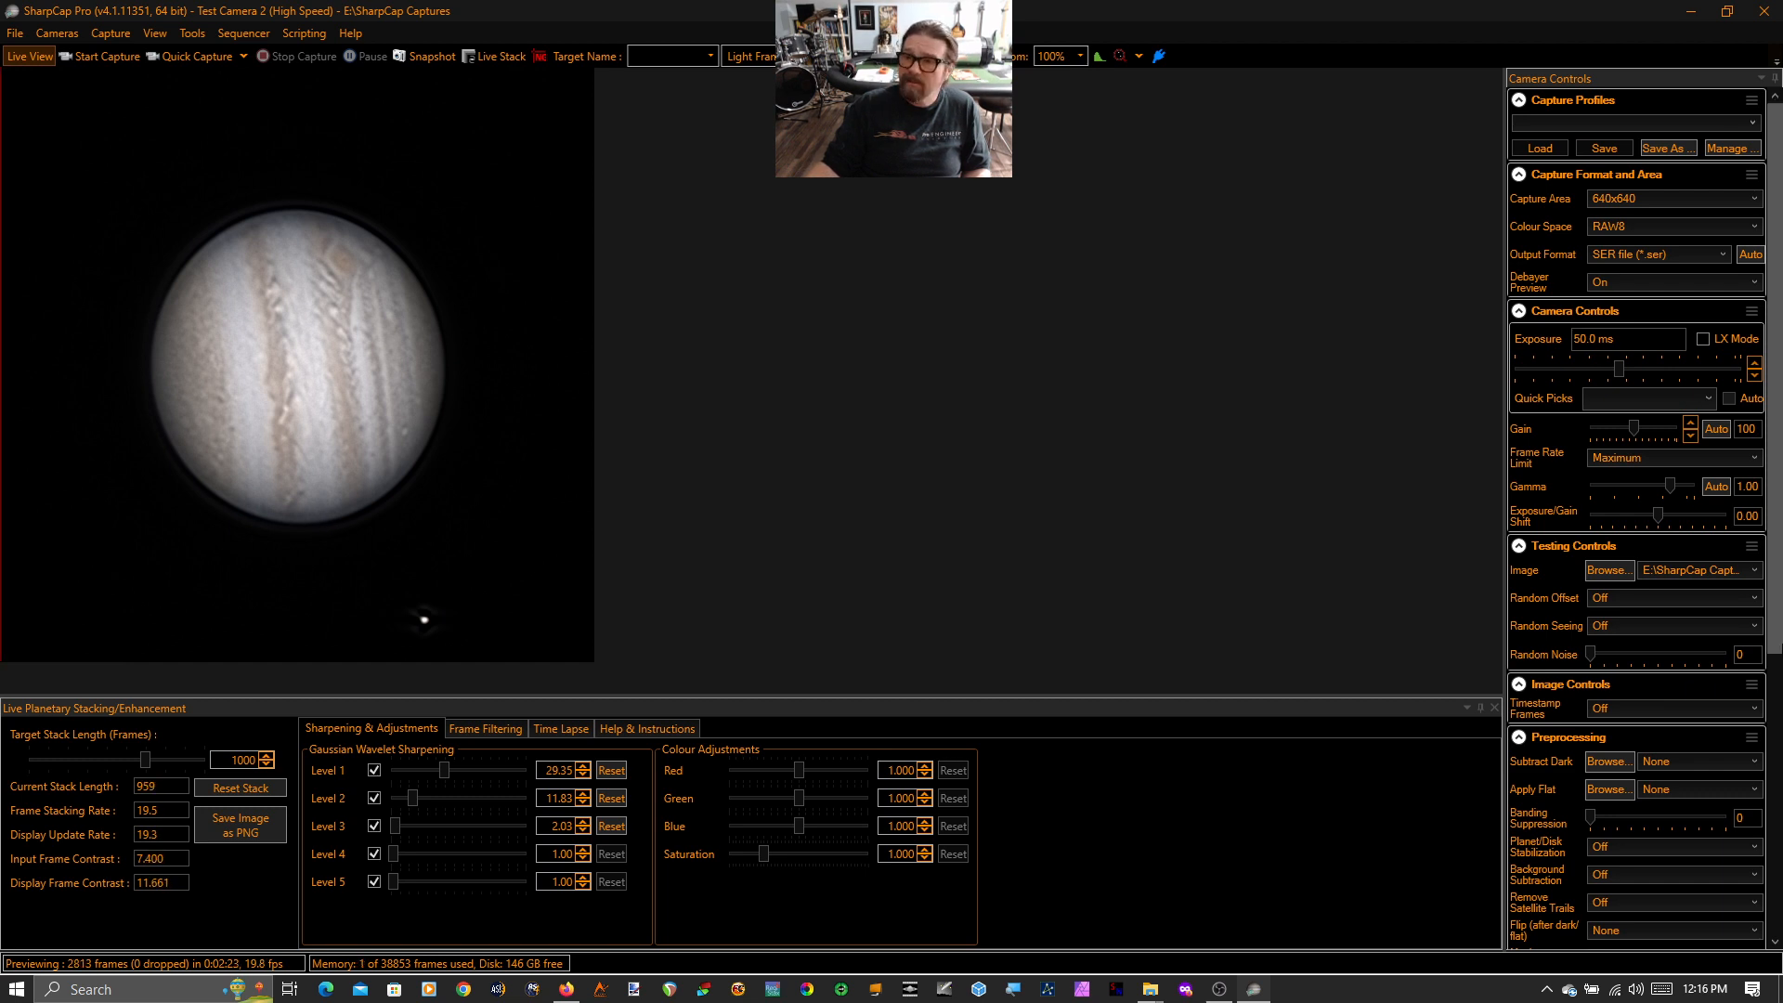
Scroll the right-hand panel down to the Display Histogram Stretch controls.
scroll("down", 3)
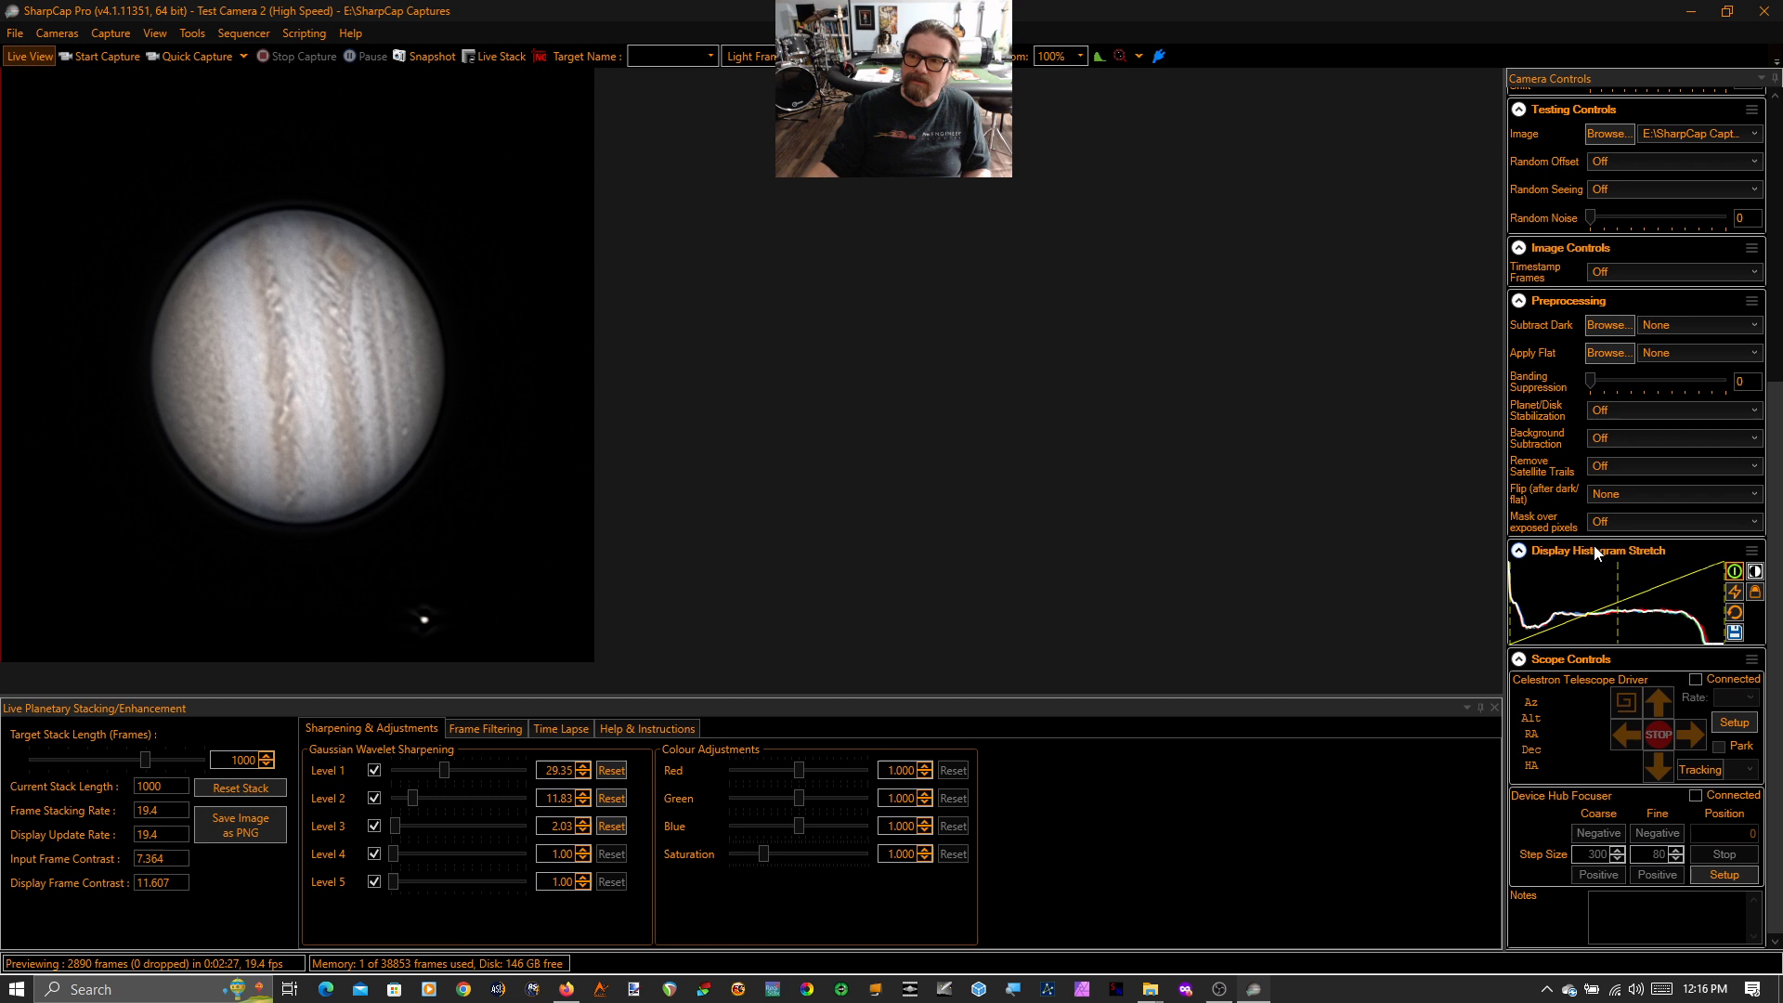
mouse_move(1672, 569)
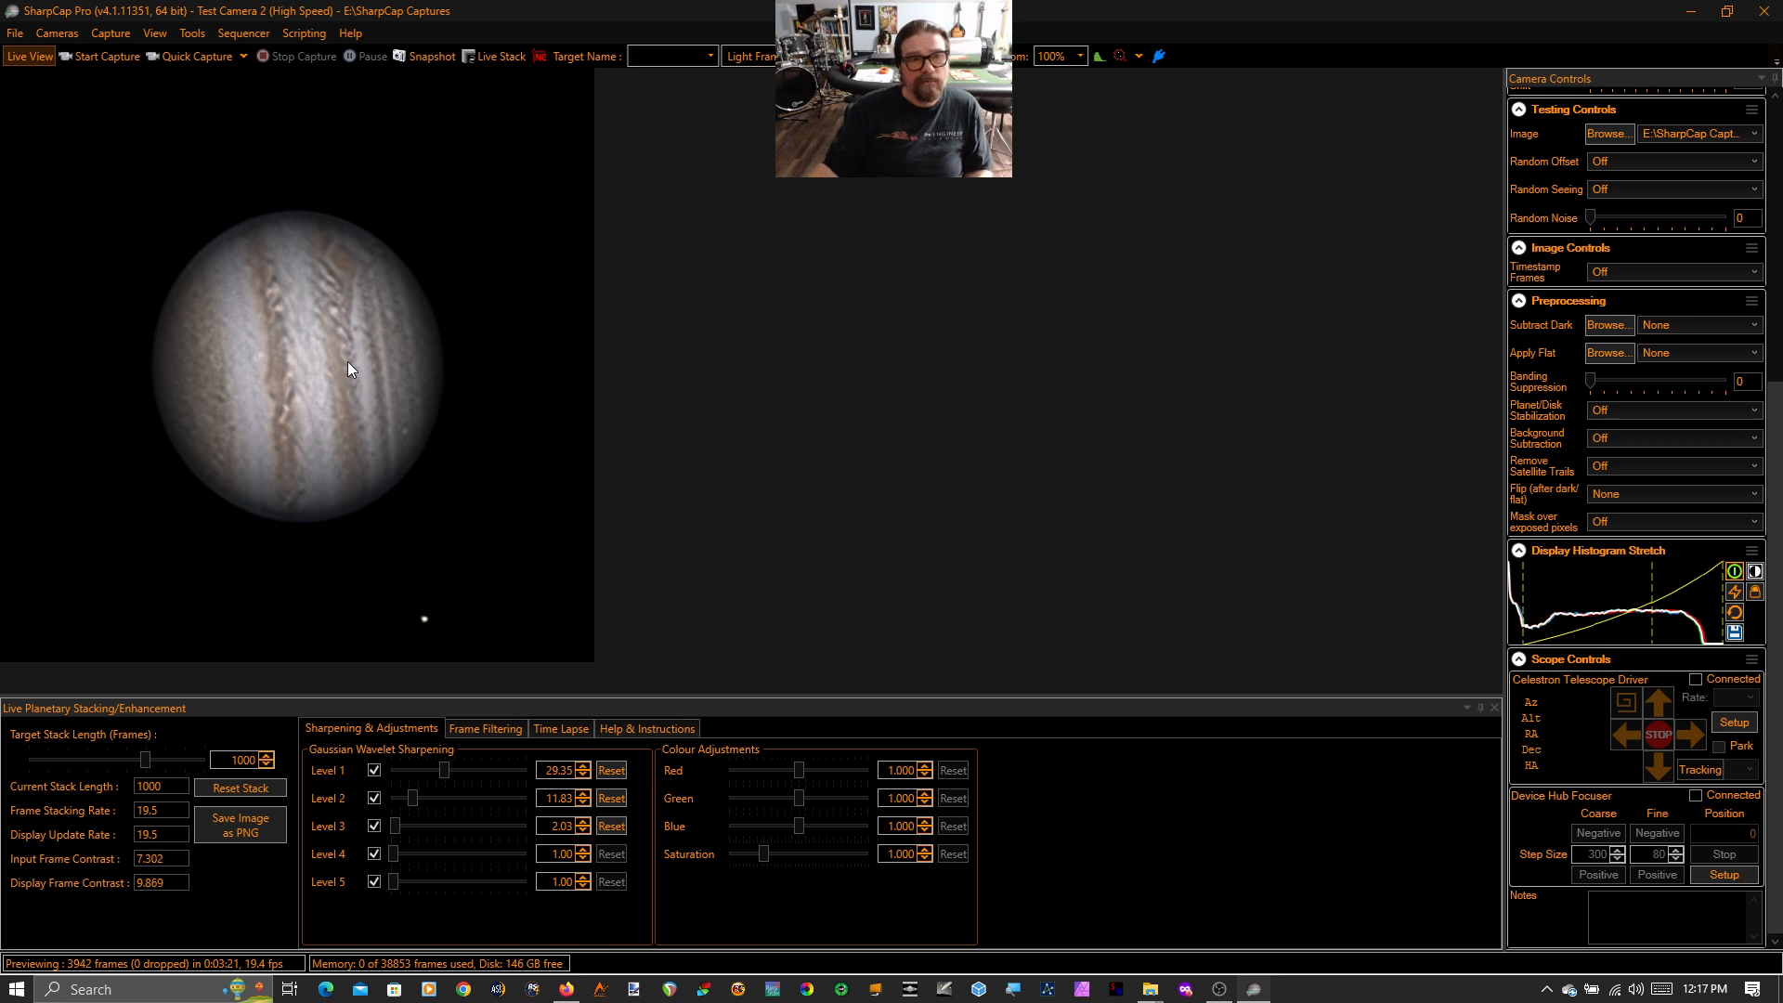
mouse_move(378, 448)
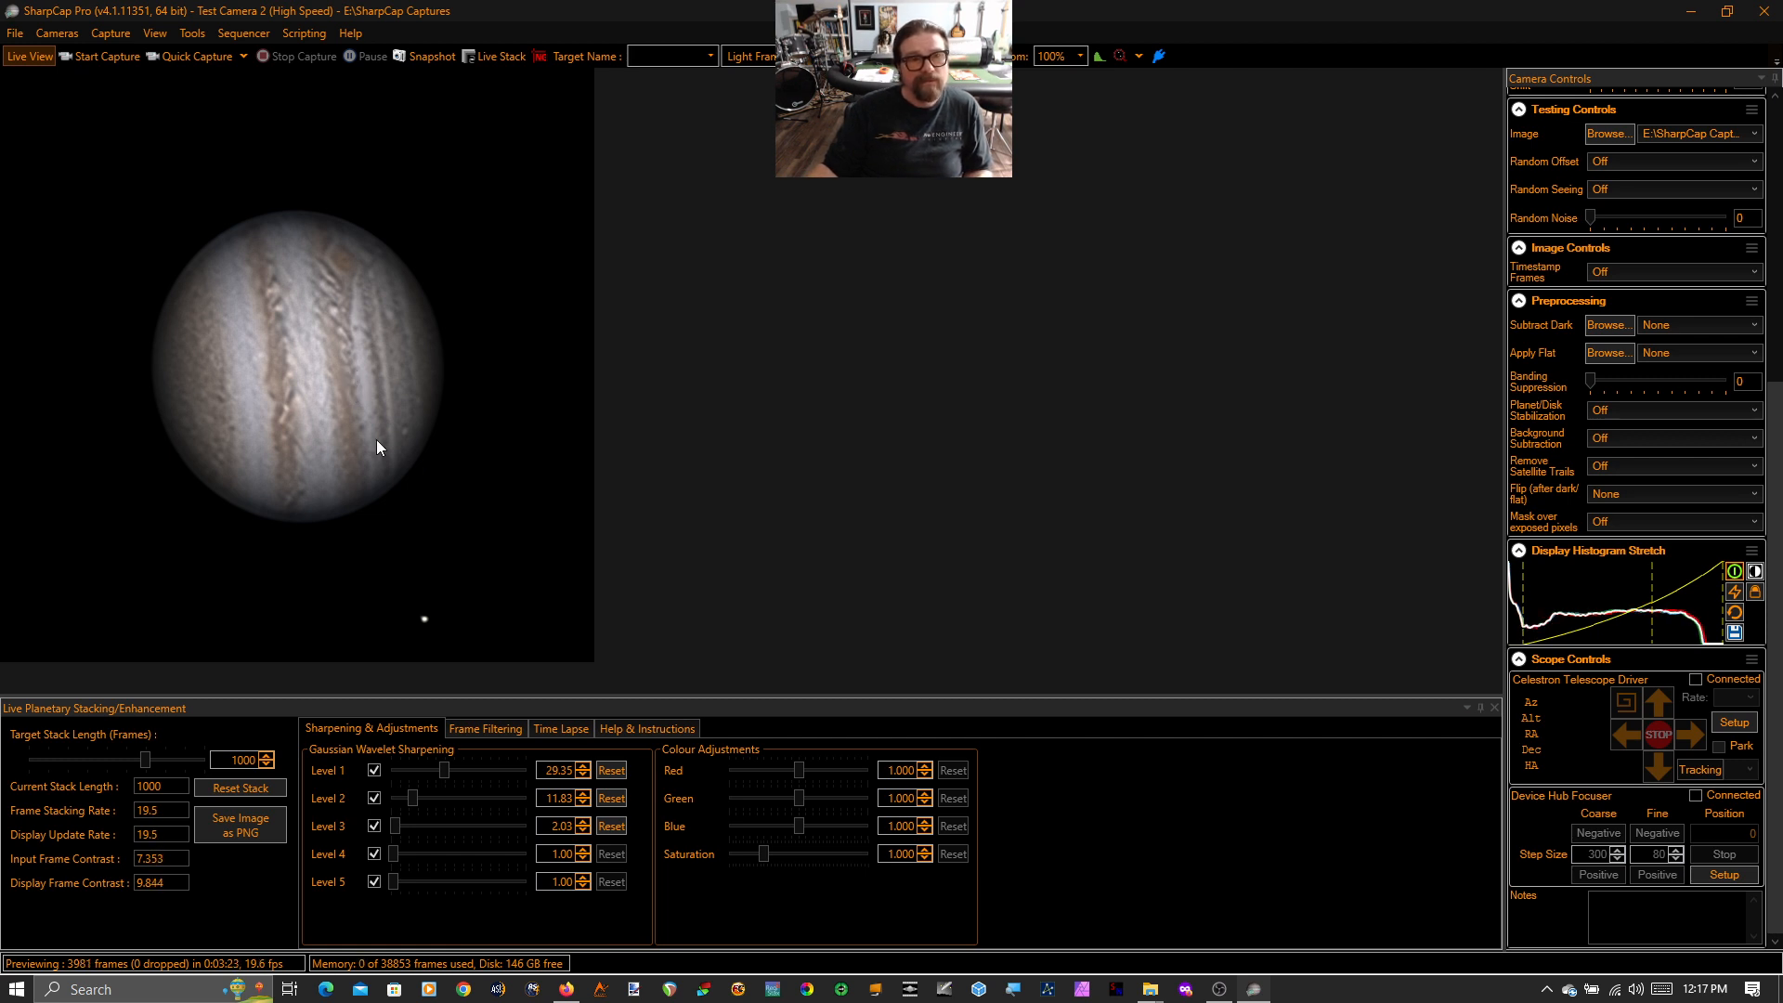
mouse_move(360, 533)
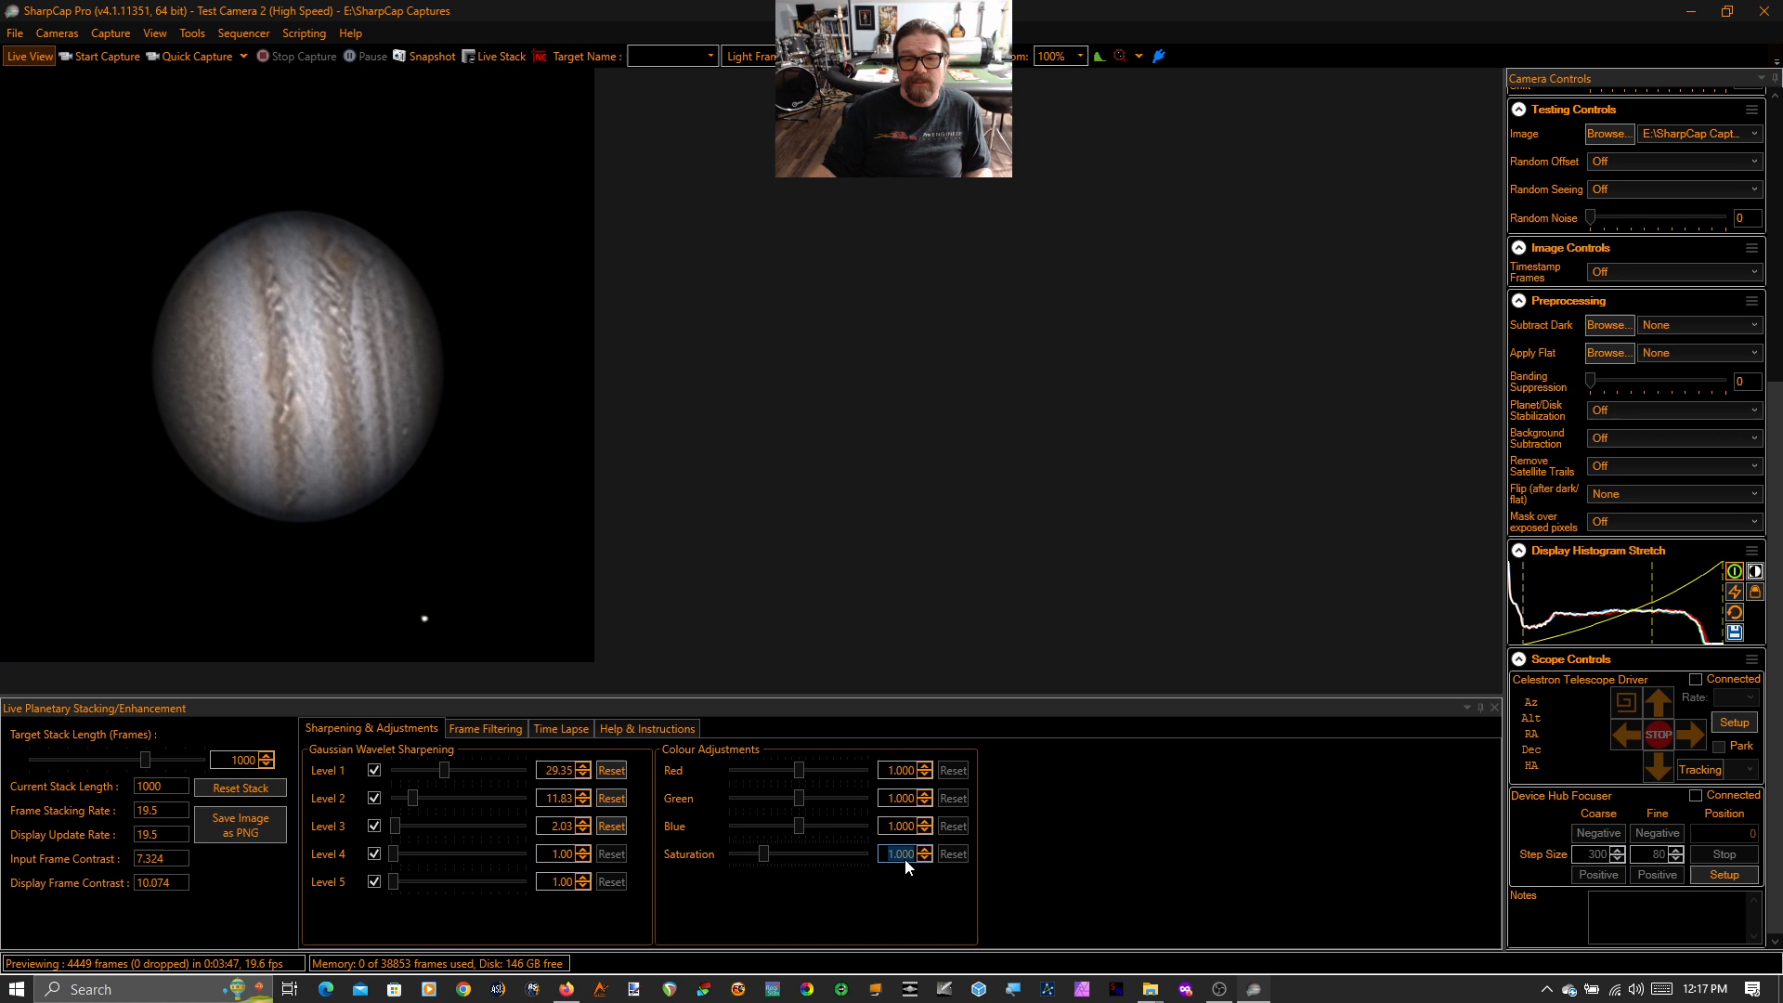
Set Colour Adjustments saturation to 2, then close the planetary stacking tool.
left_click(923, 849)
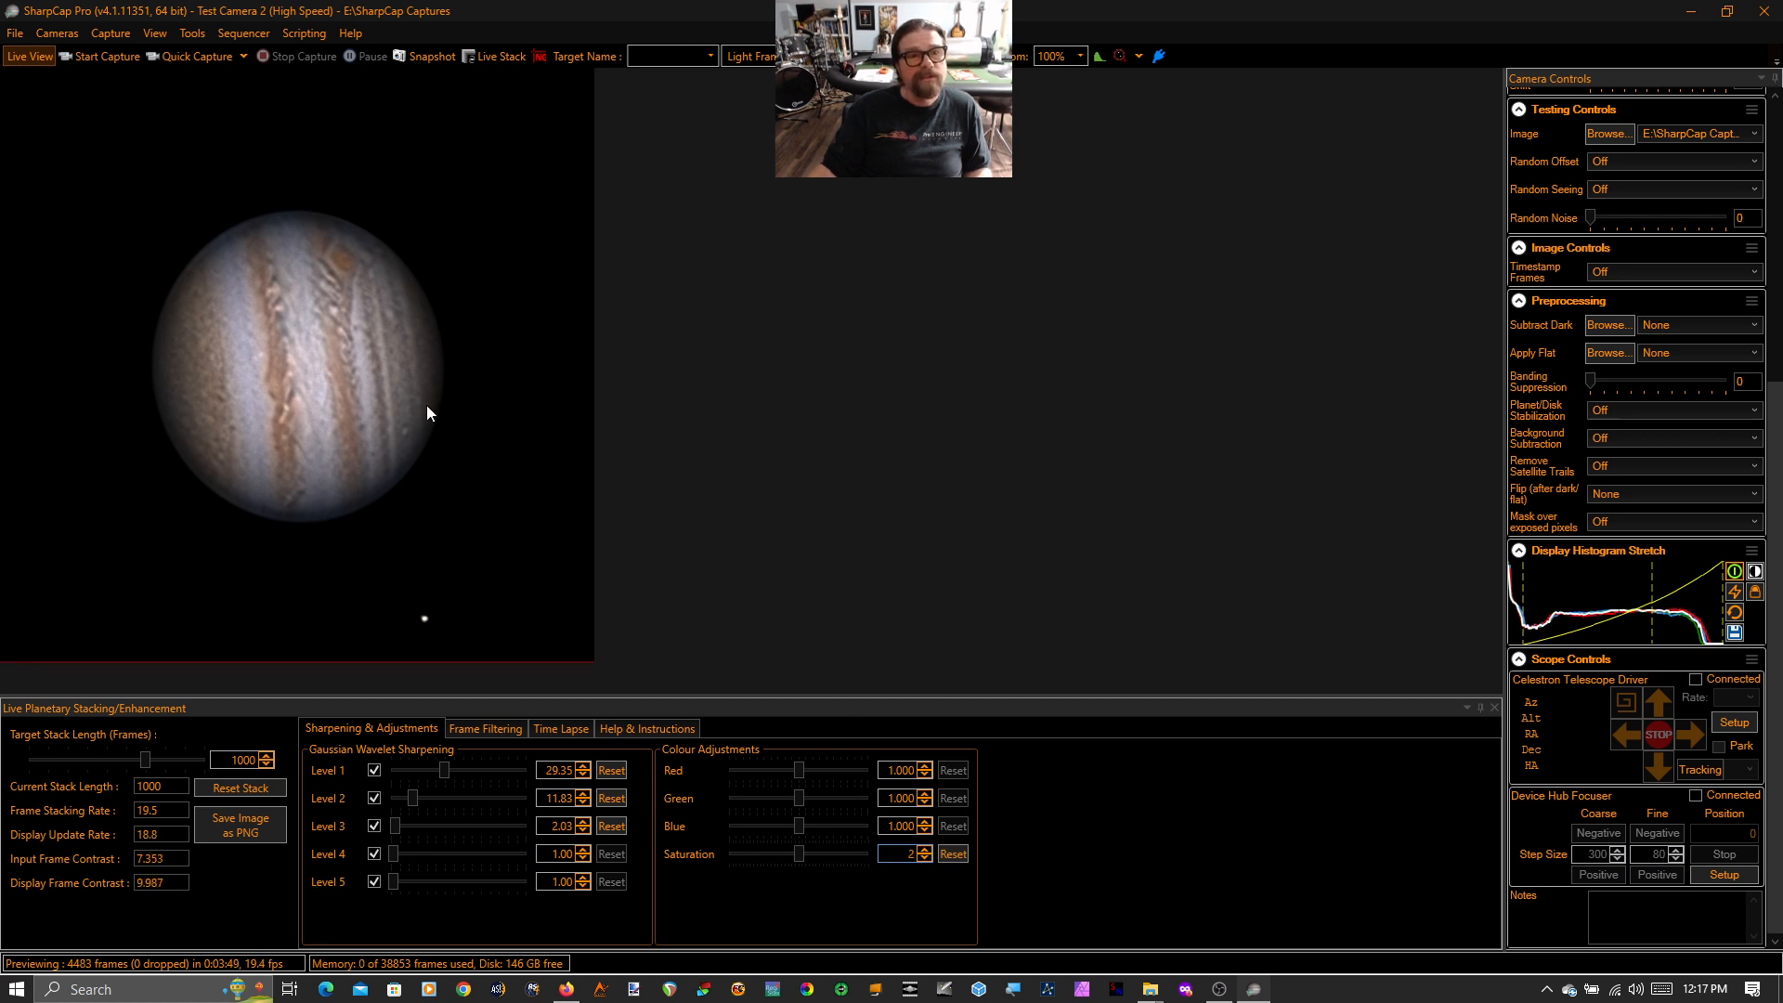
mouse_move(236, 413)
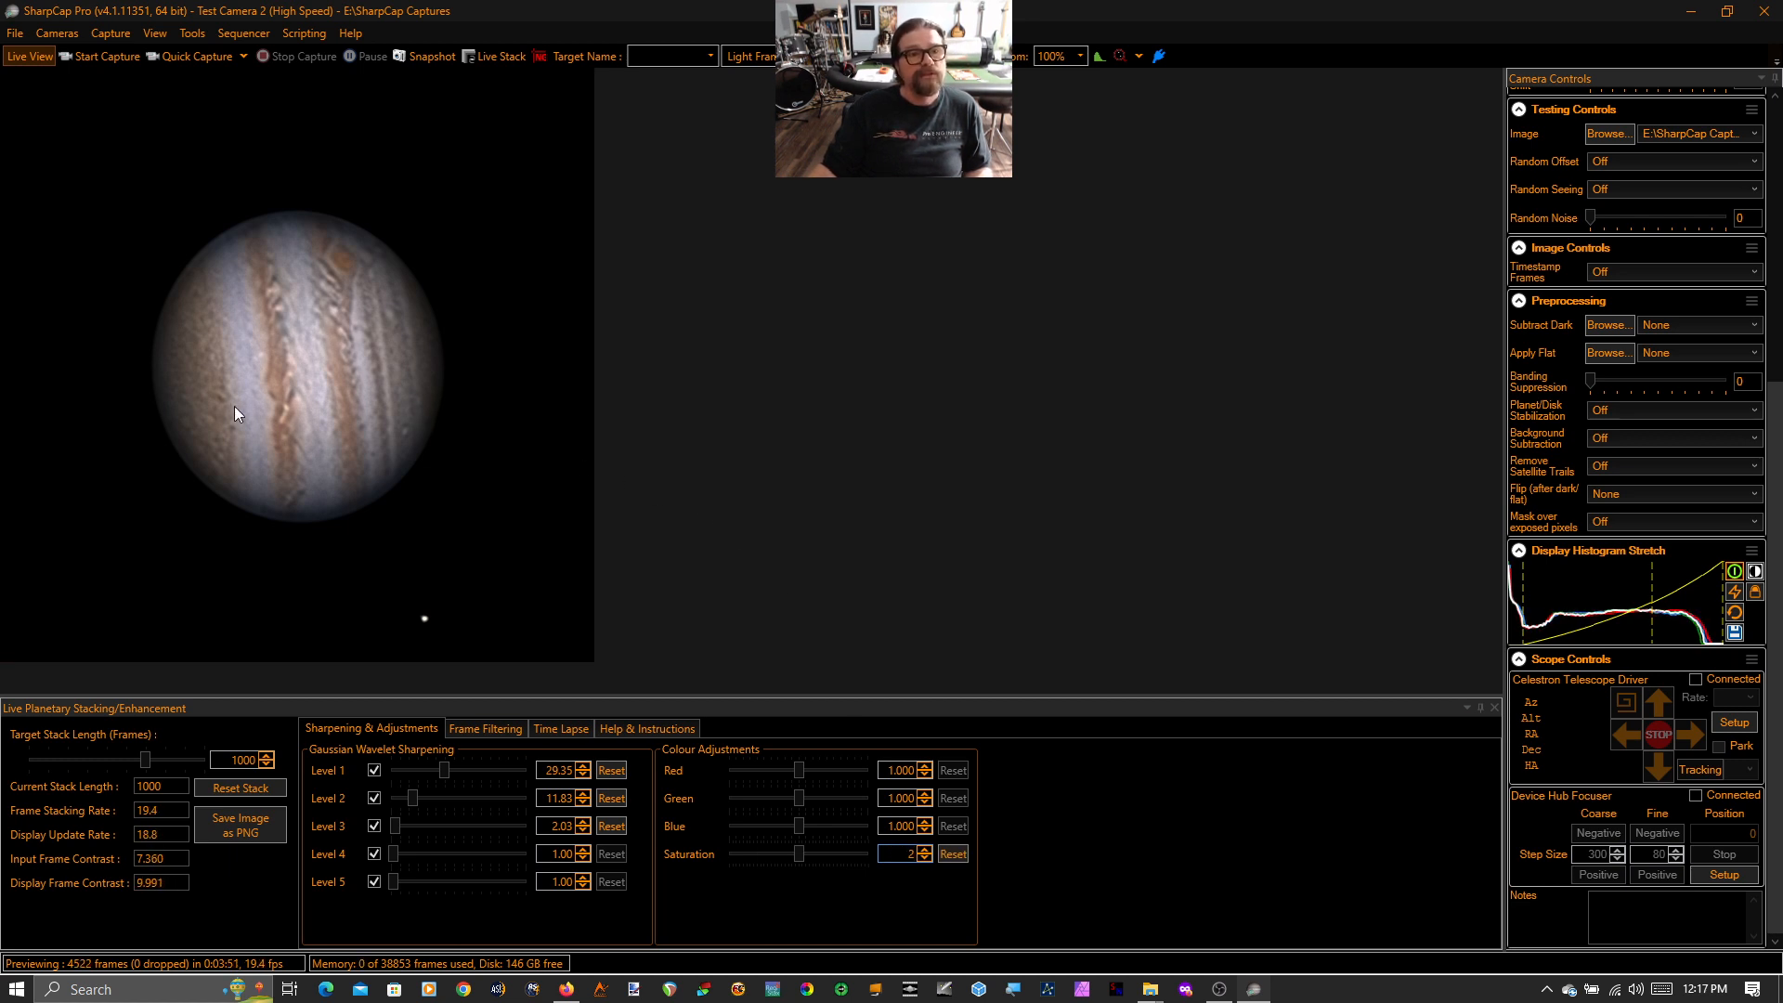
mouse_move(375, 479)
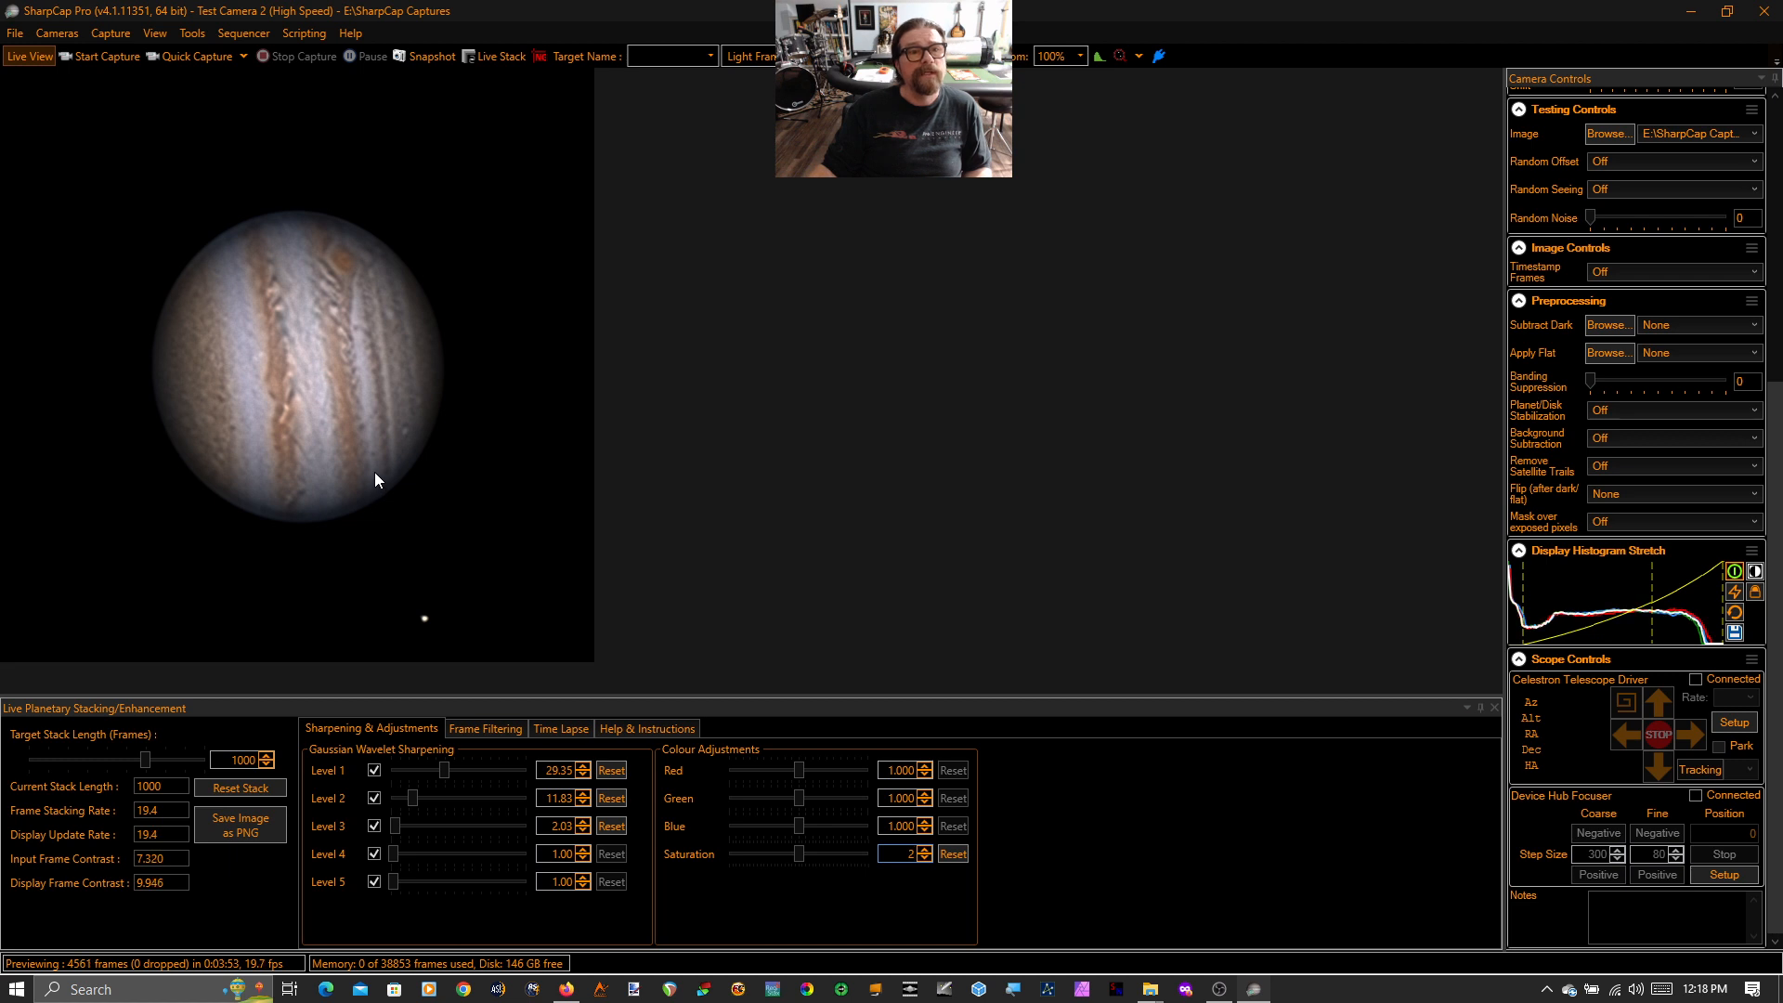
mouse_move(352, 691)
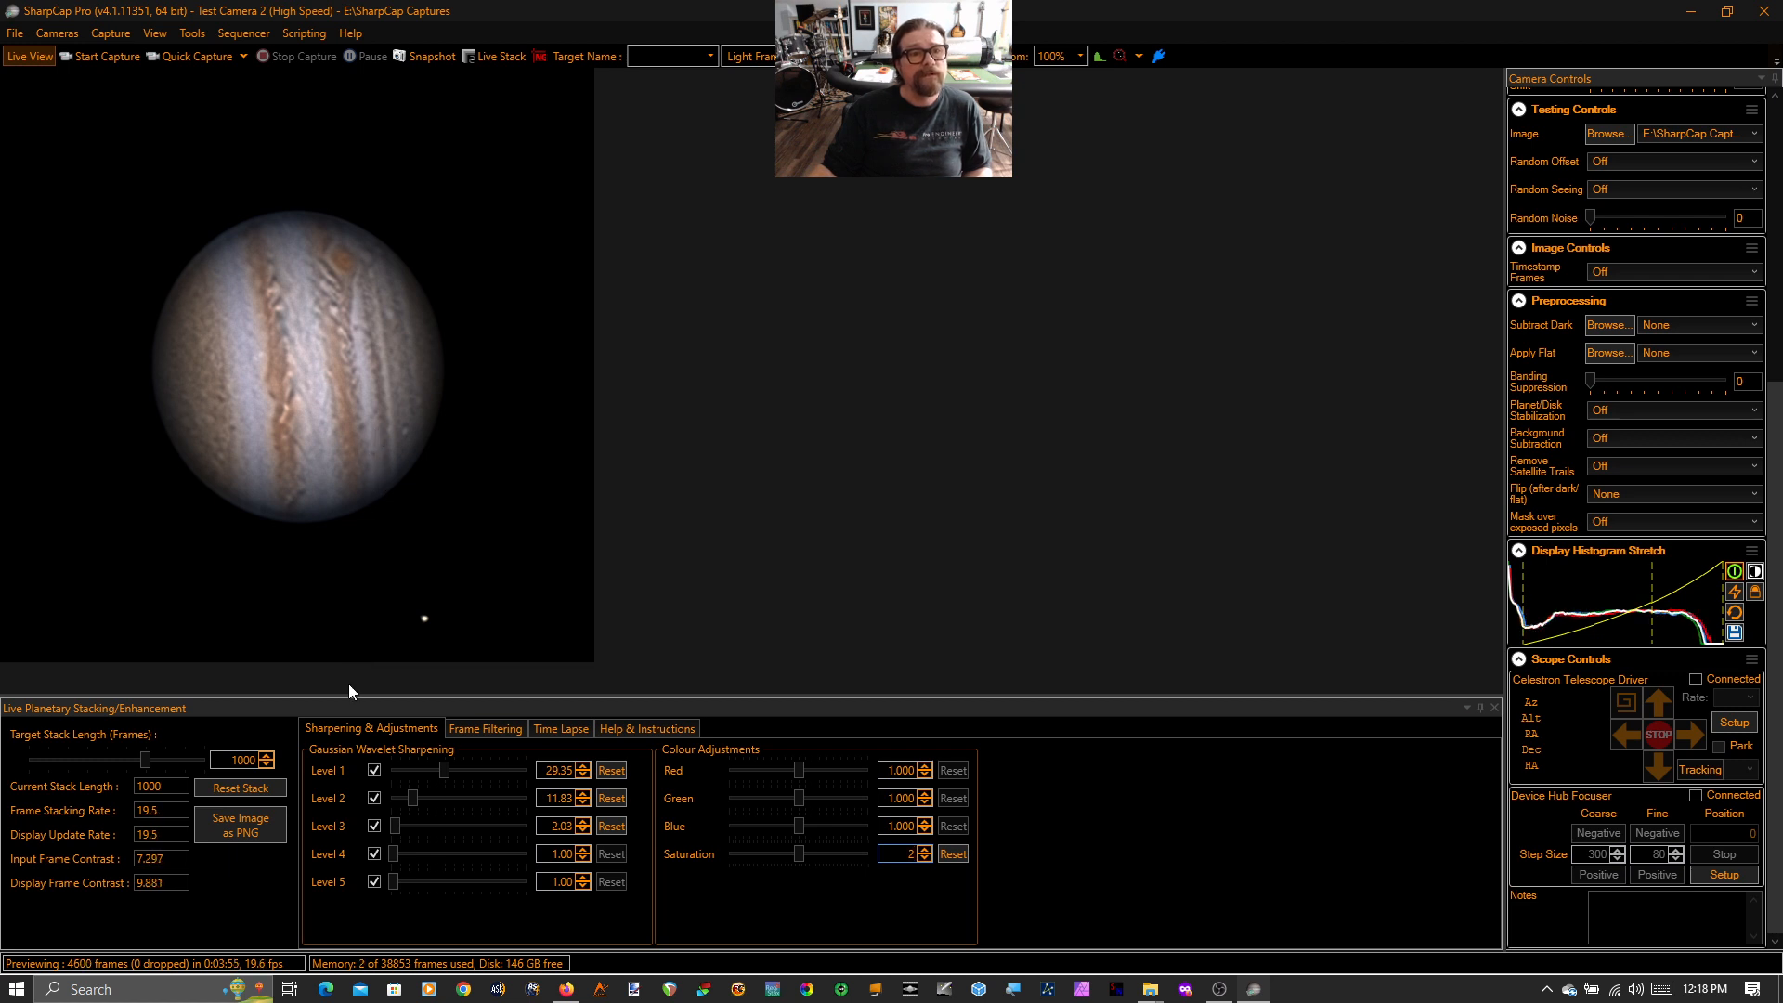
mouse_move(333, 514)
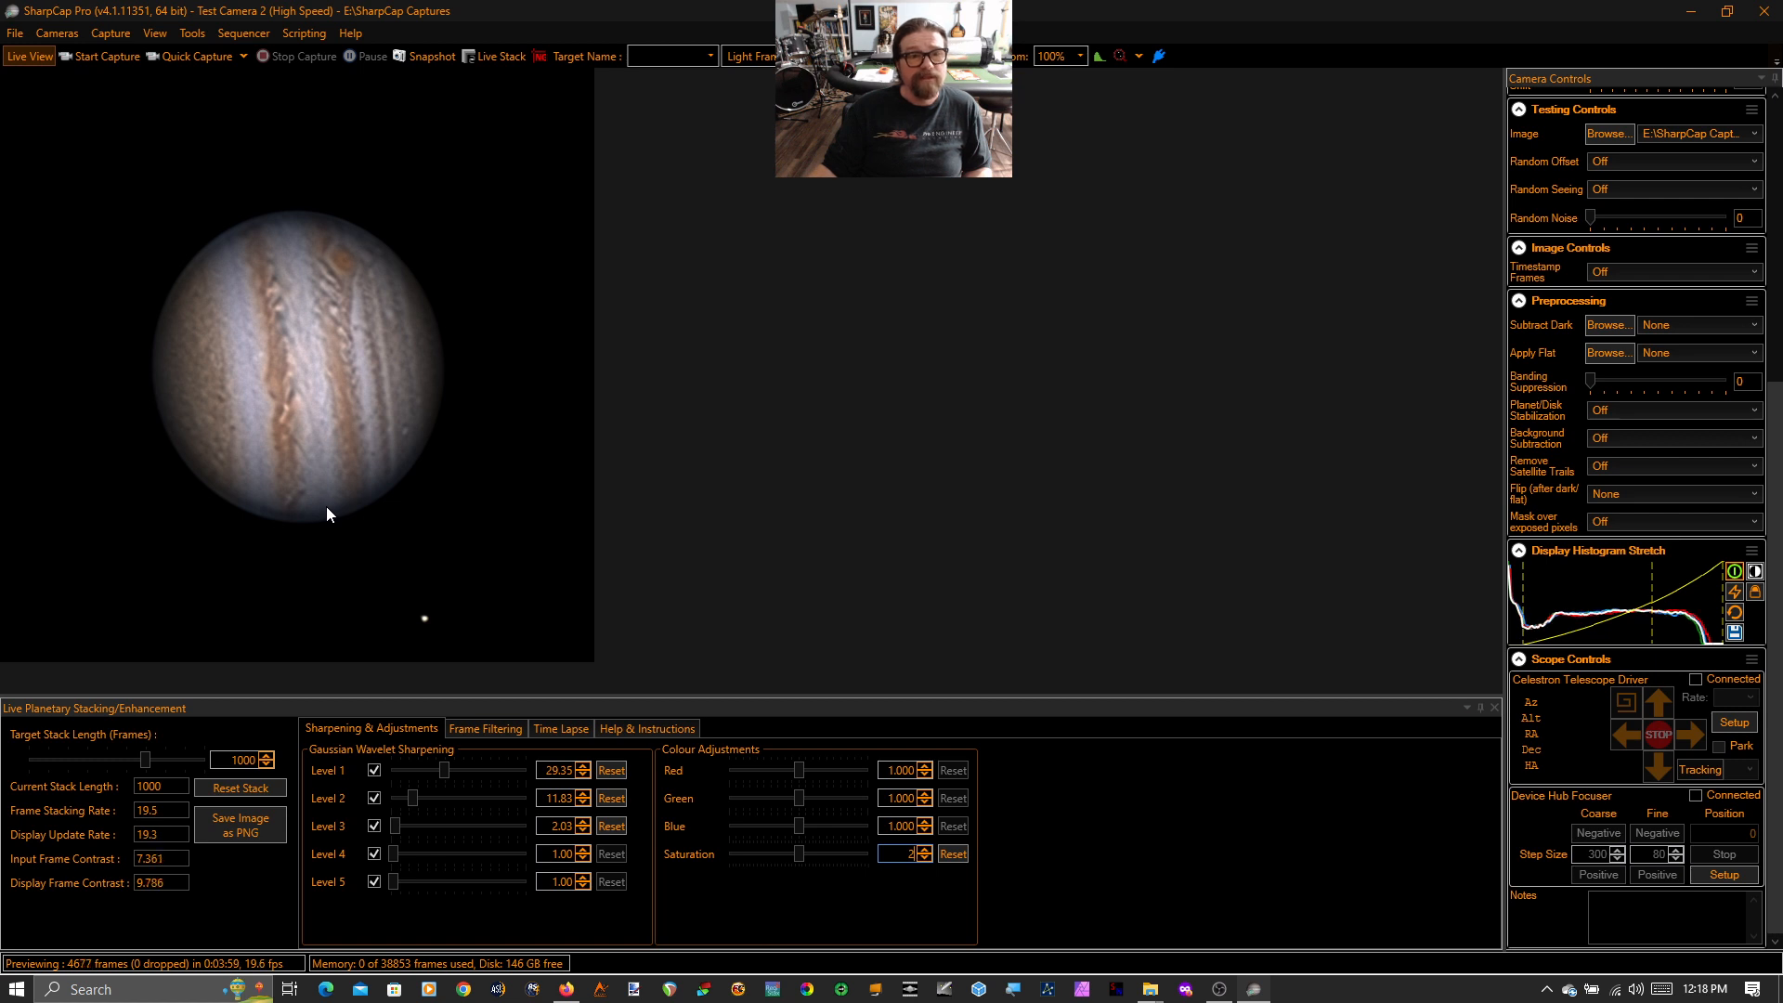
mouse_move(356, 270)
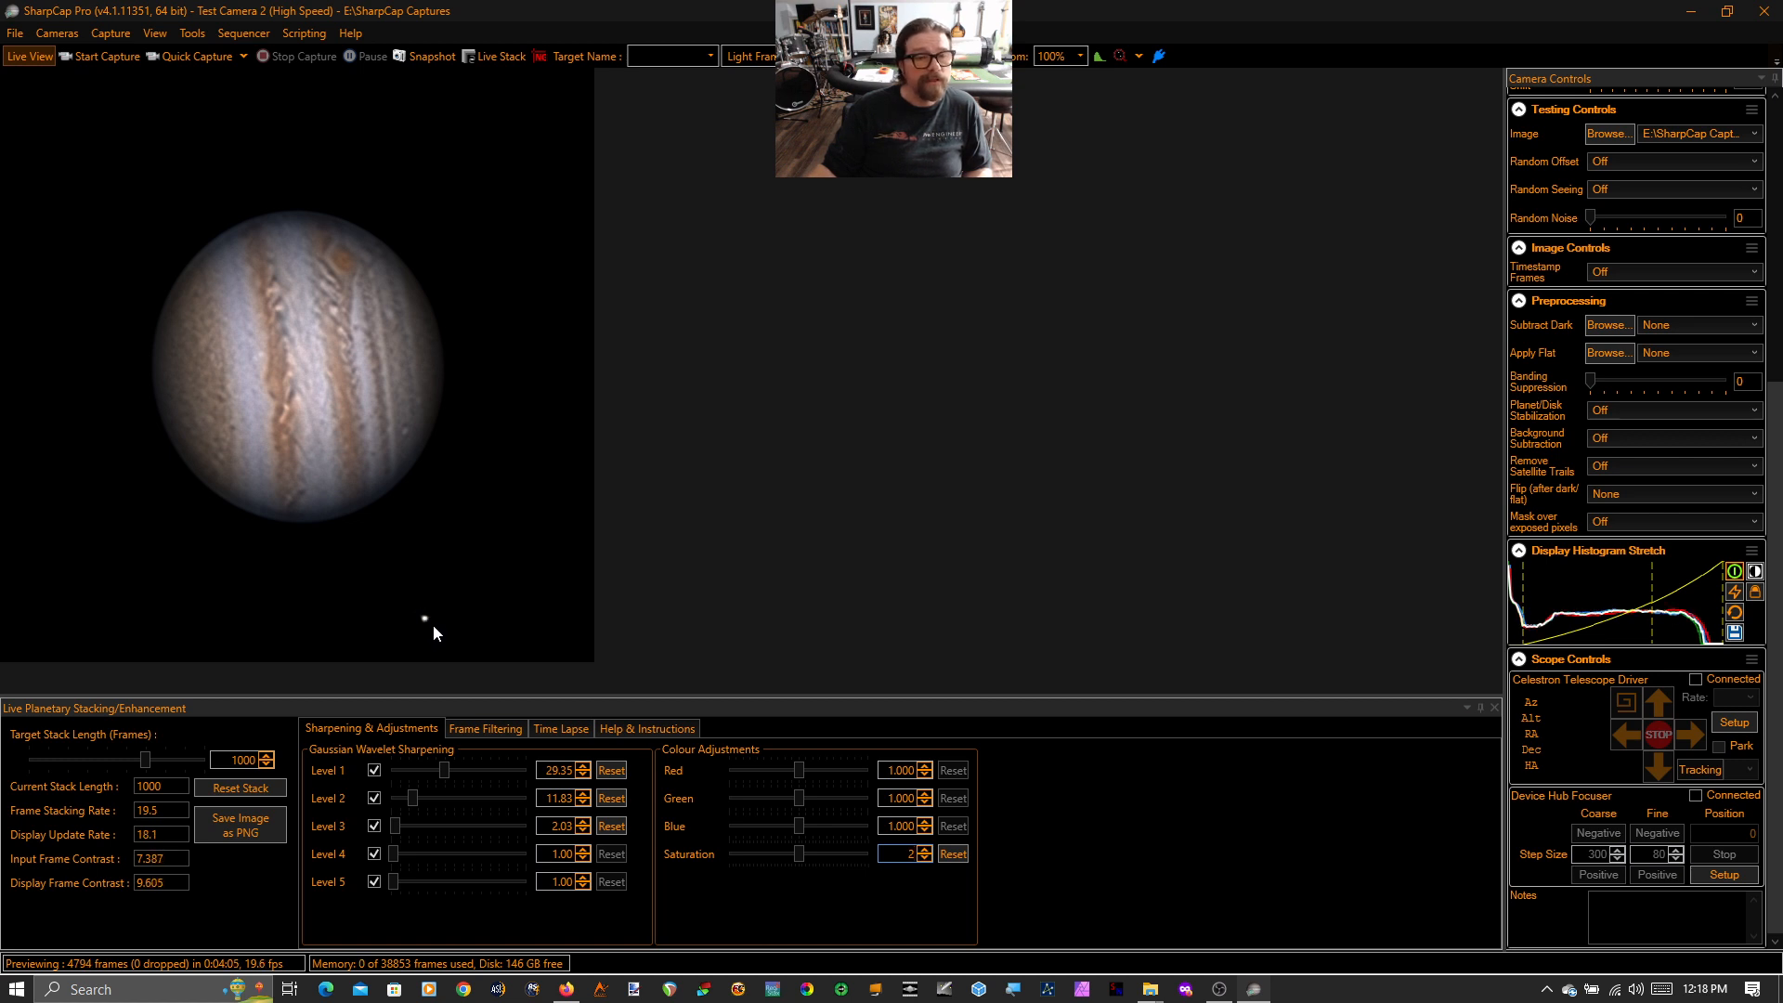
mouse_move(235, 868)
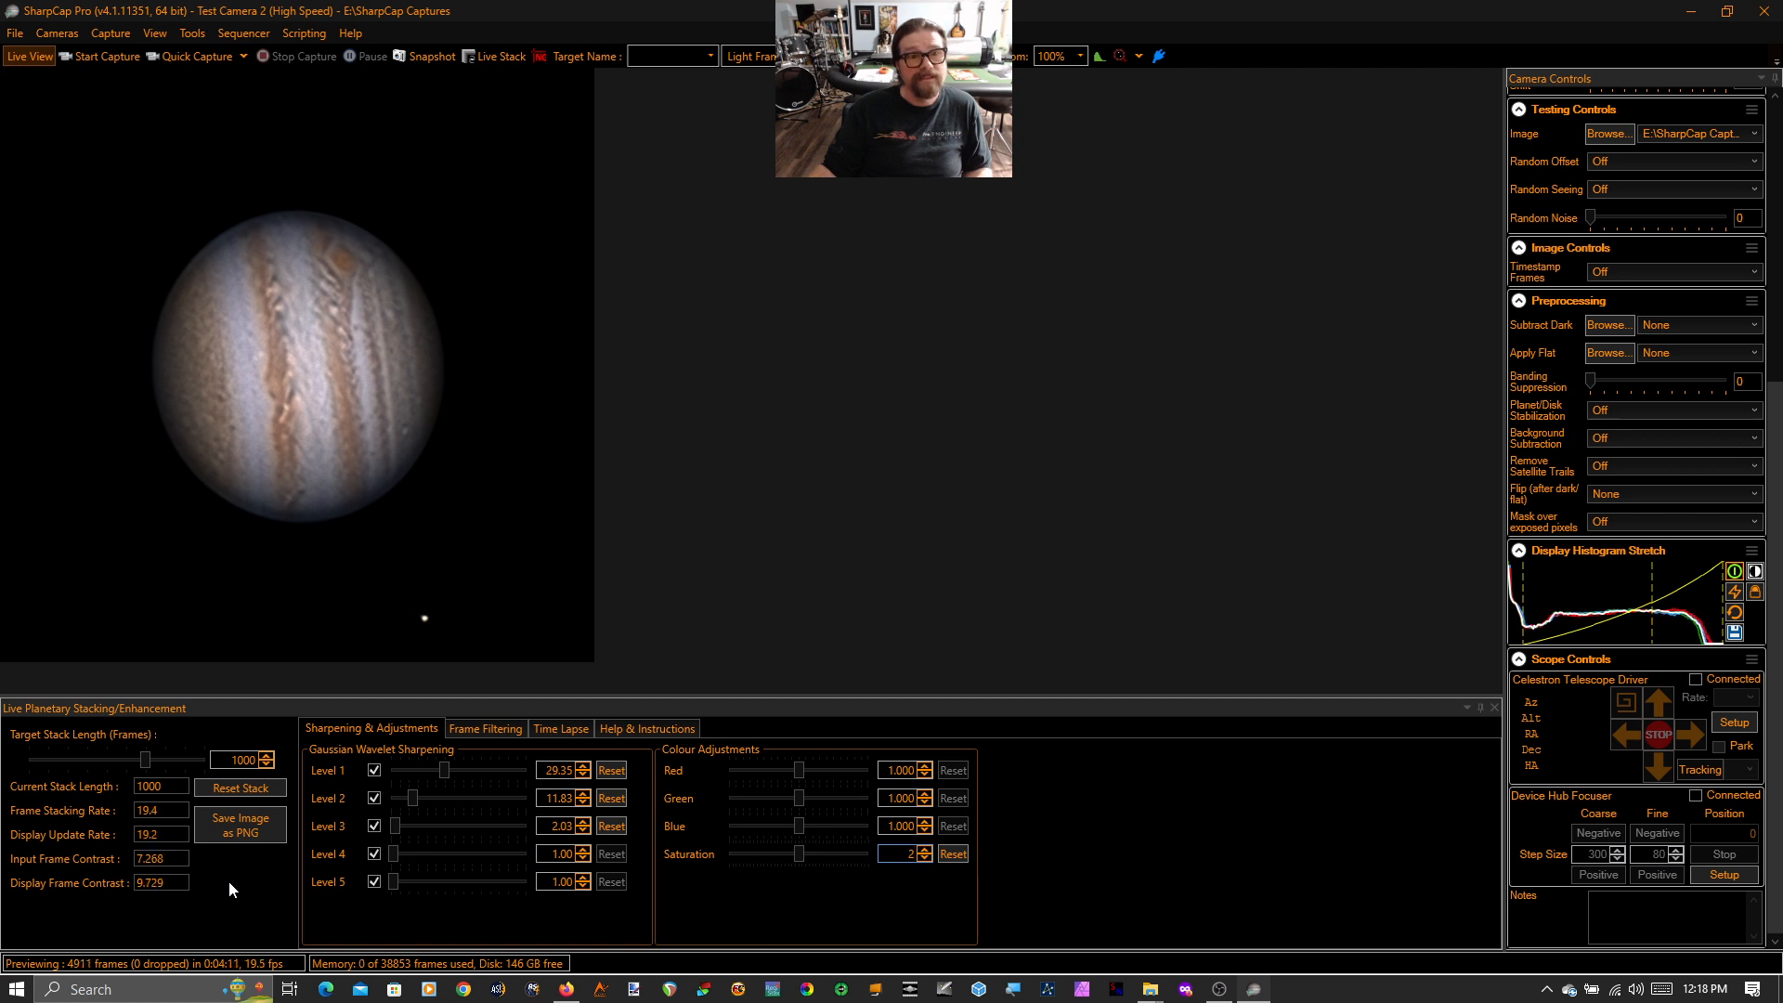
mouse_move(1327, 805)
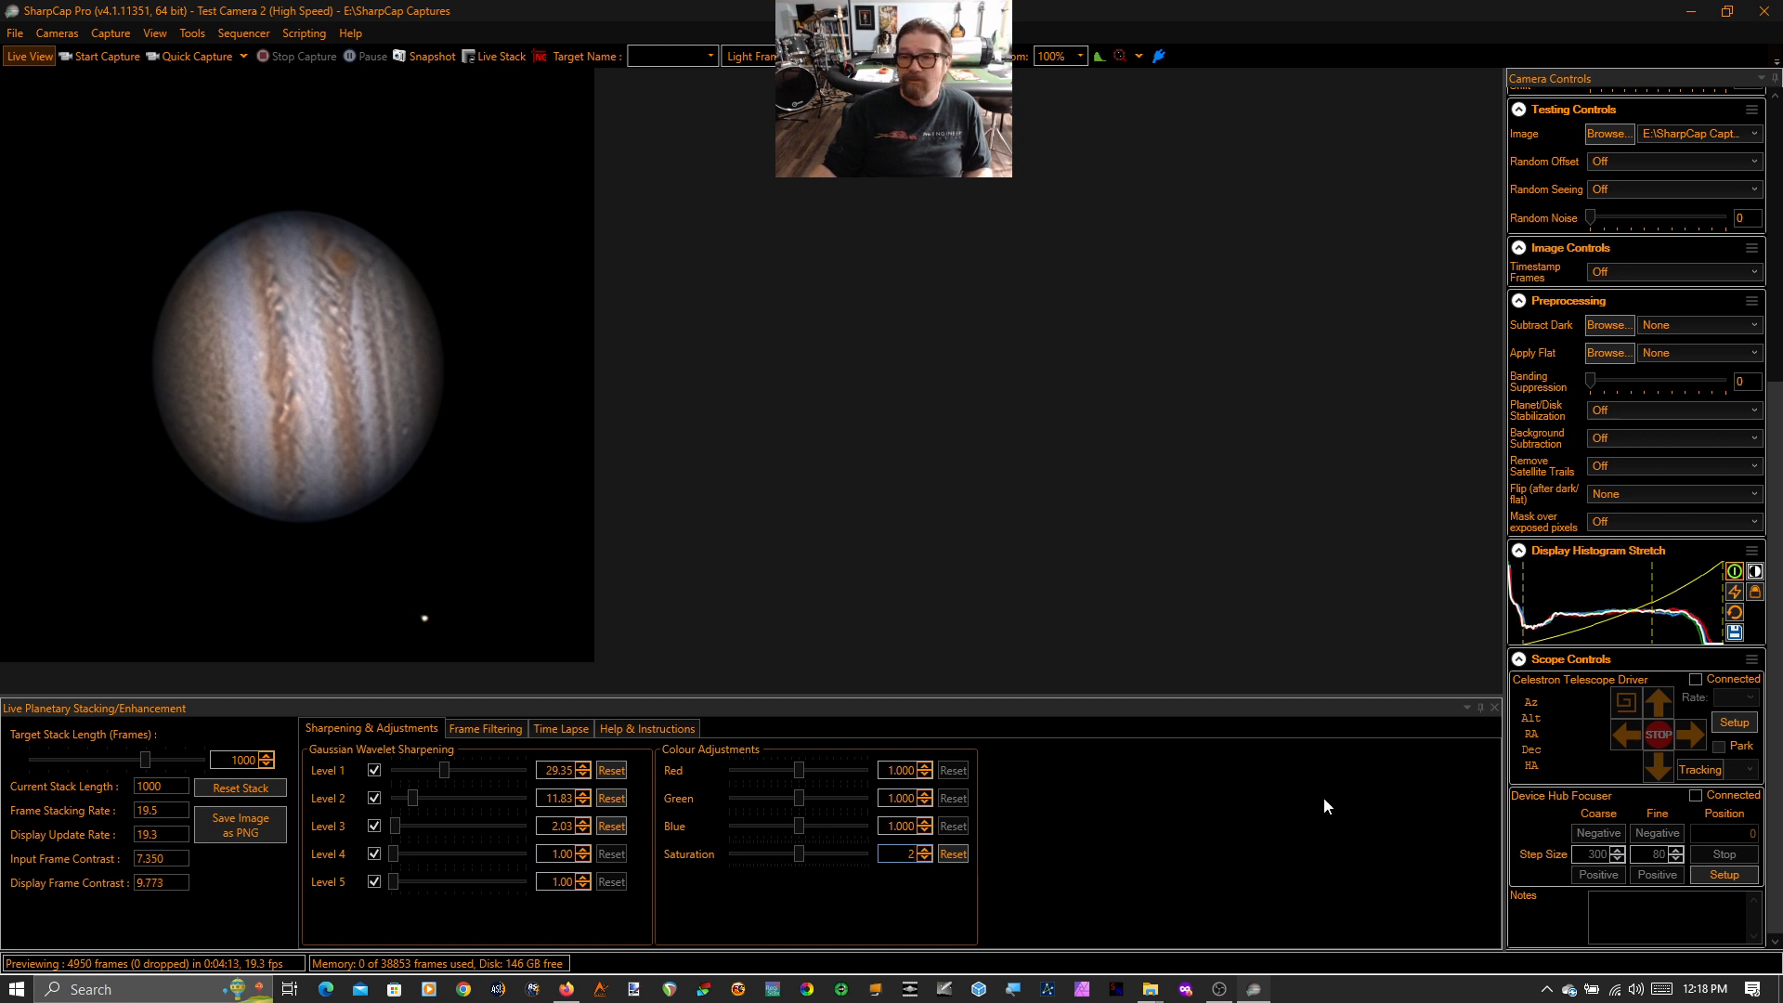
left_click(1493, 706)
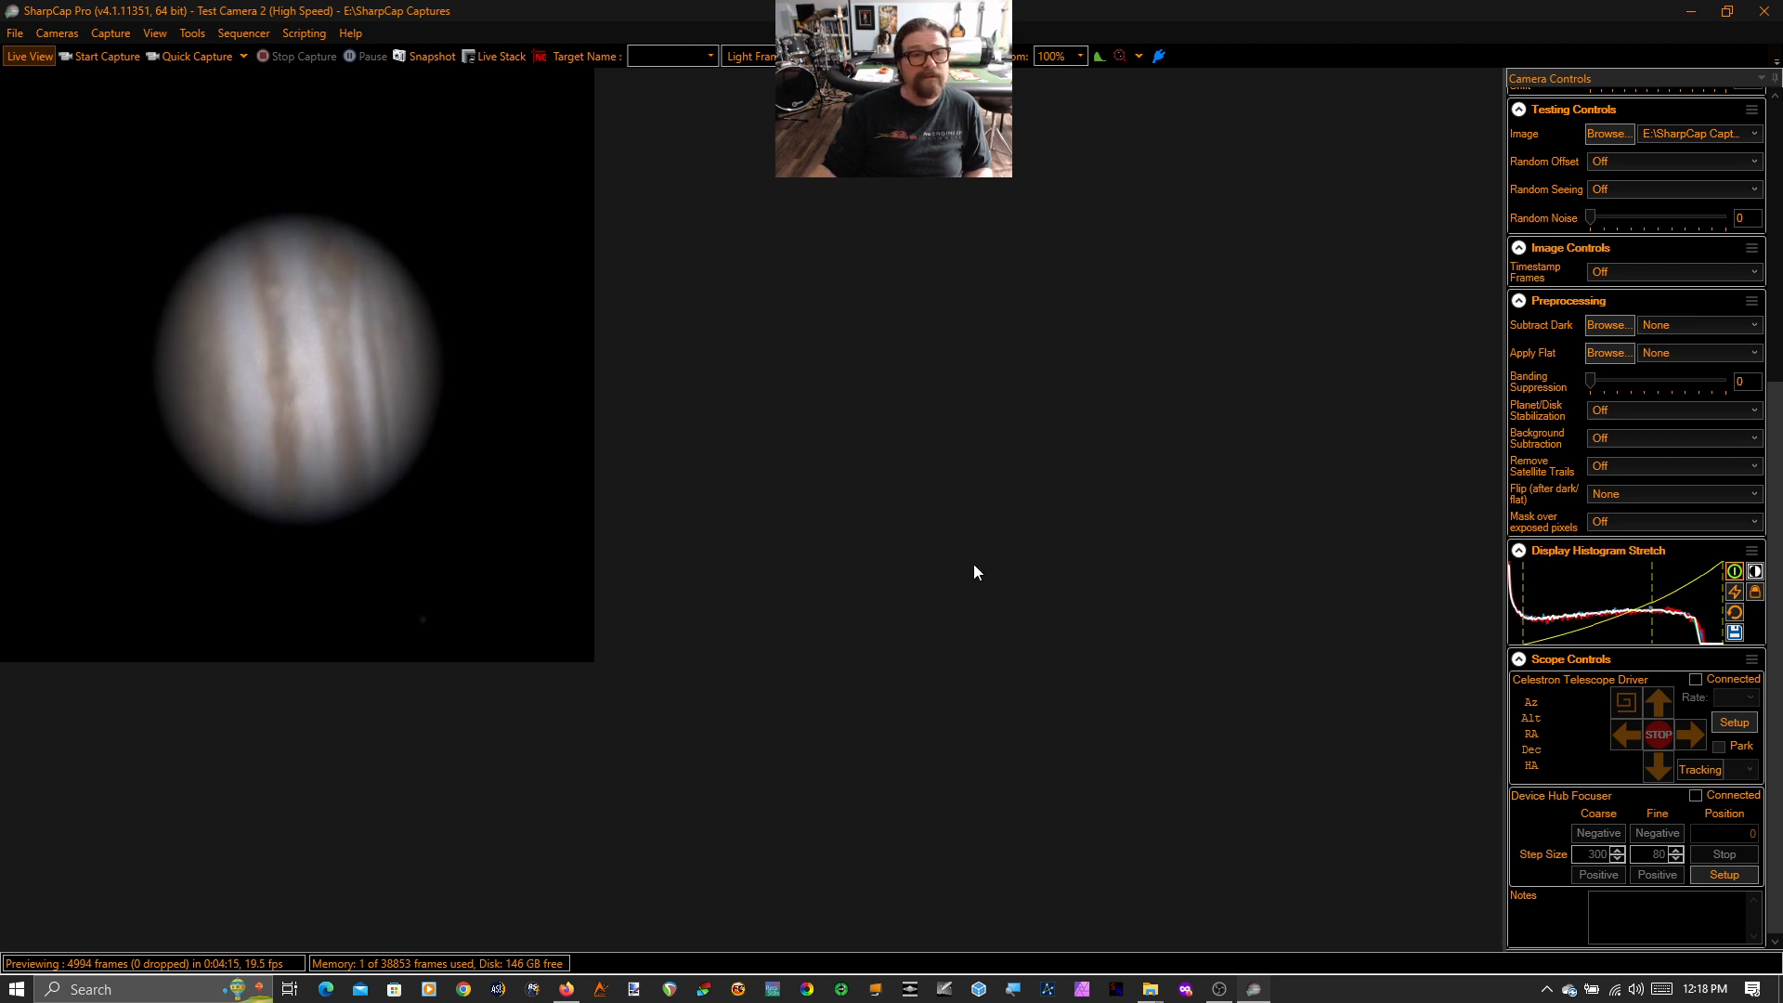
mouse_move(956, 626)
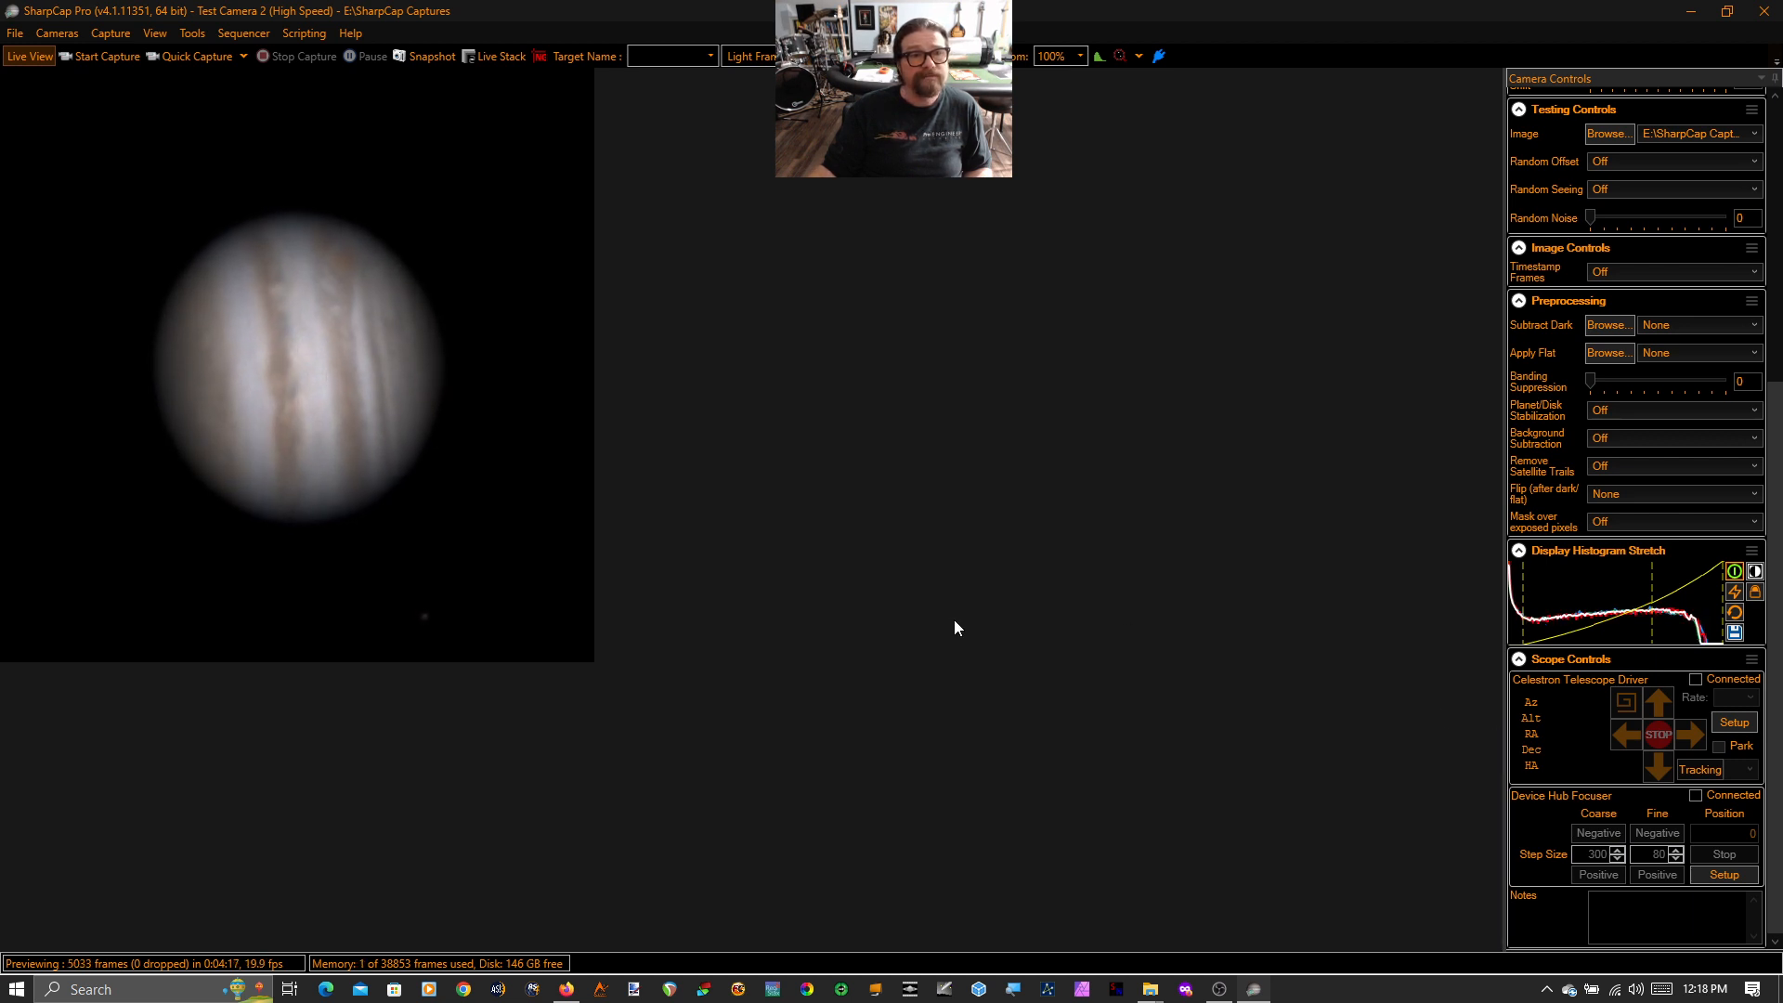
Reopen Live Planetary Stacking/Enhancement so Jupiter restacks with the earlier settings.
left_click(192, 31)
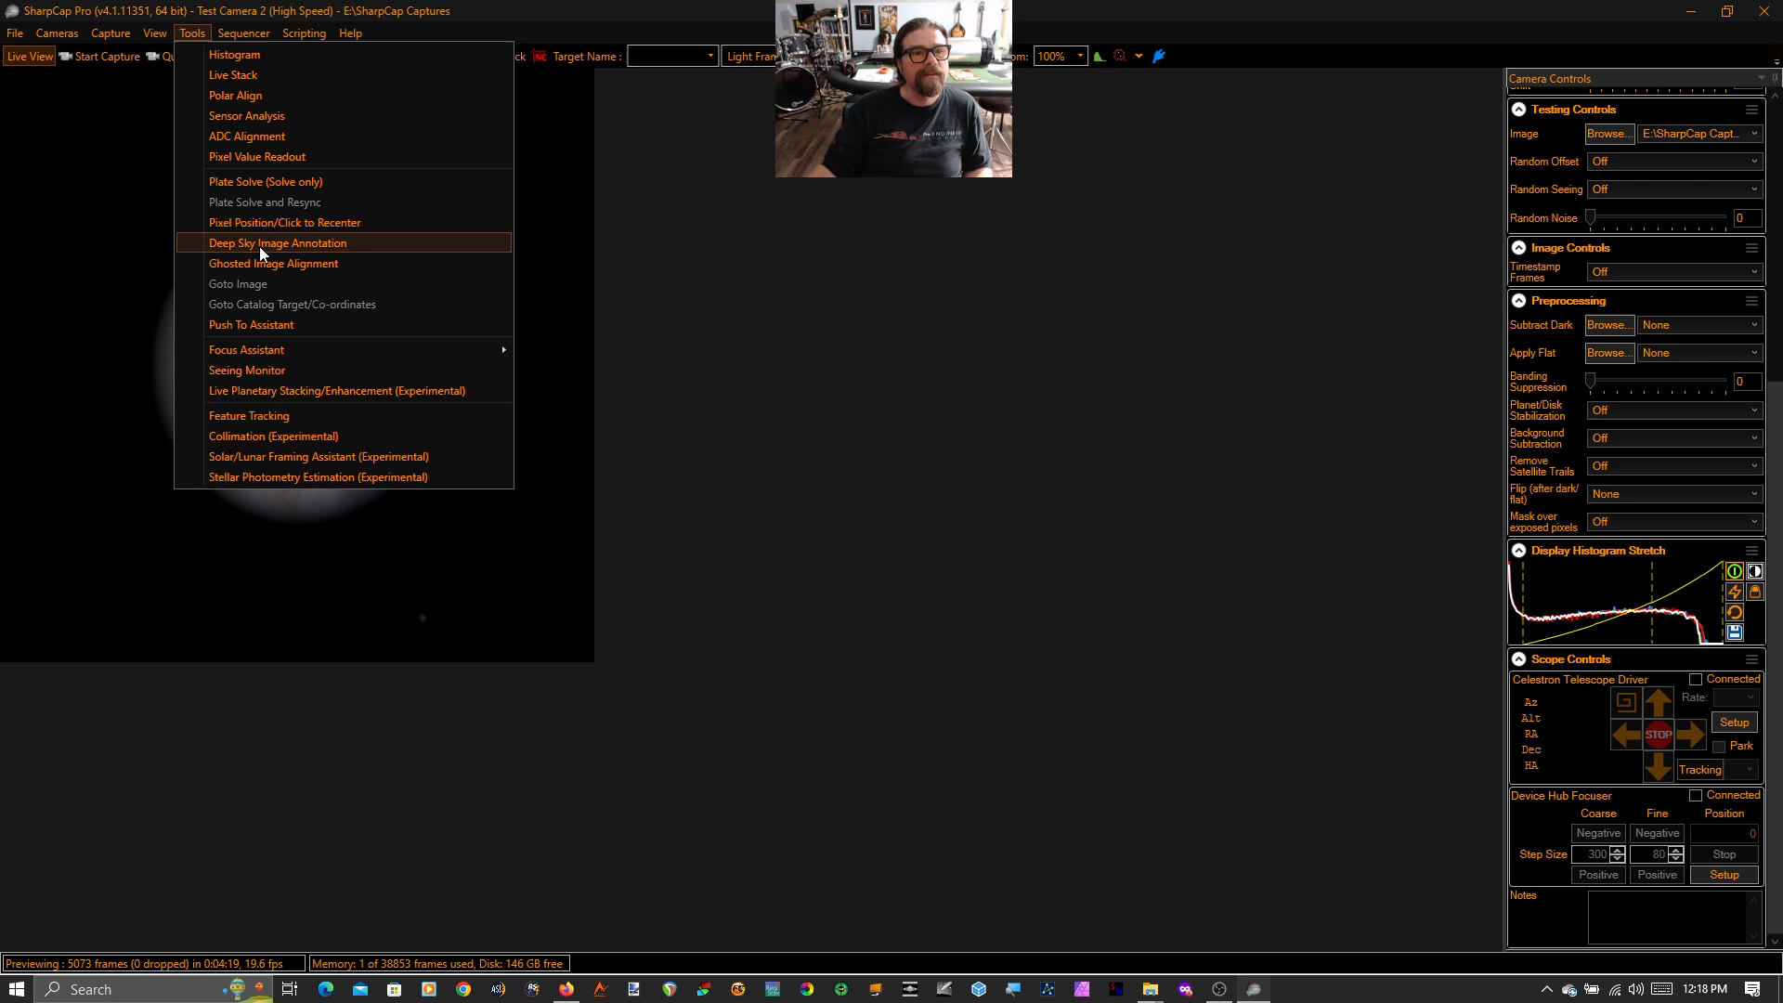
left_click(336, 390)
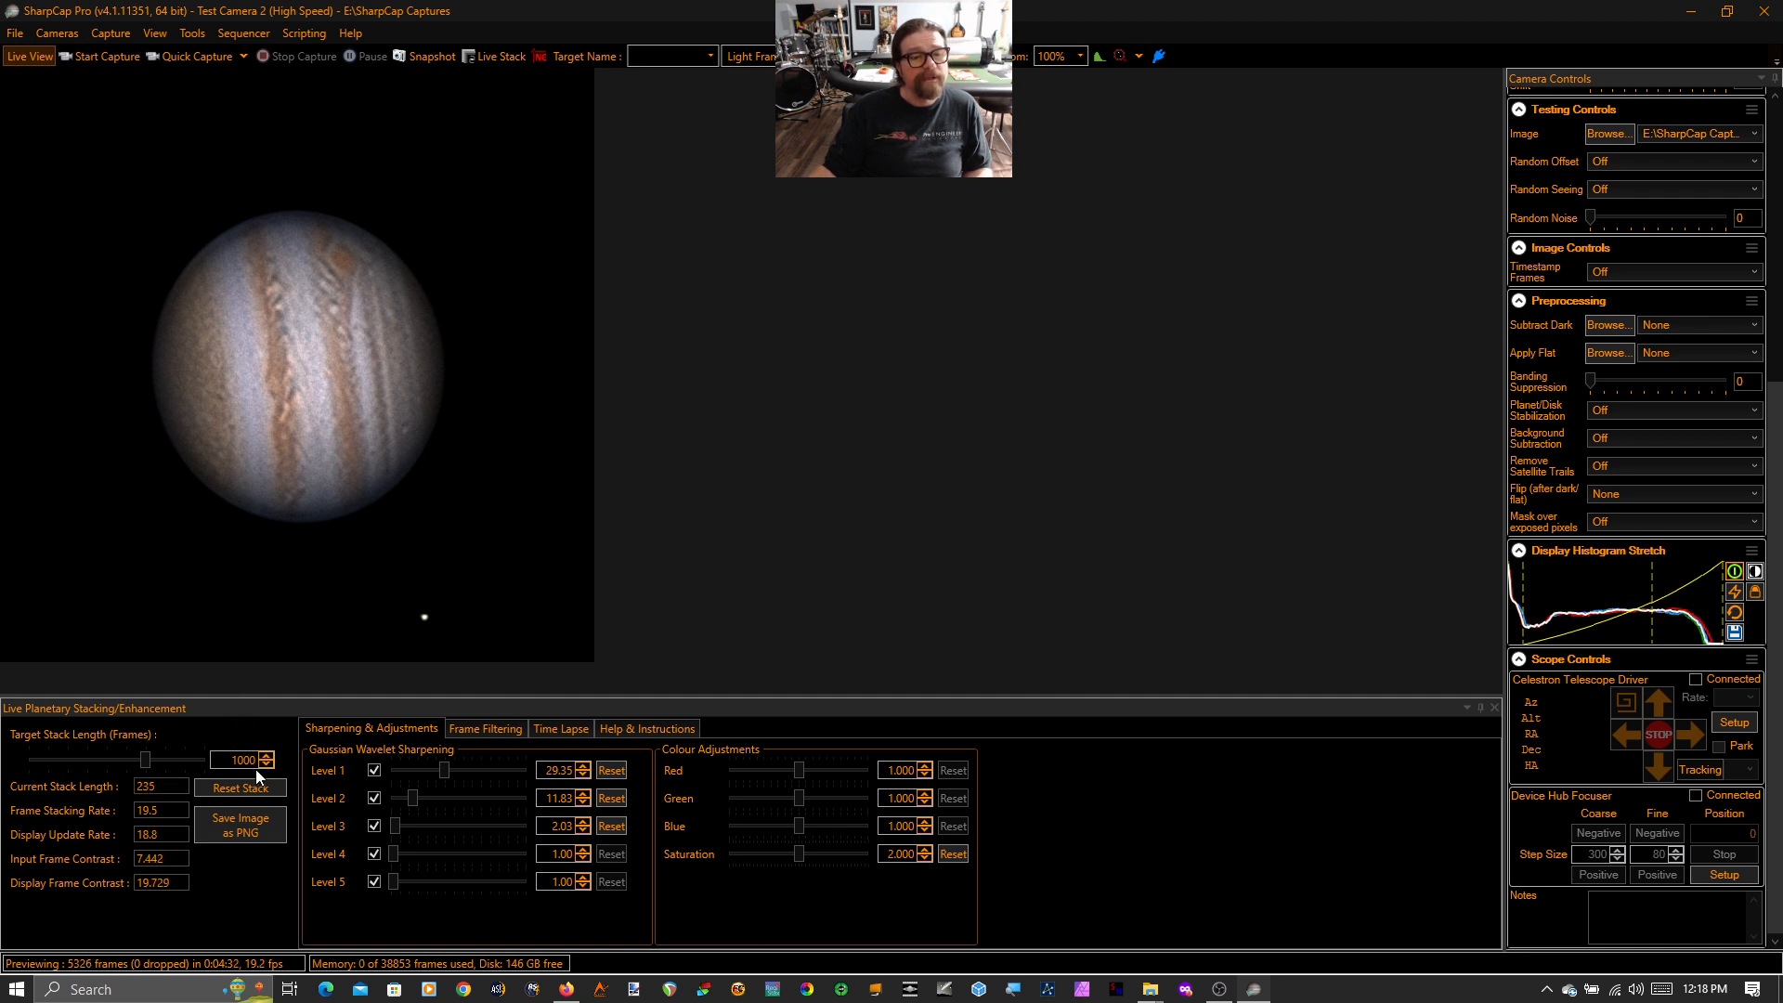
mouse_move(249, 314)
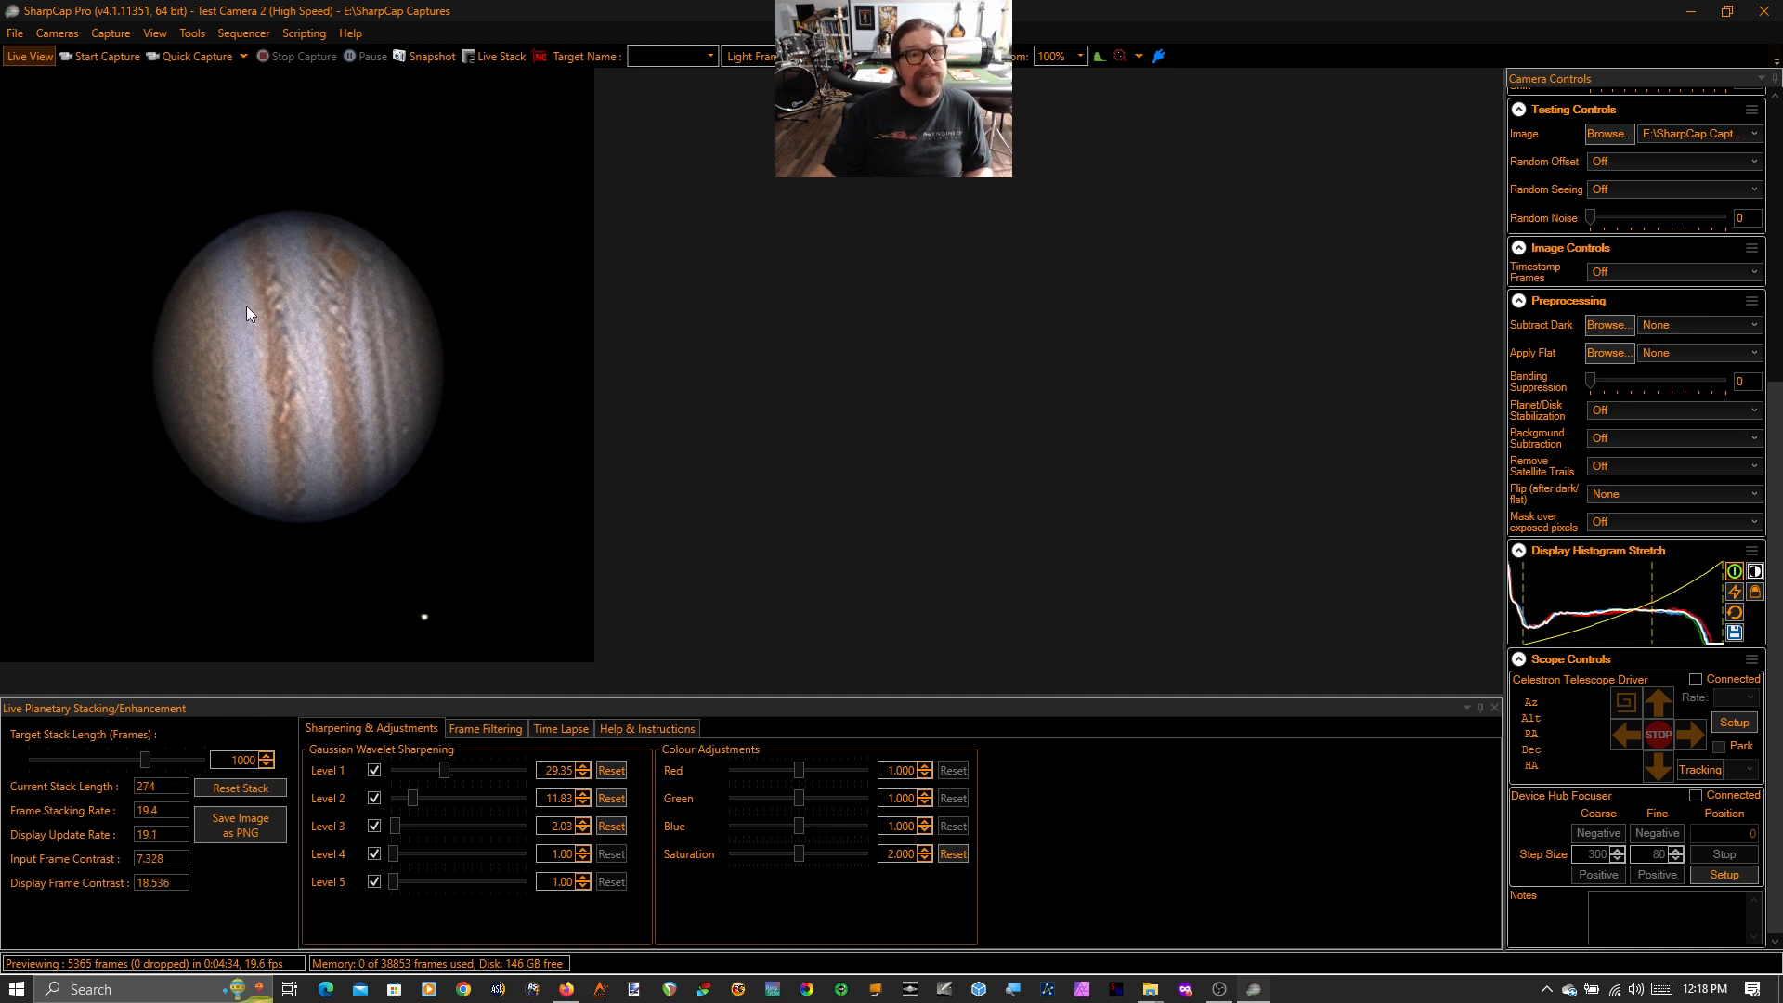
mouse_move(223, 368)
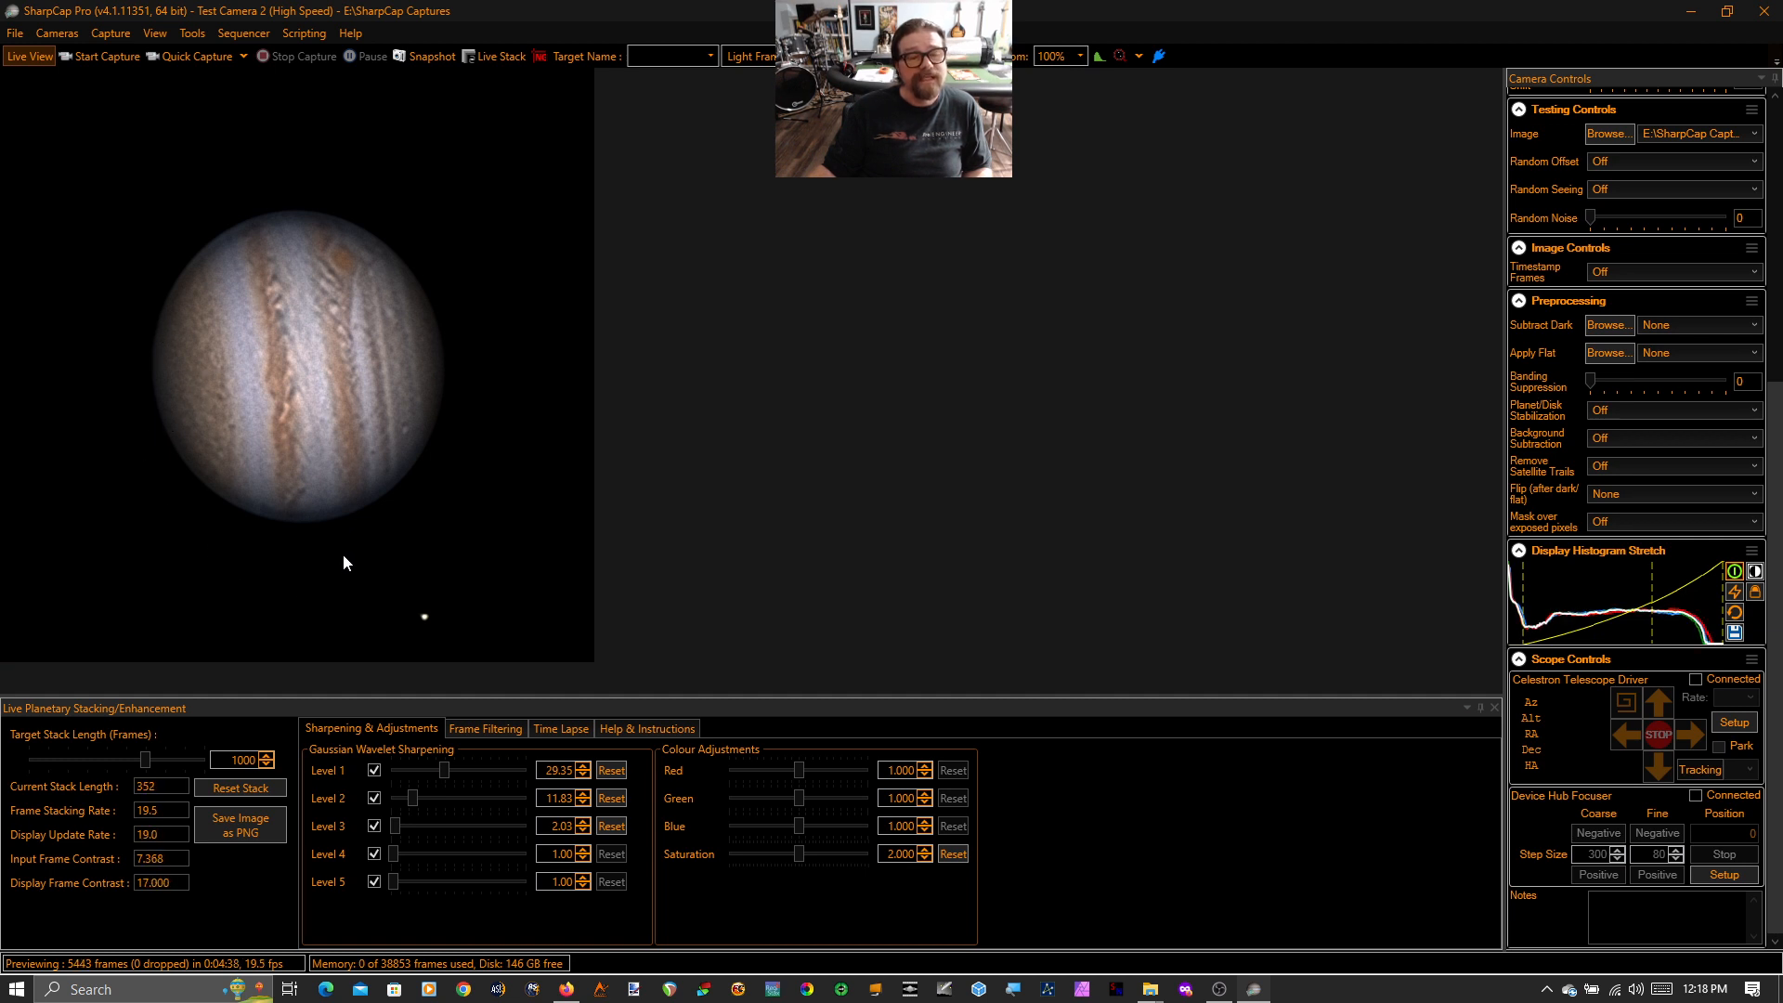
mouse_move(356, 537)
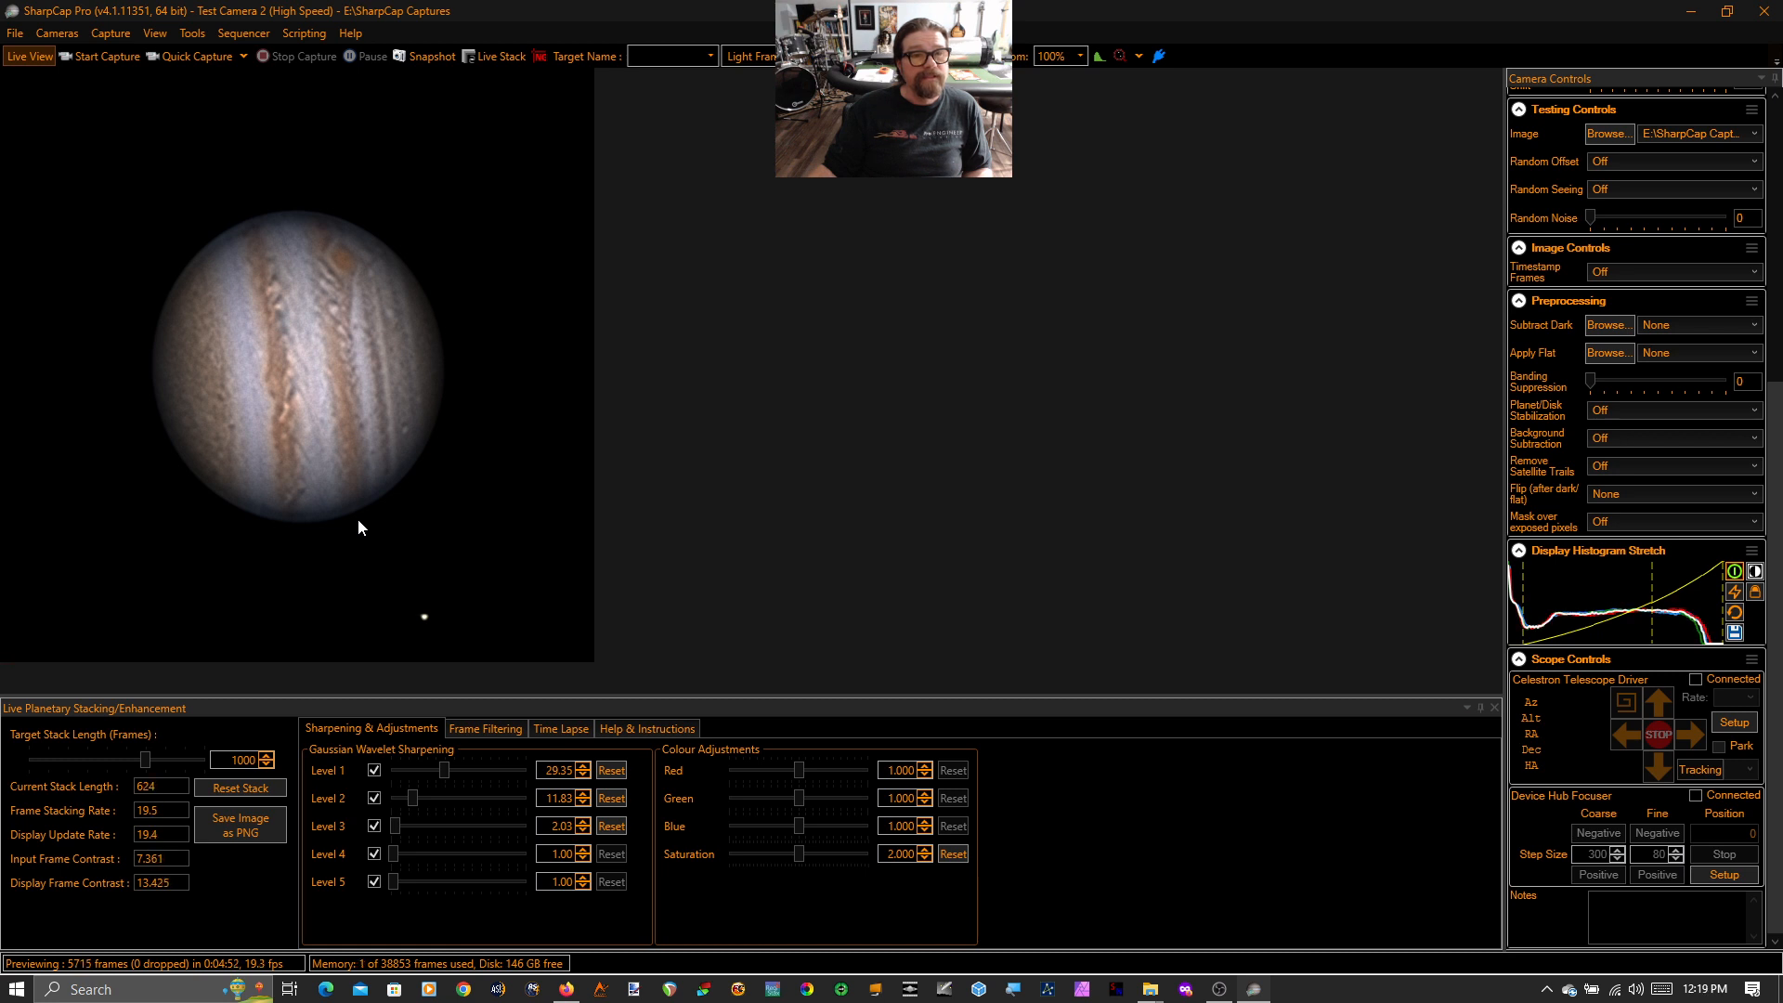
mouse_move(177, 465)
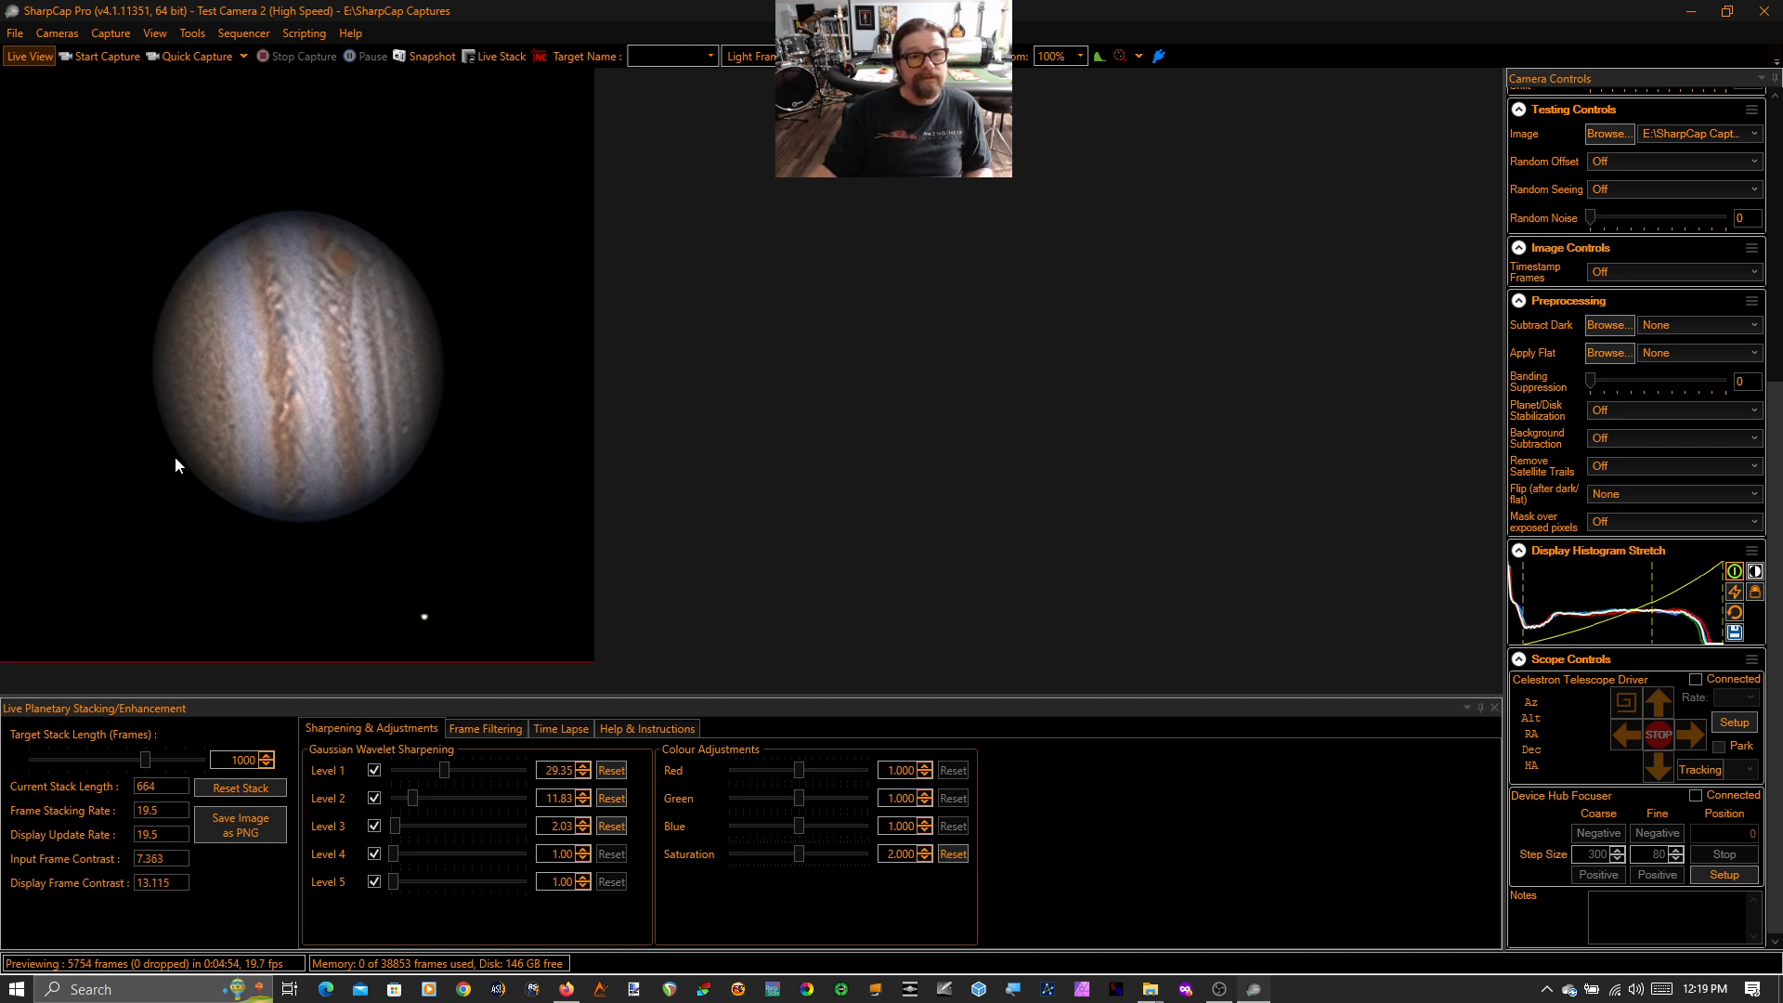
mouse_move(223, 234)
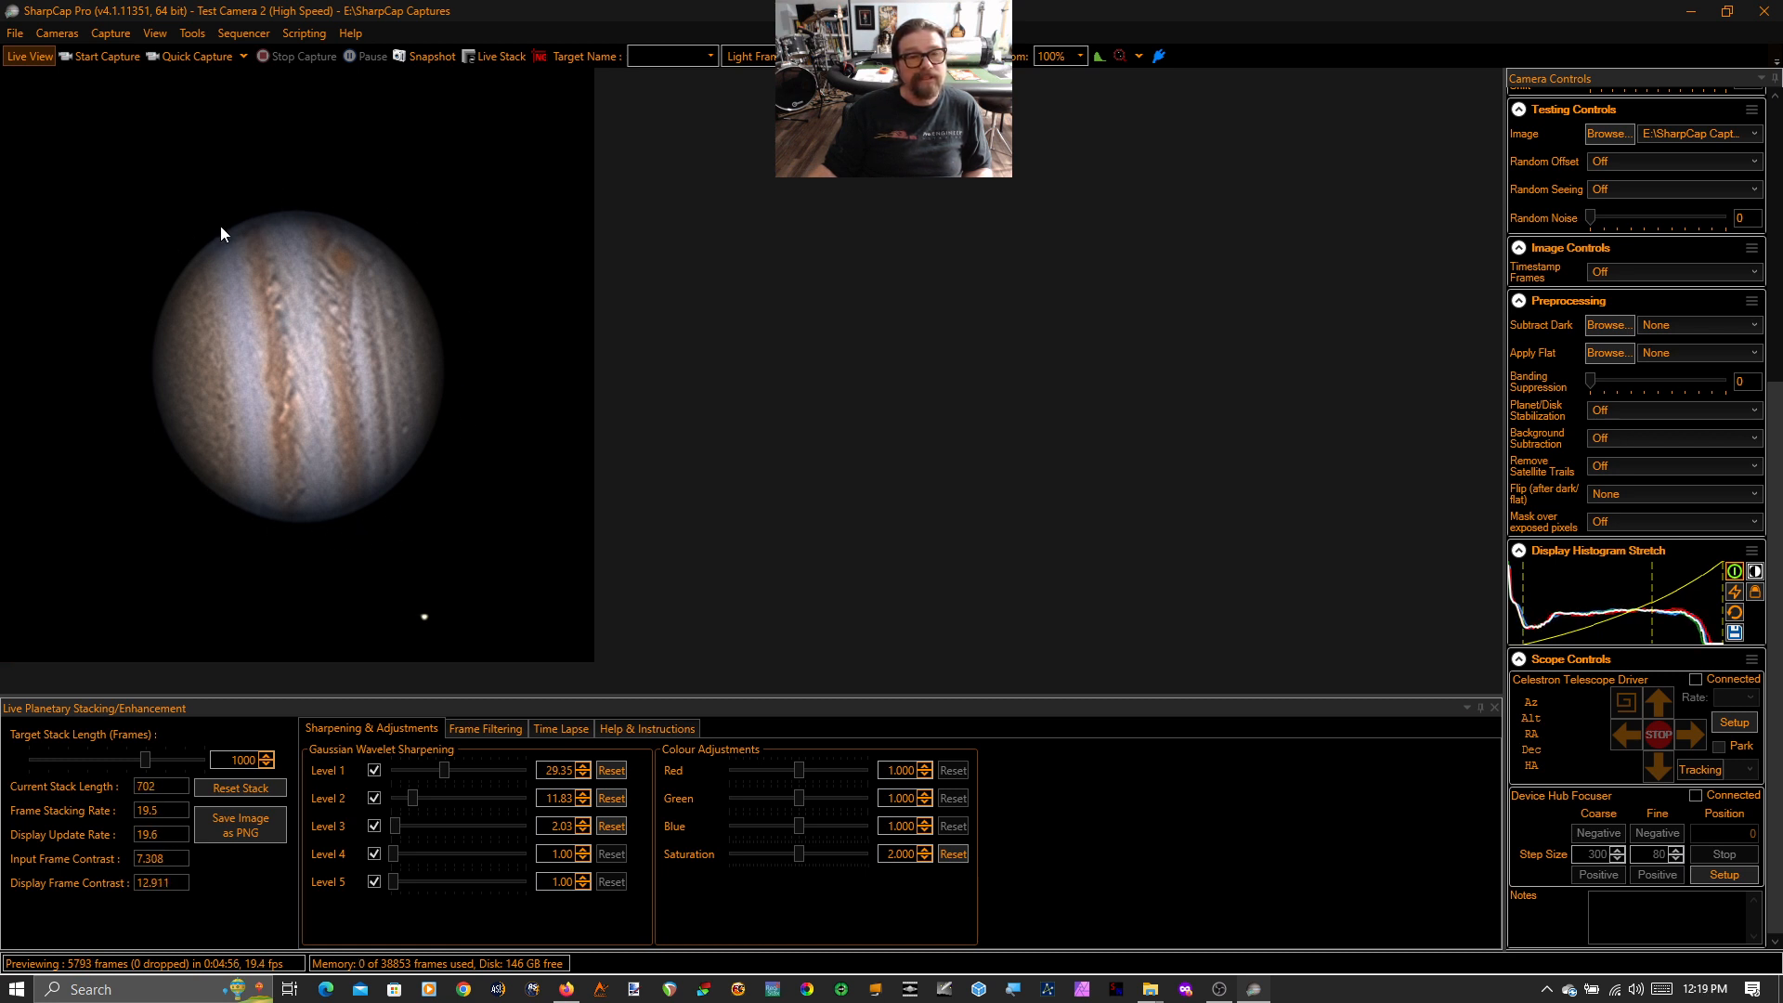
mouse_move(303, 386)
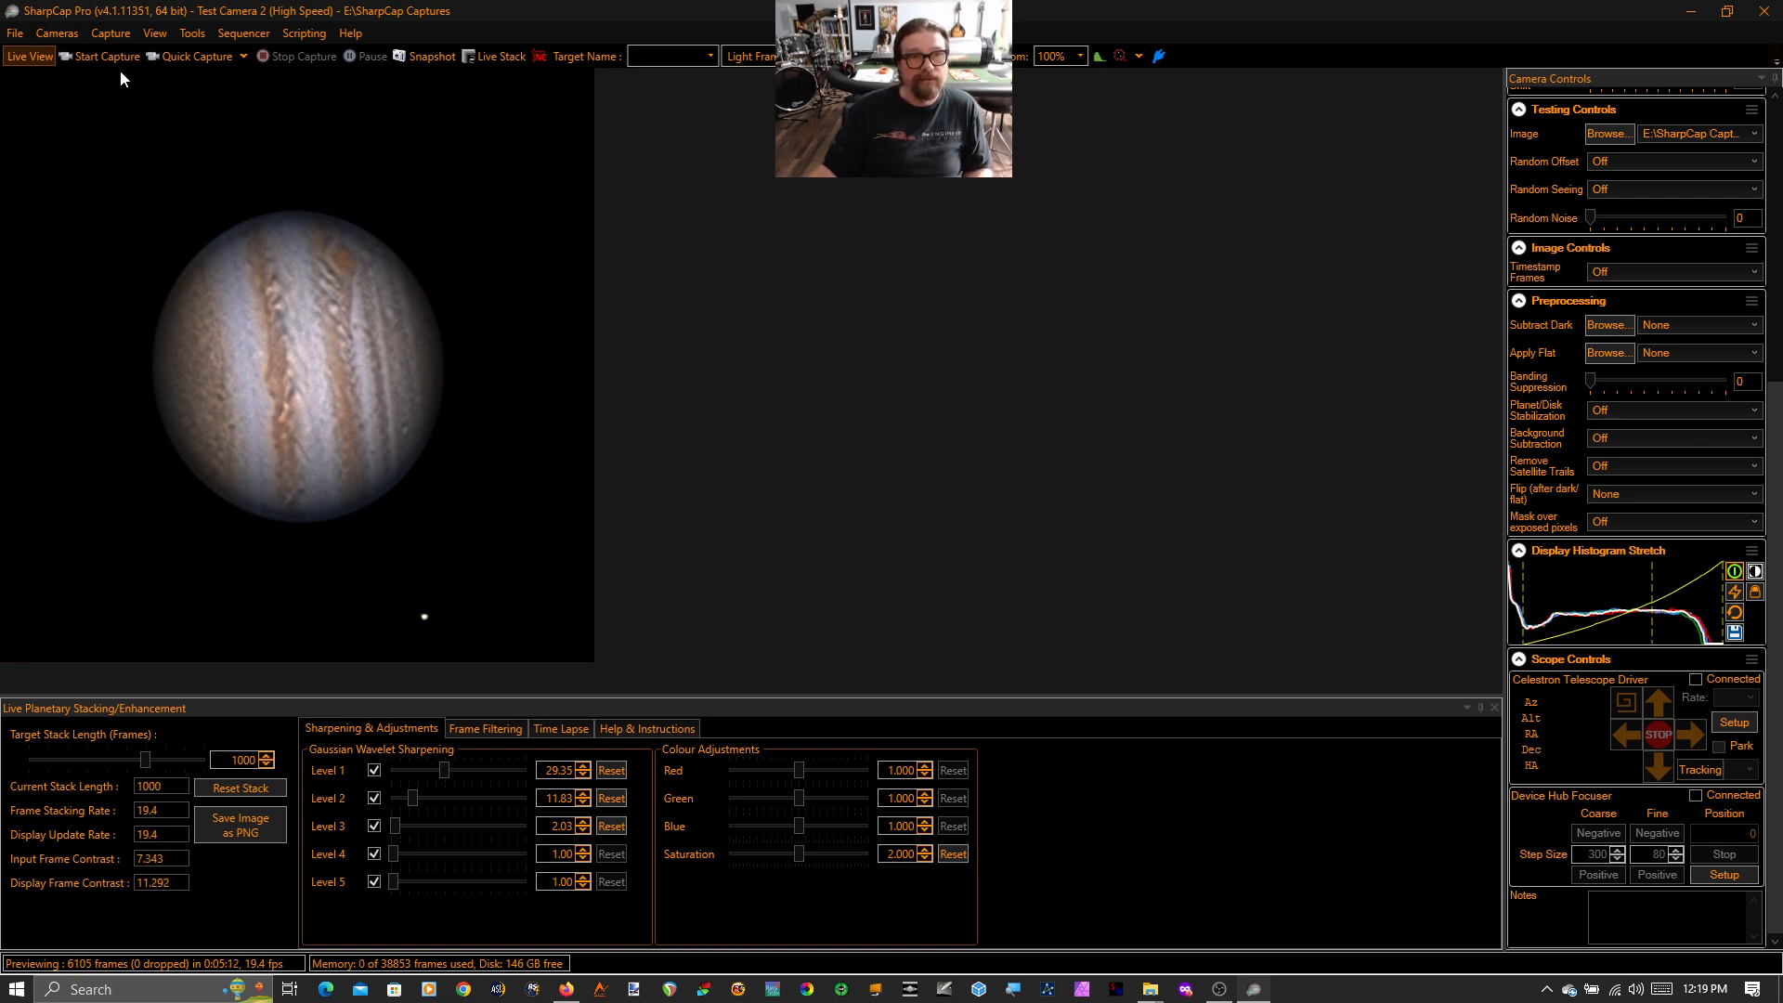
mouse_move(303, 379)
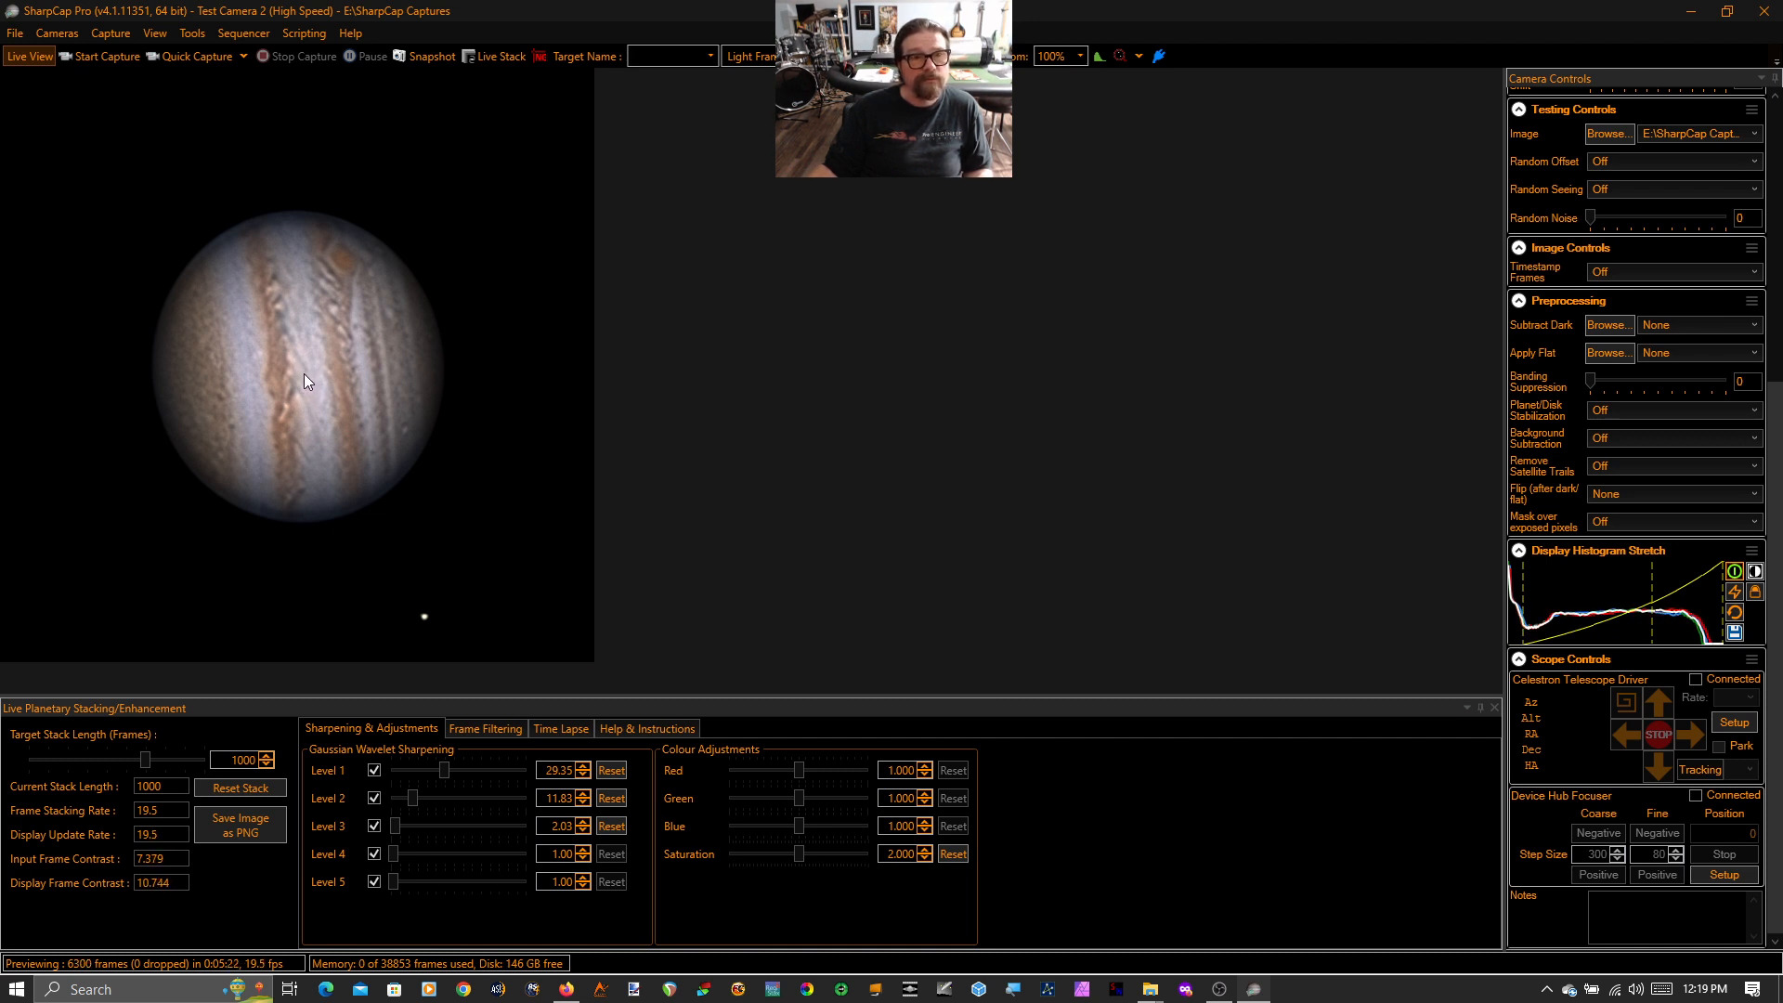
mouse_move(323, 387)
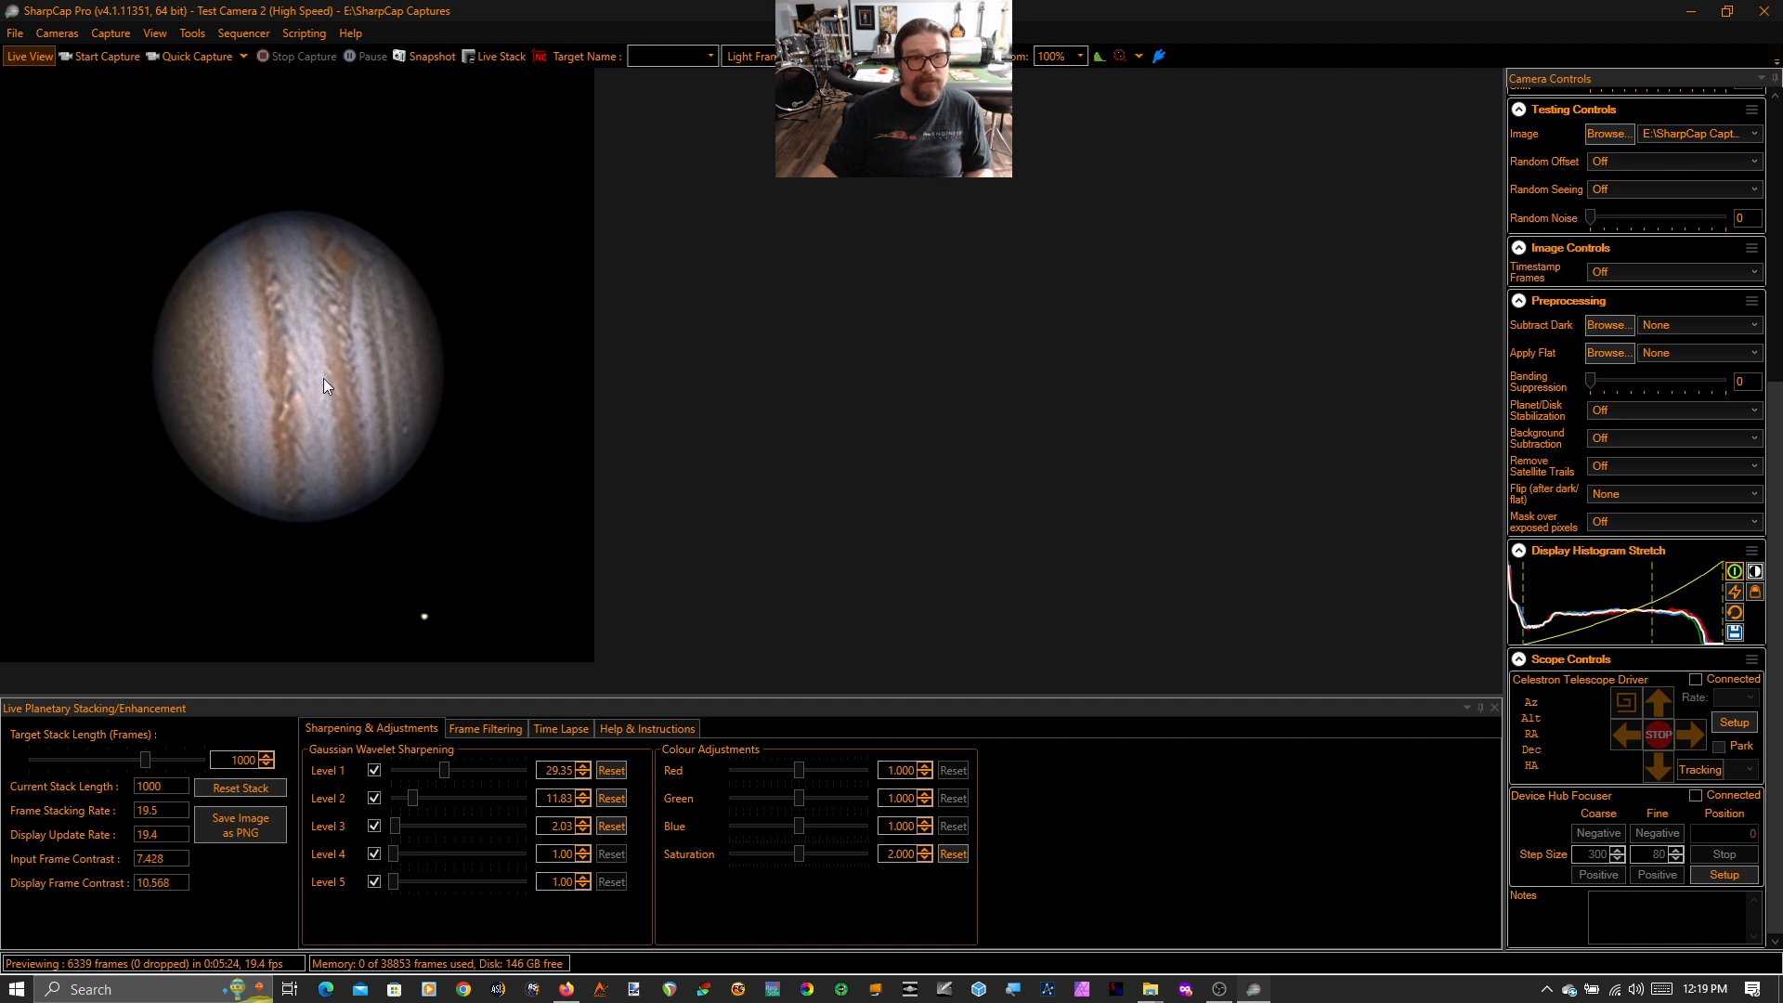
mouse_move(517, 342)
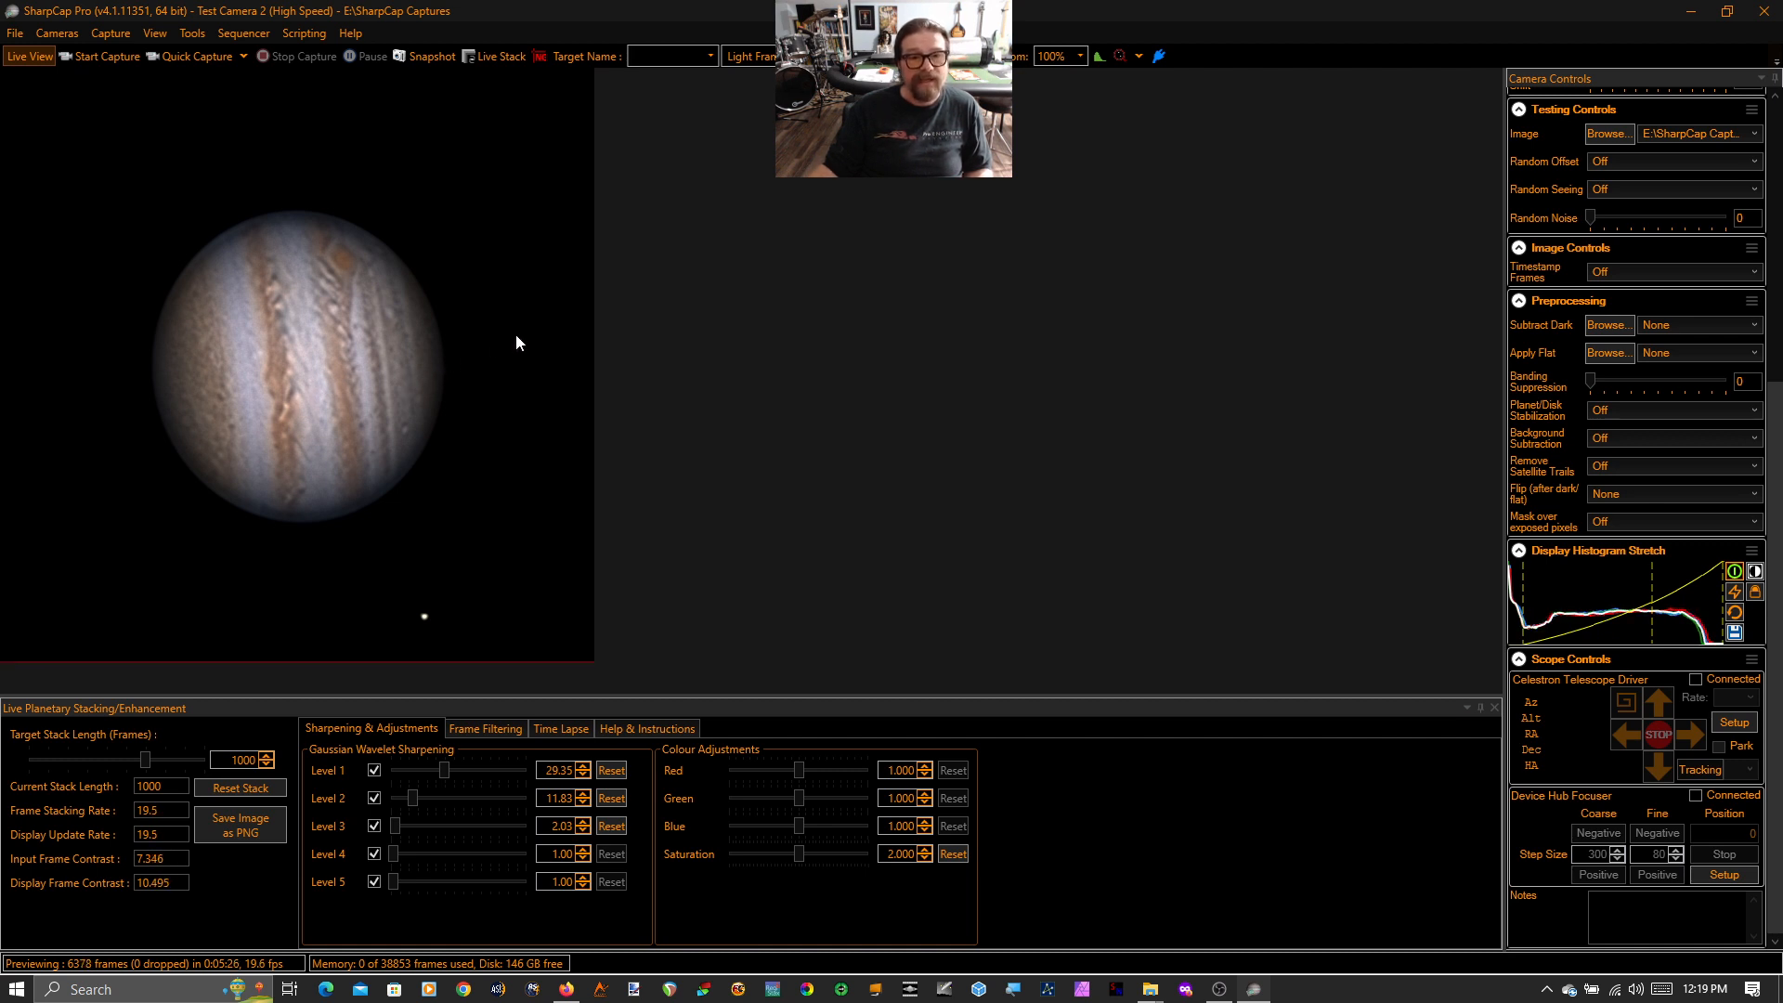
mouse_move(540, 373)
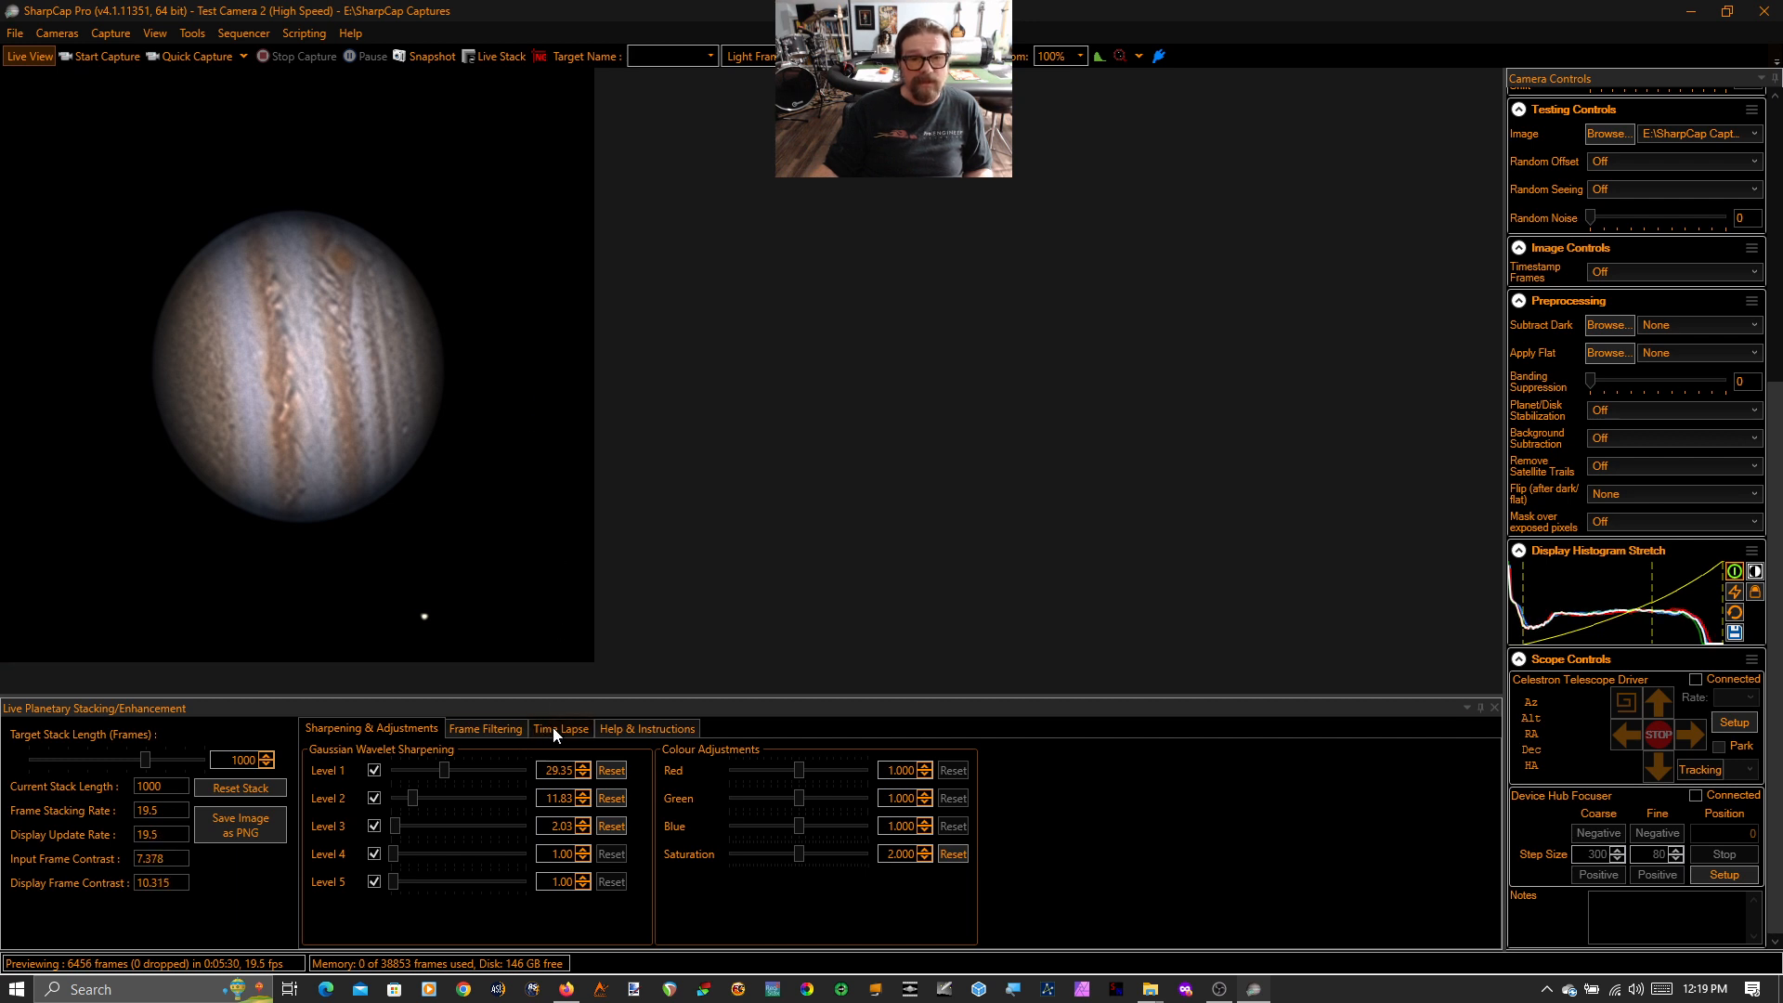
Start a time lapse recording of the processed Jupiter stack from the Time Lapse tab.
left_click(559, 728)
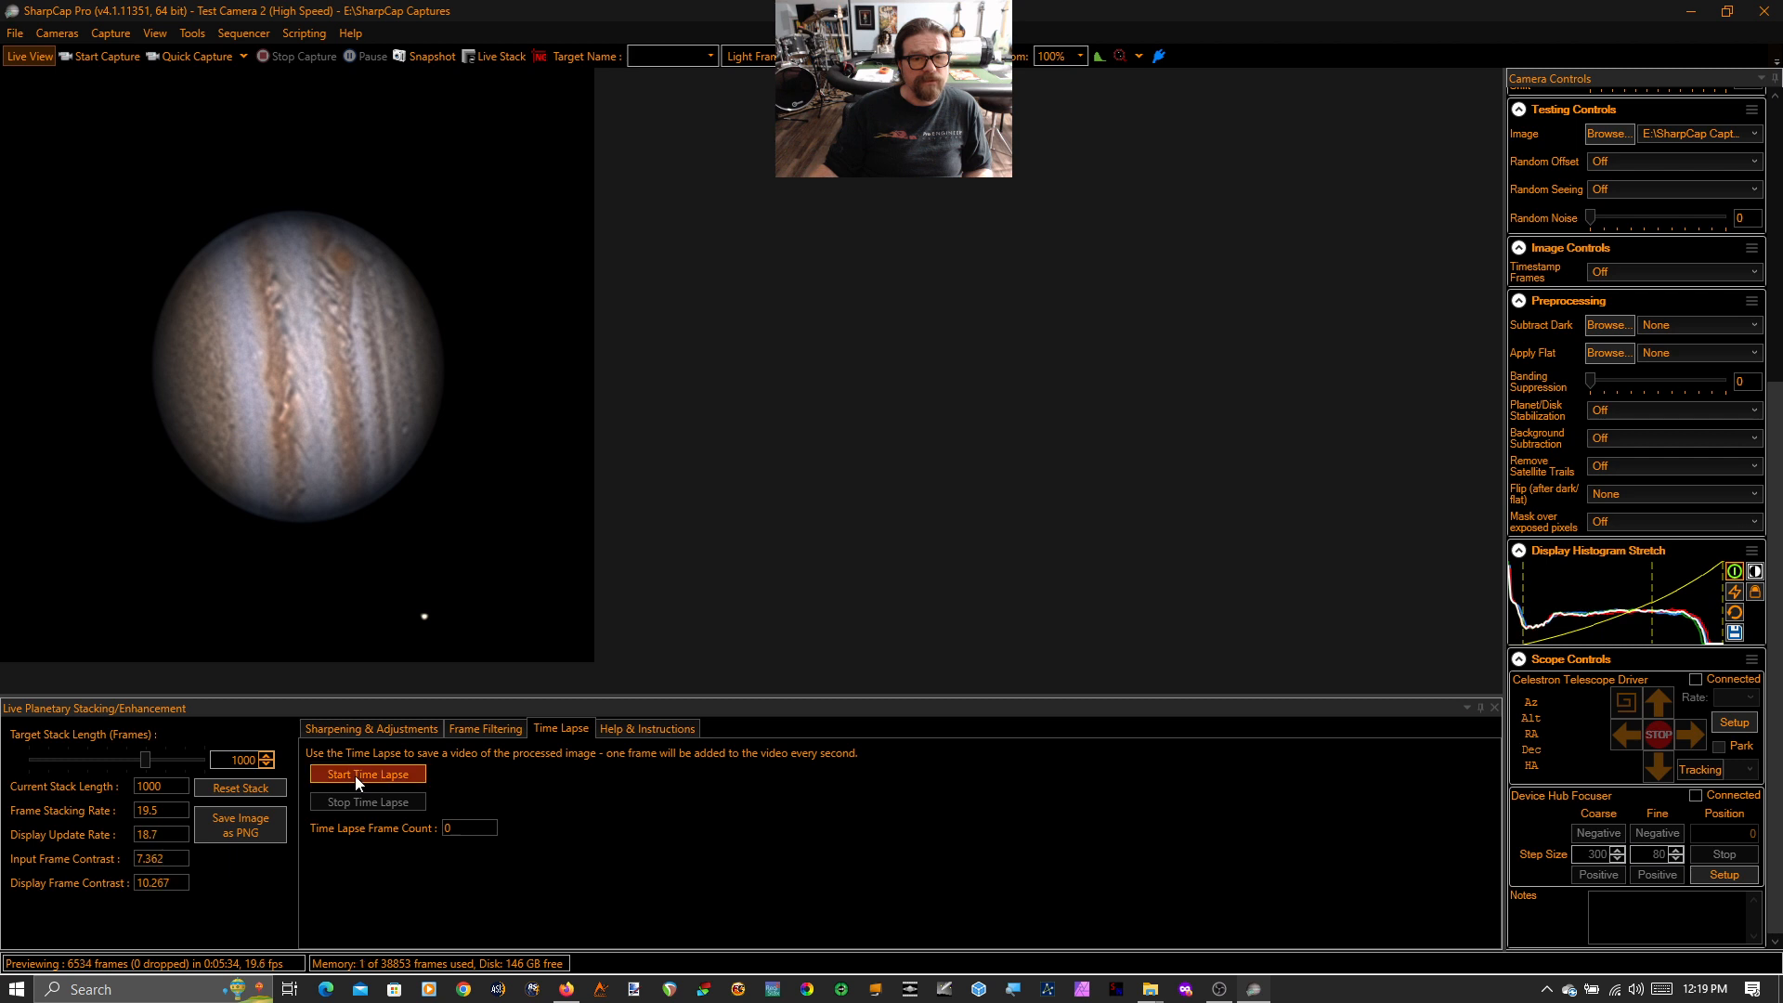
left_click(366, 775)
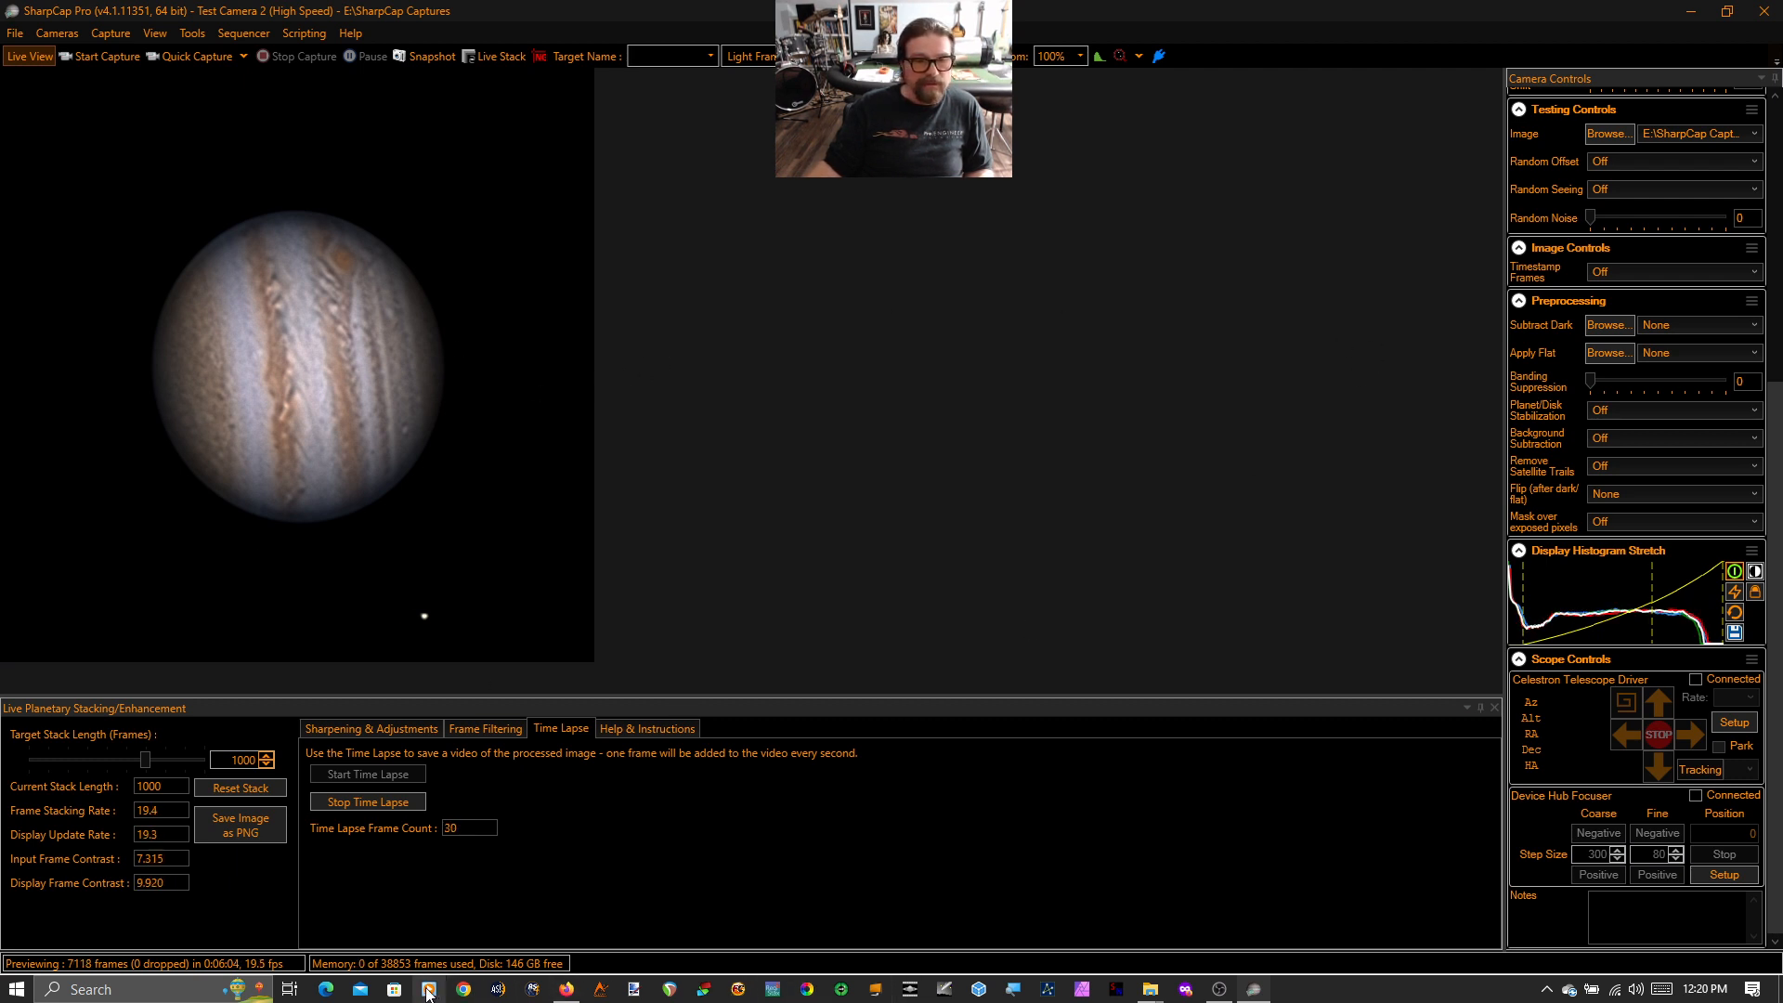
mouse_move(1150, 987)
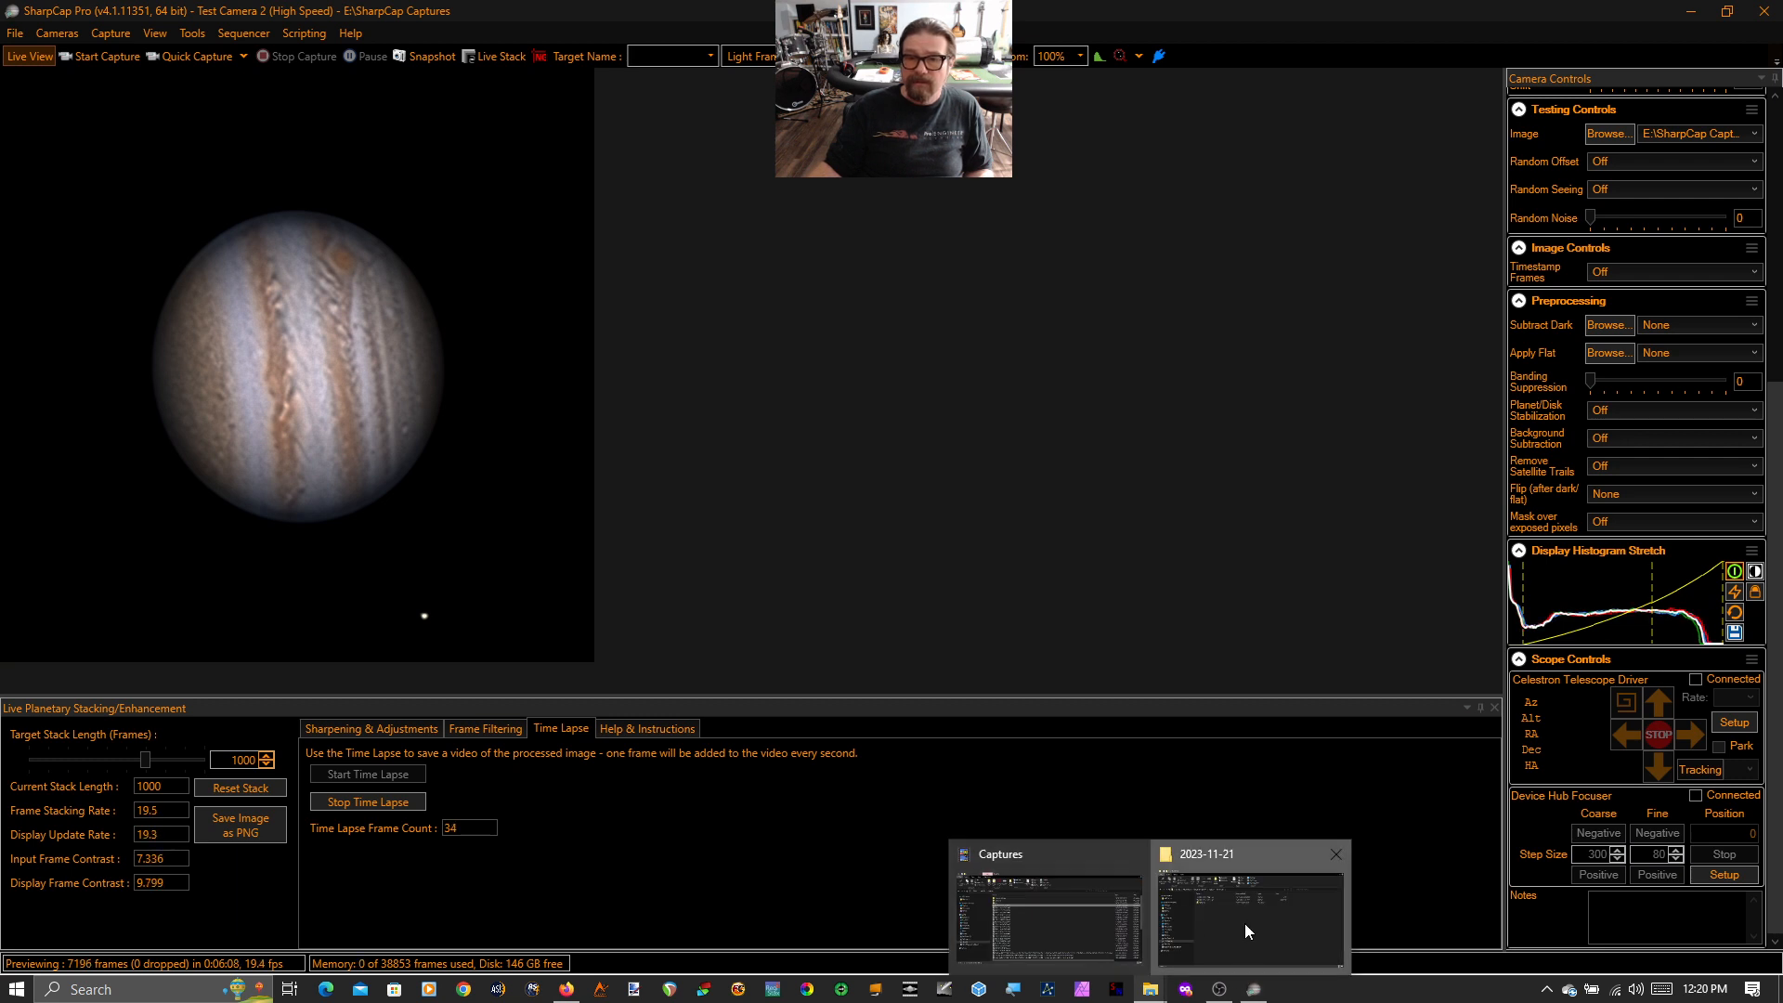
left_click(1248, 904)
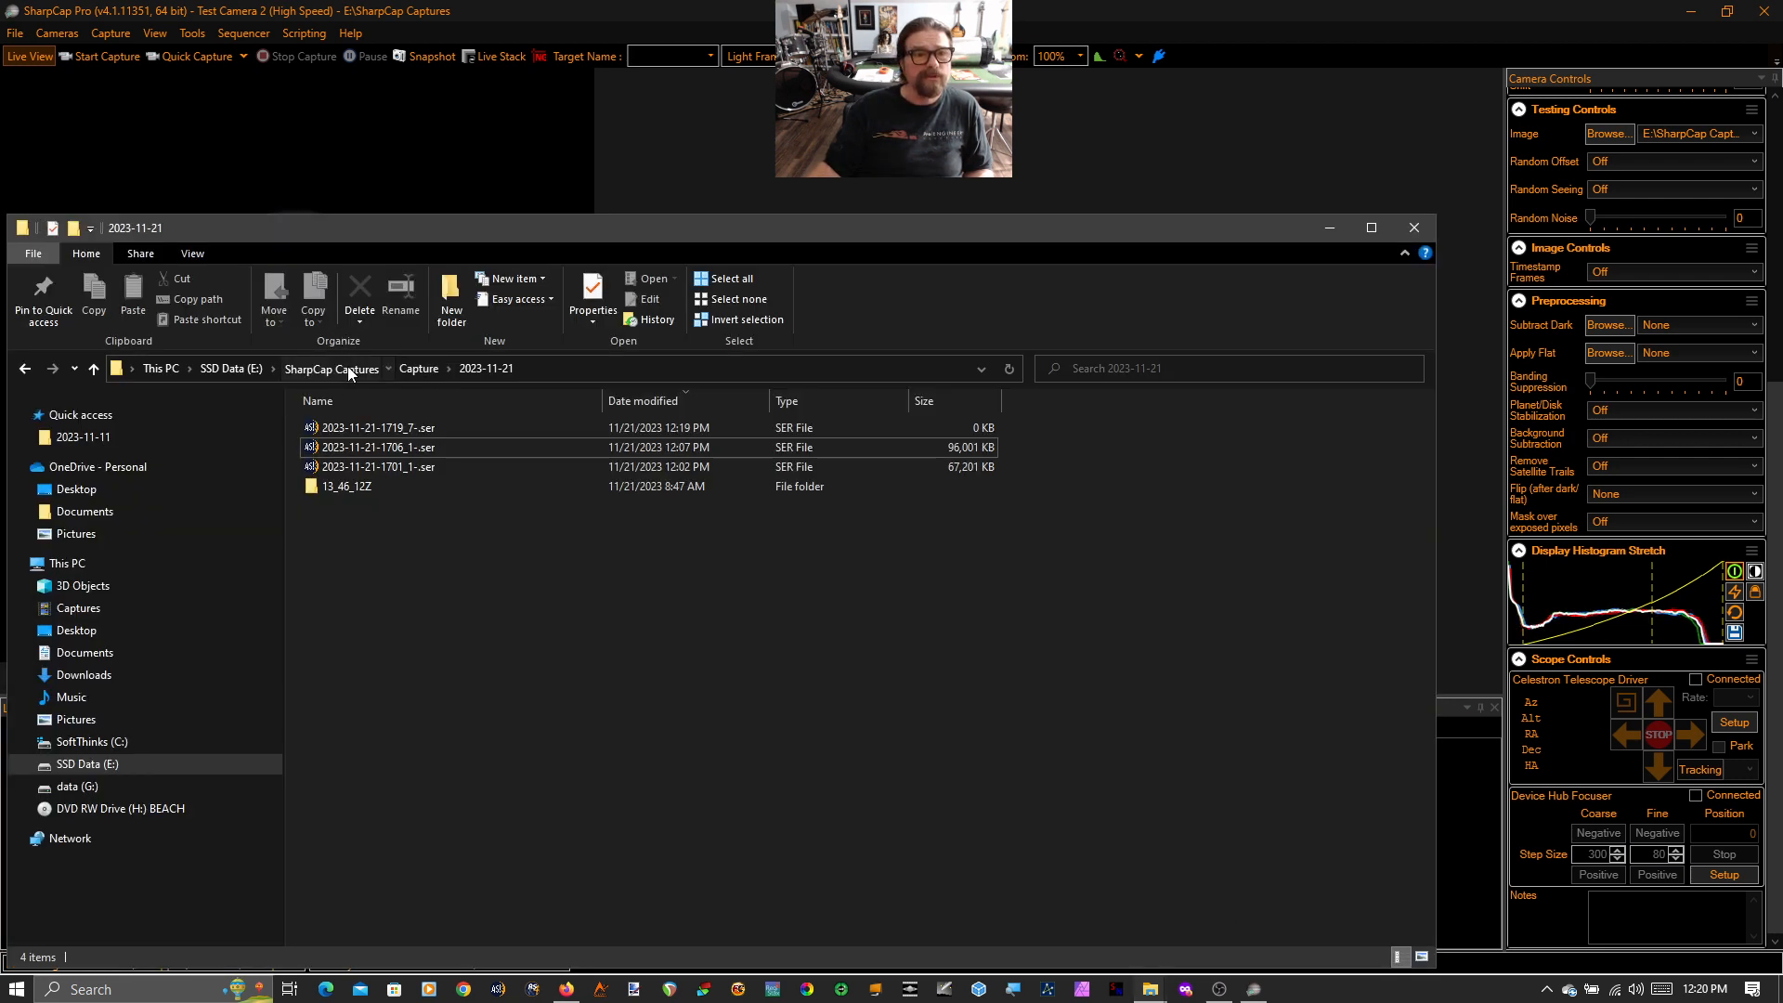
left_click(331, 368)
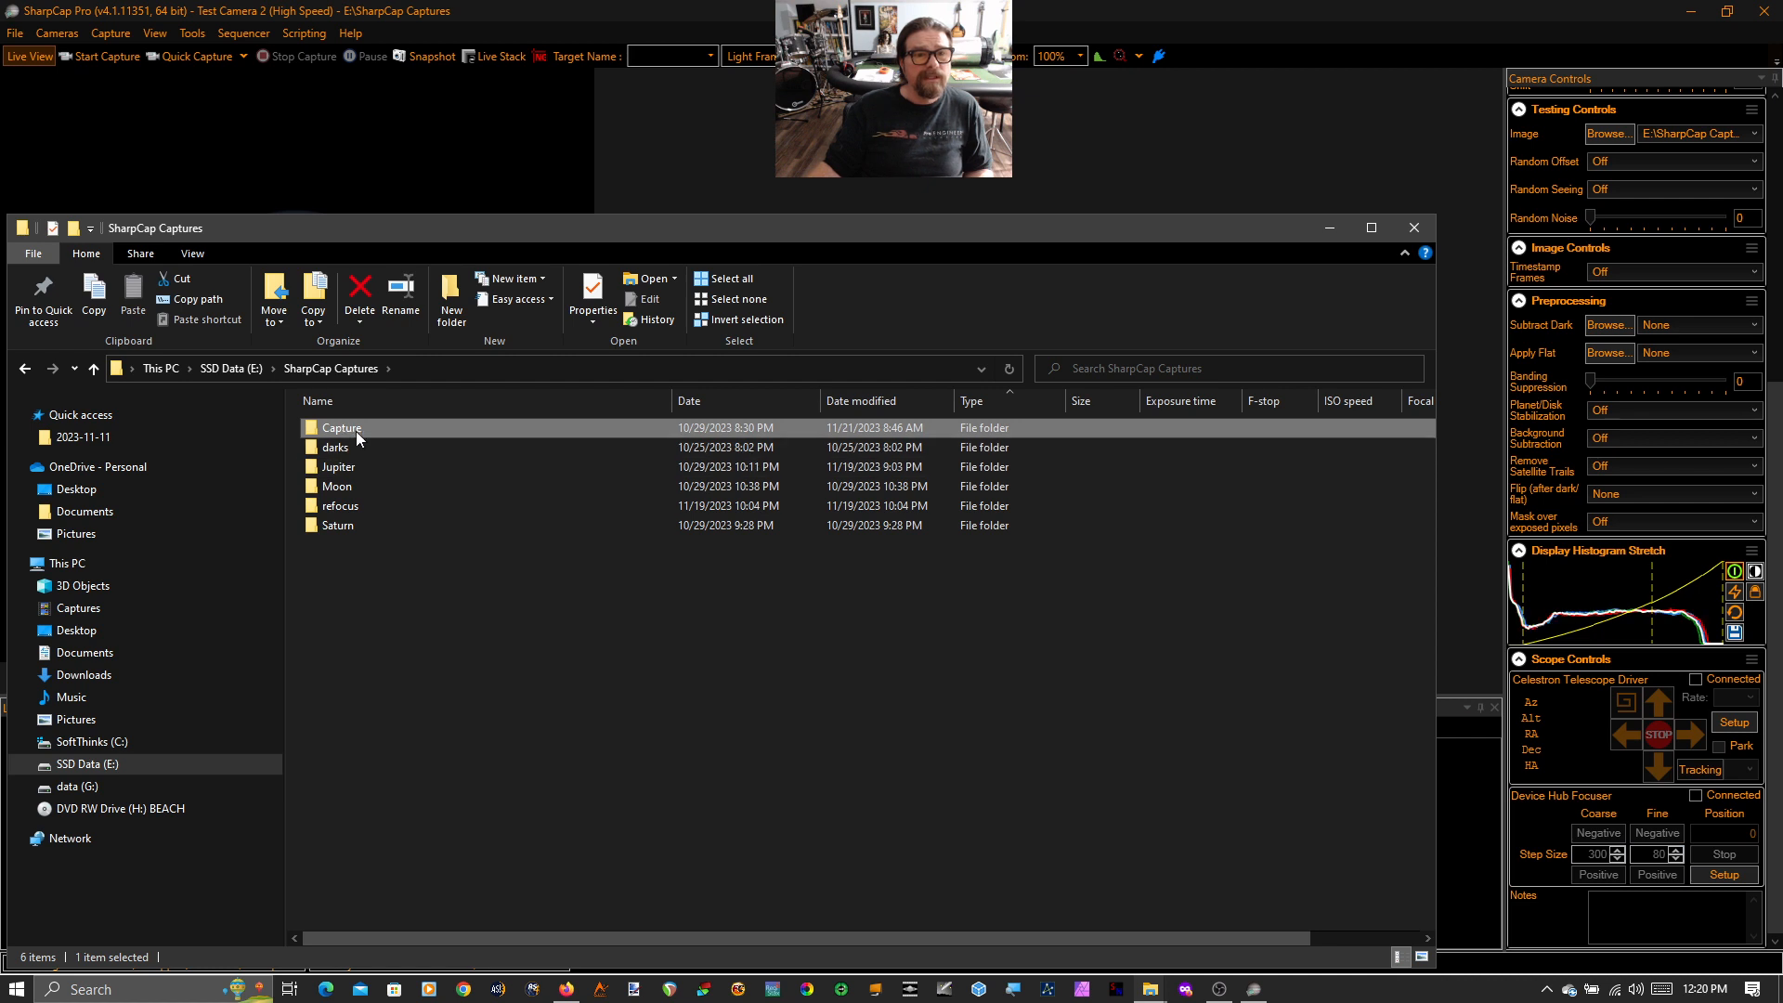
double_click(342, 427)
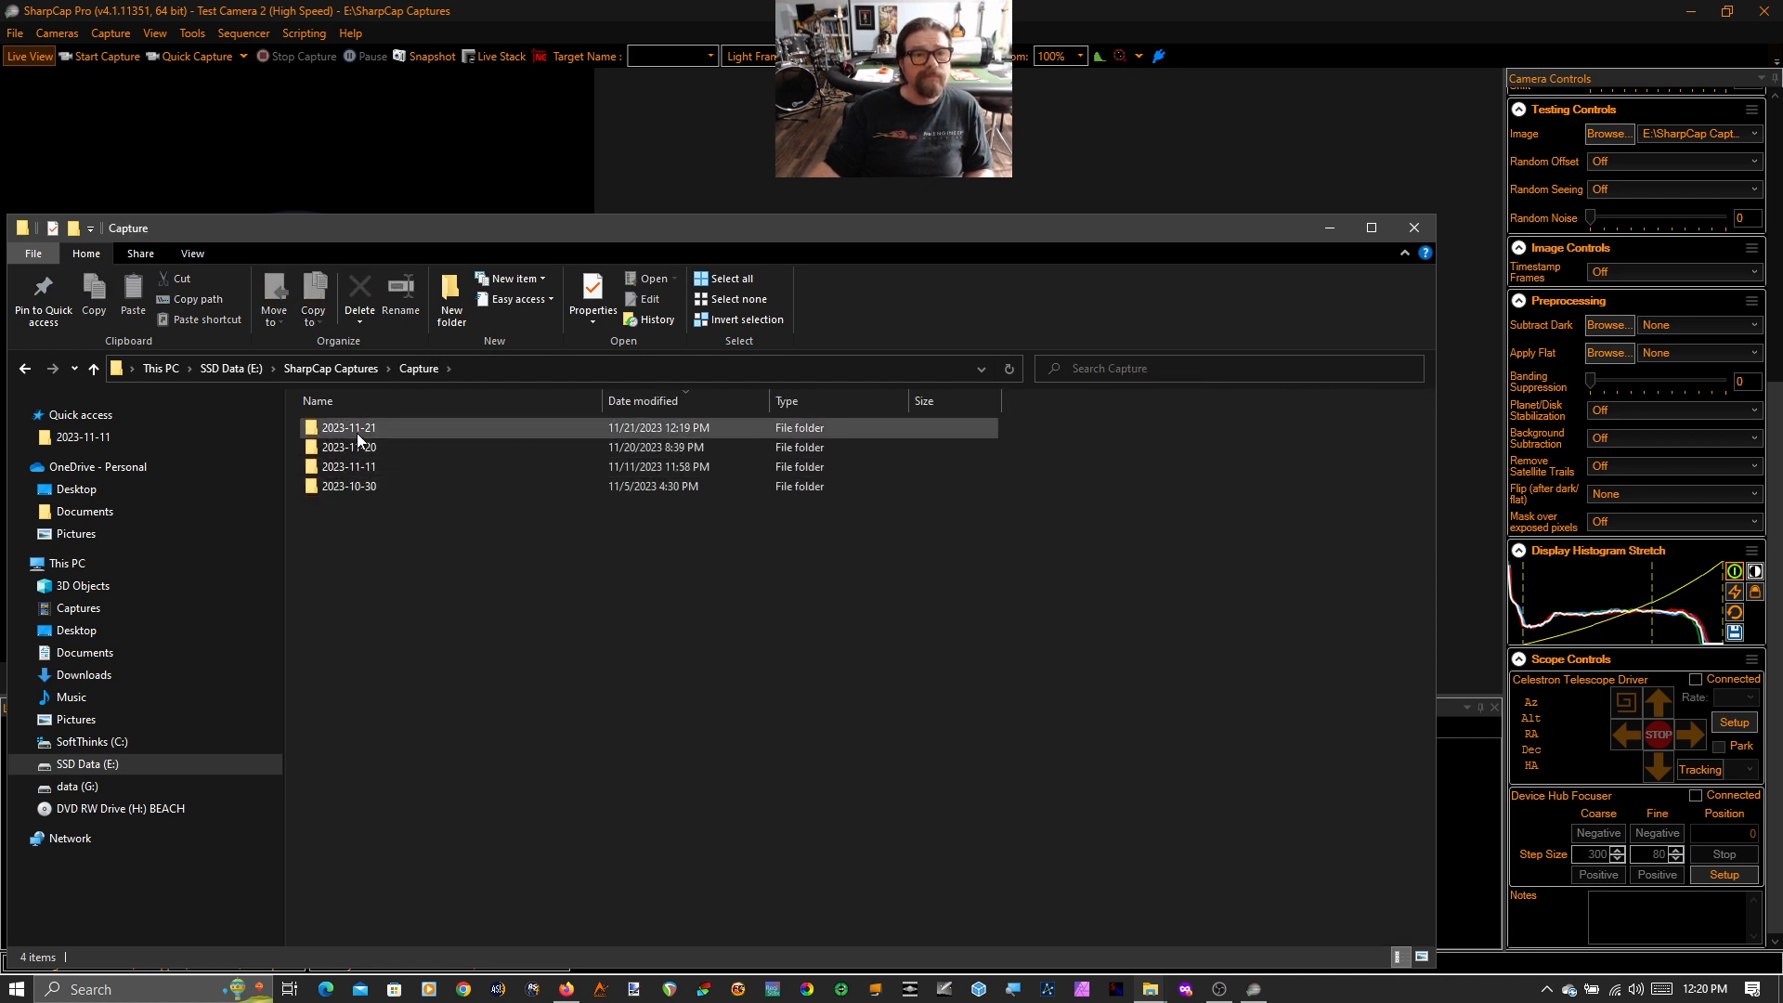
double_click(348, 427)
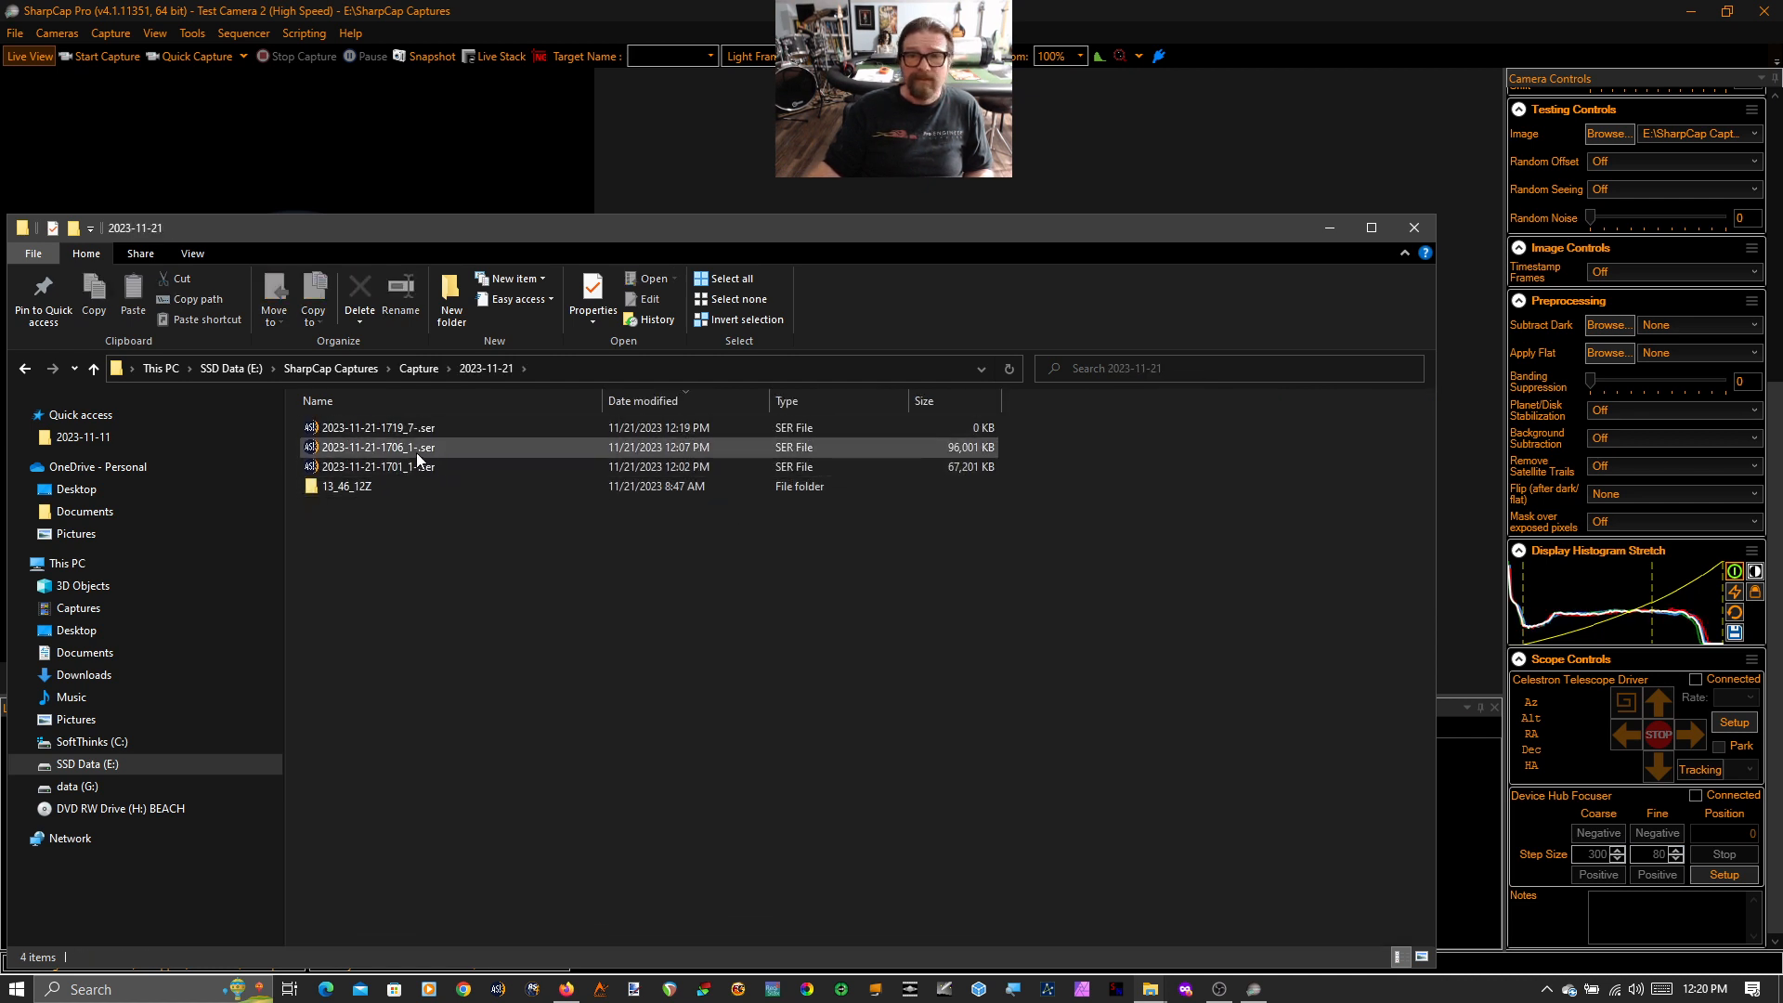
left_click(379, 428)
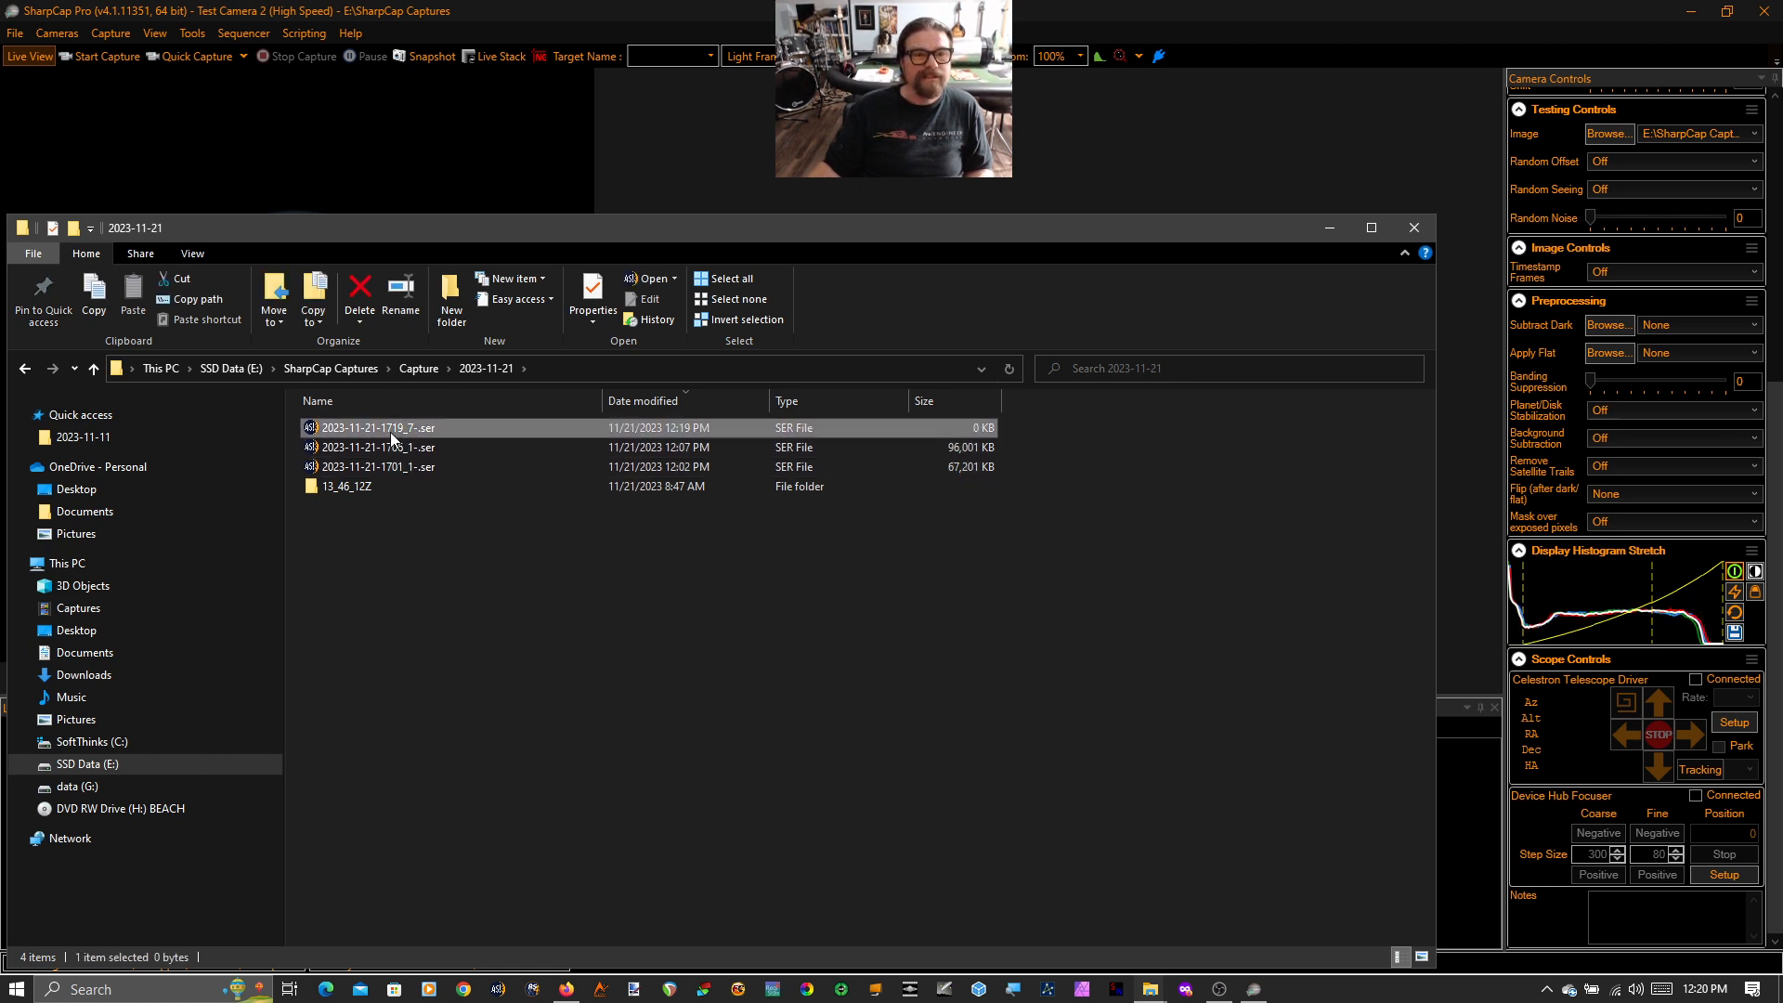
mouse_move(474, 684)
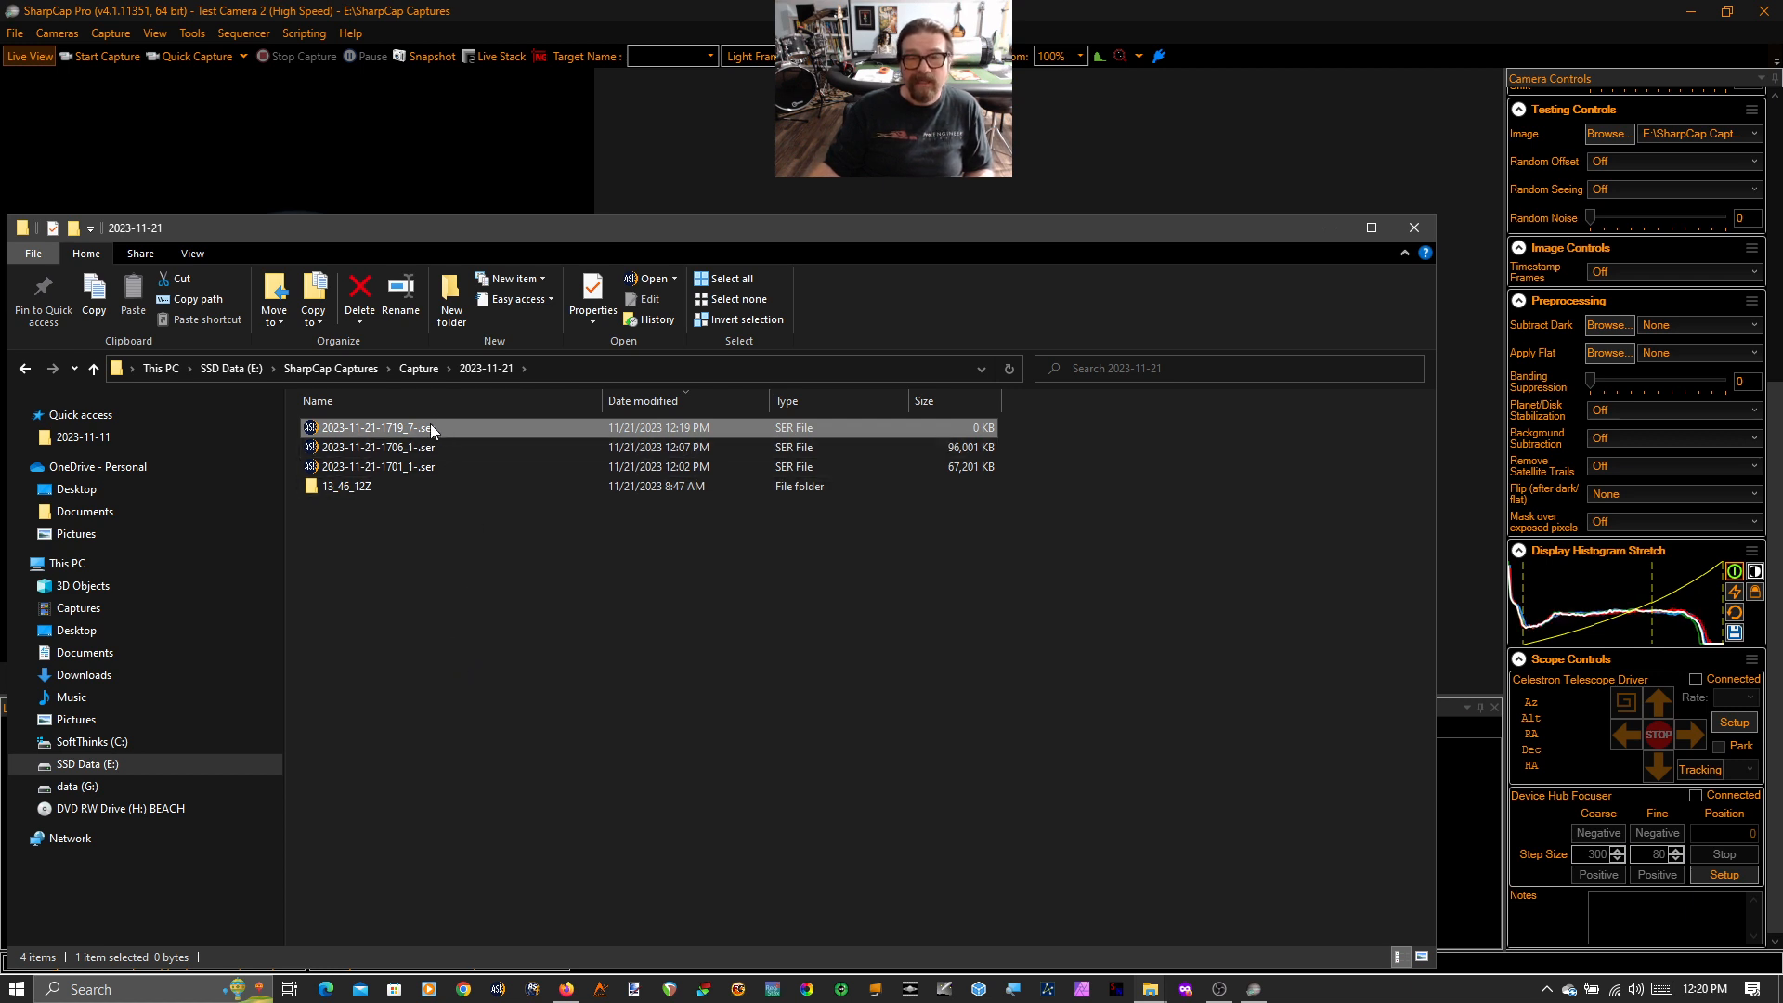
mouse_move(453, 429)
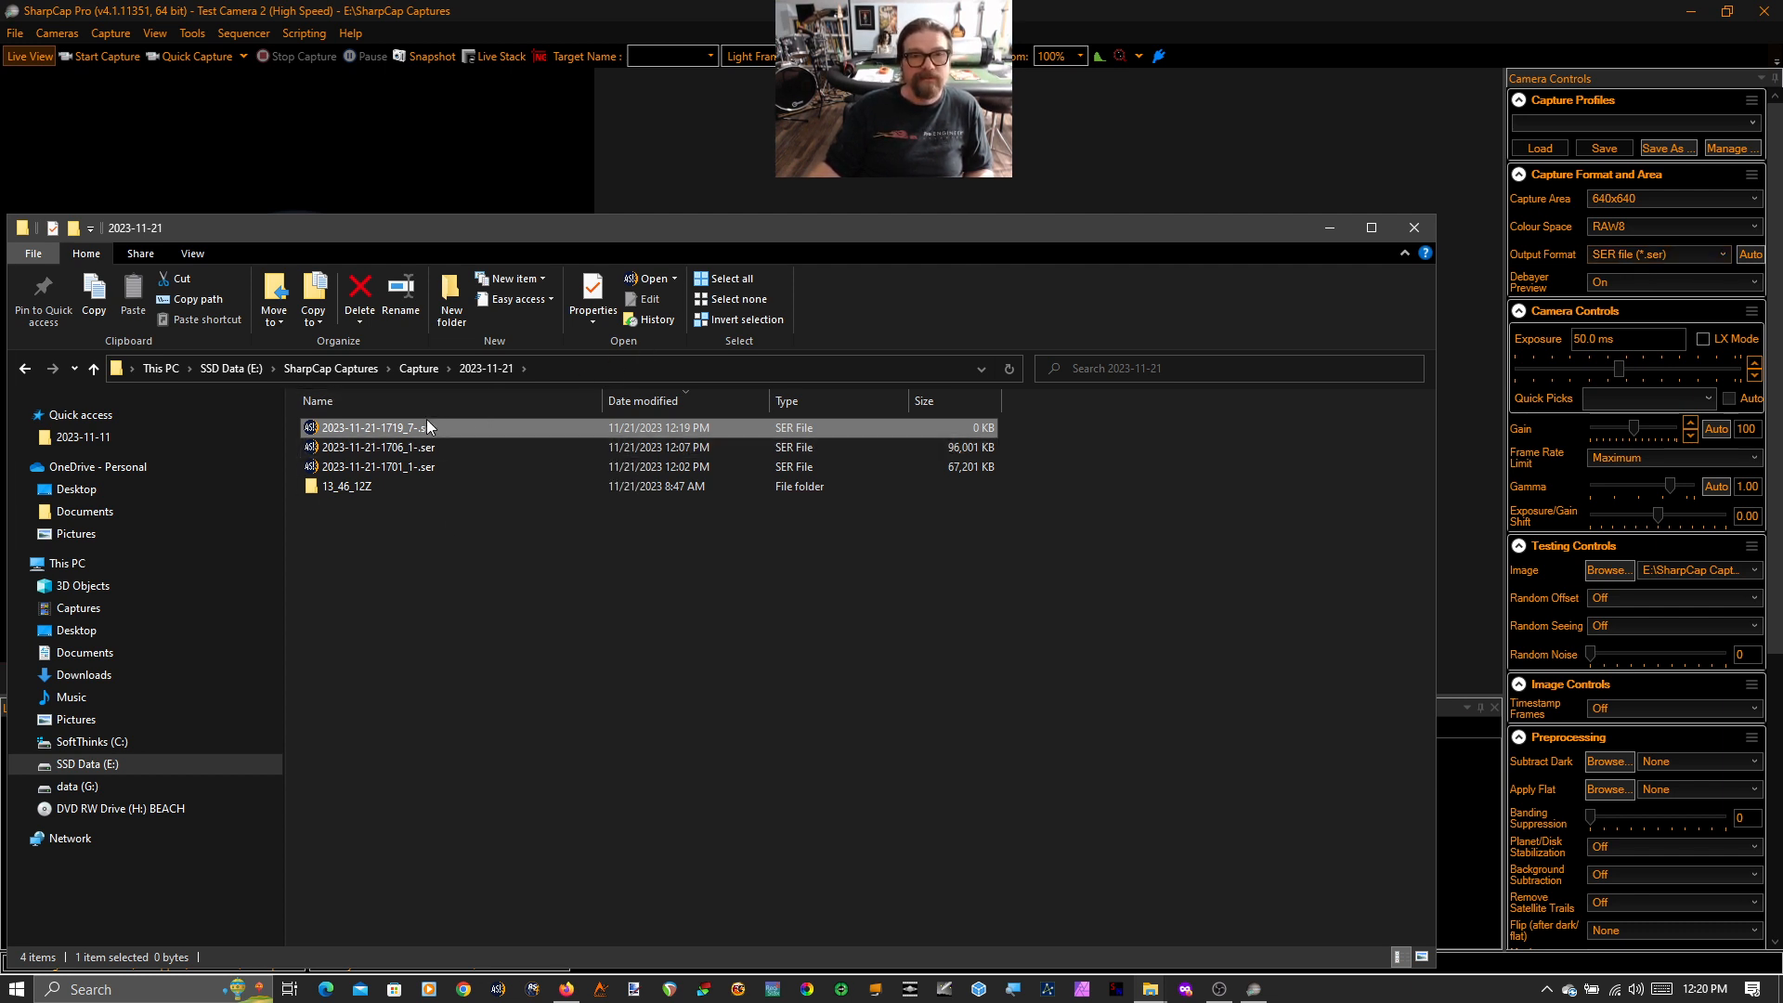
mouse_move(470, 509)
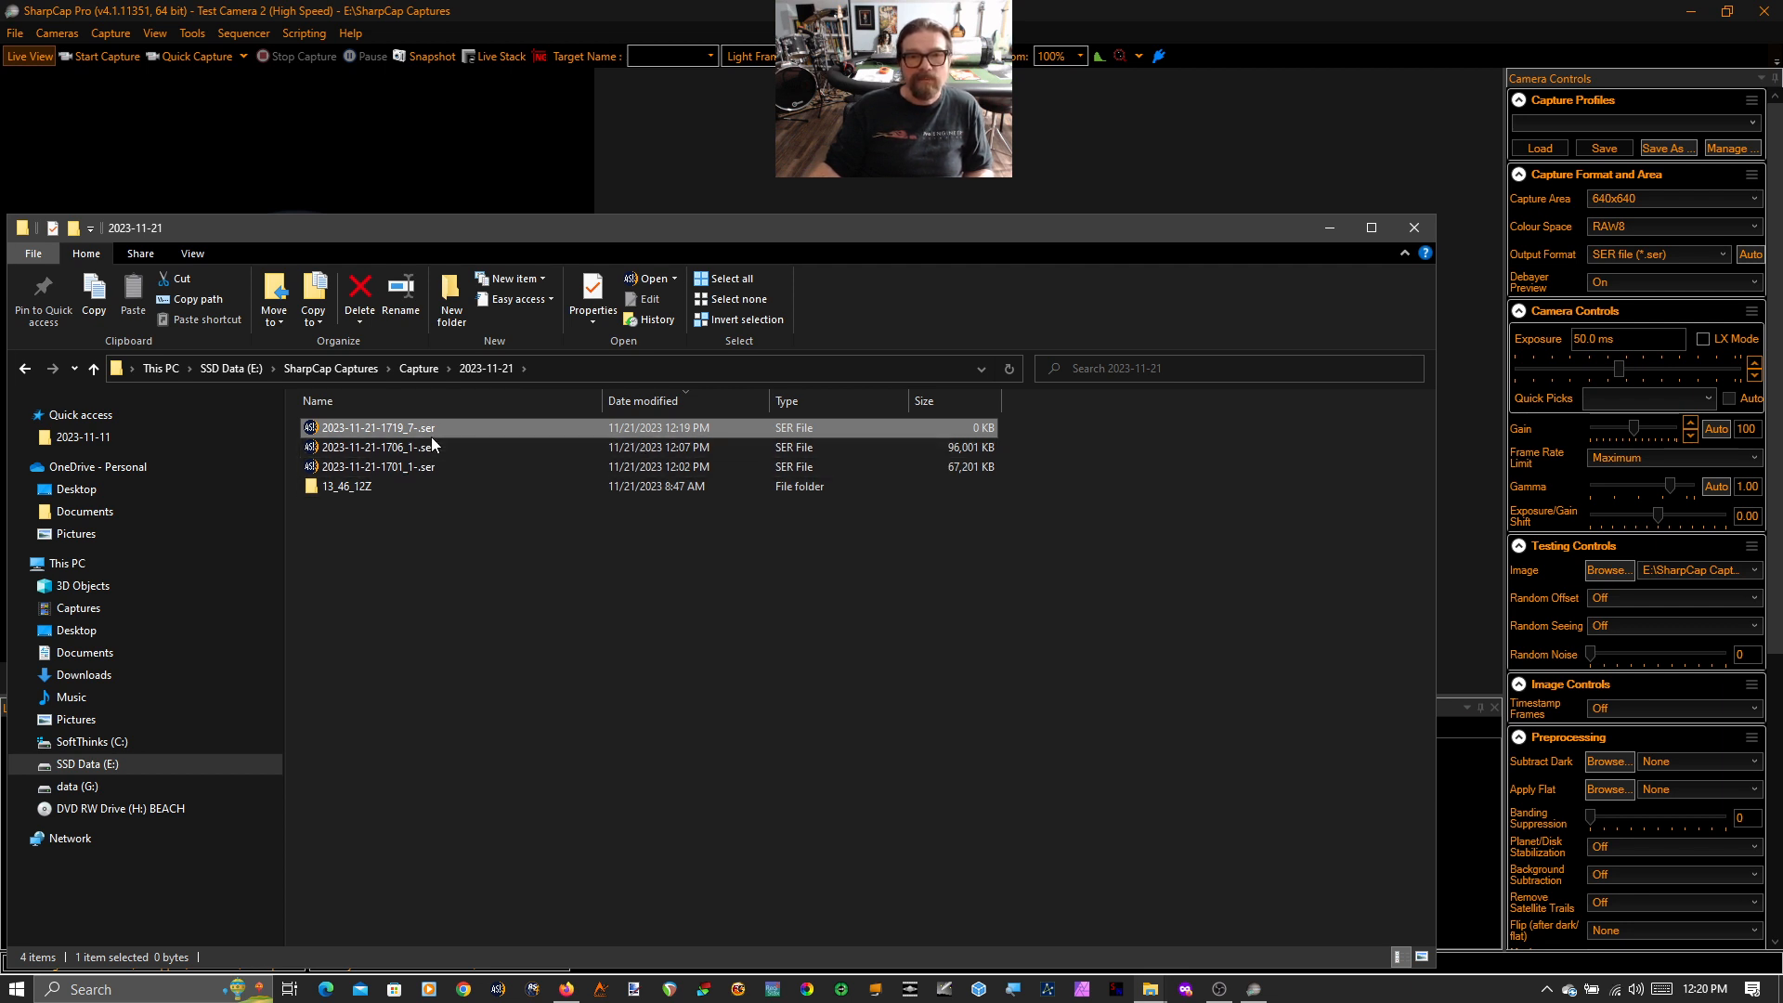
mouse_move(432, 429)
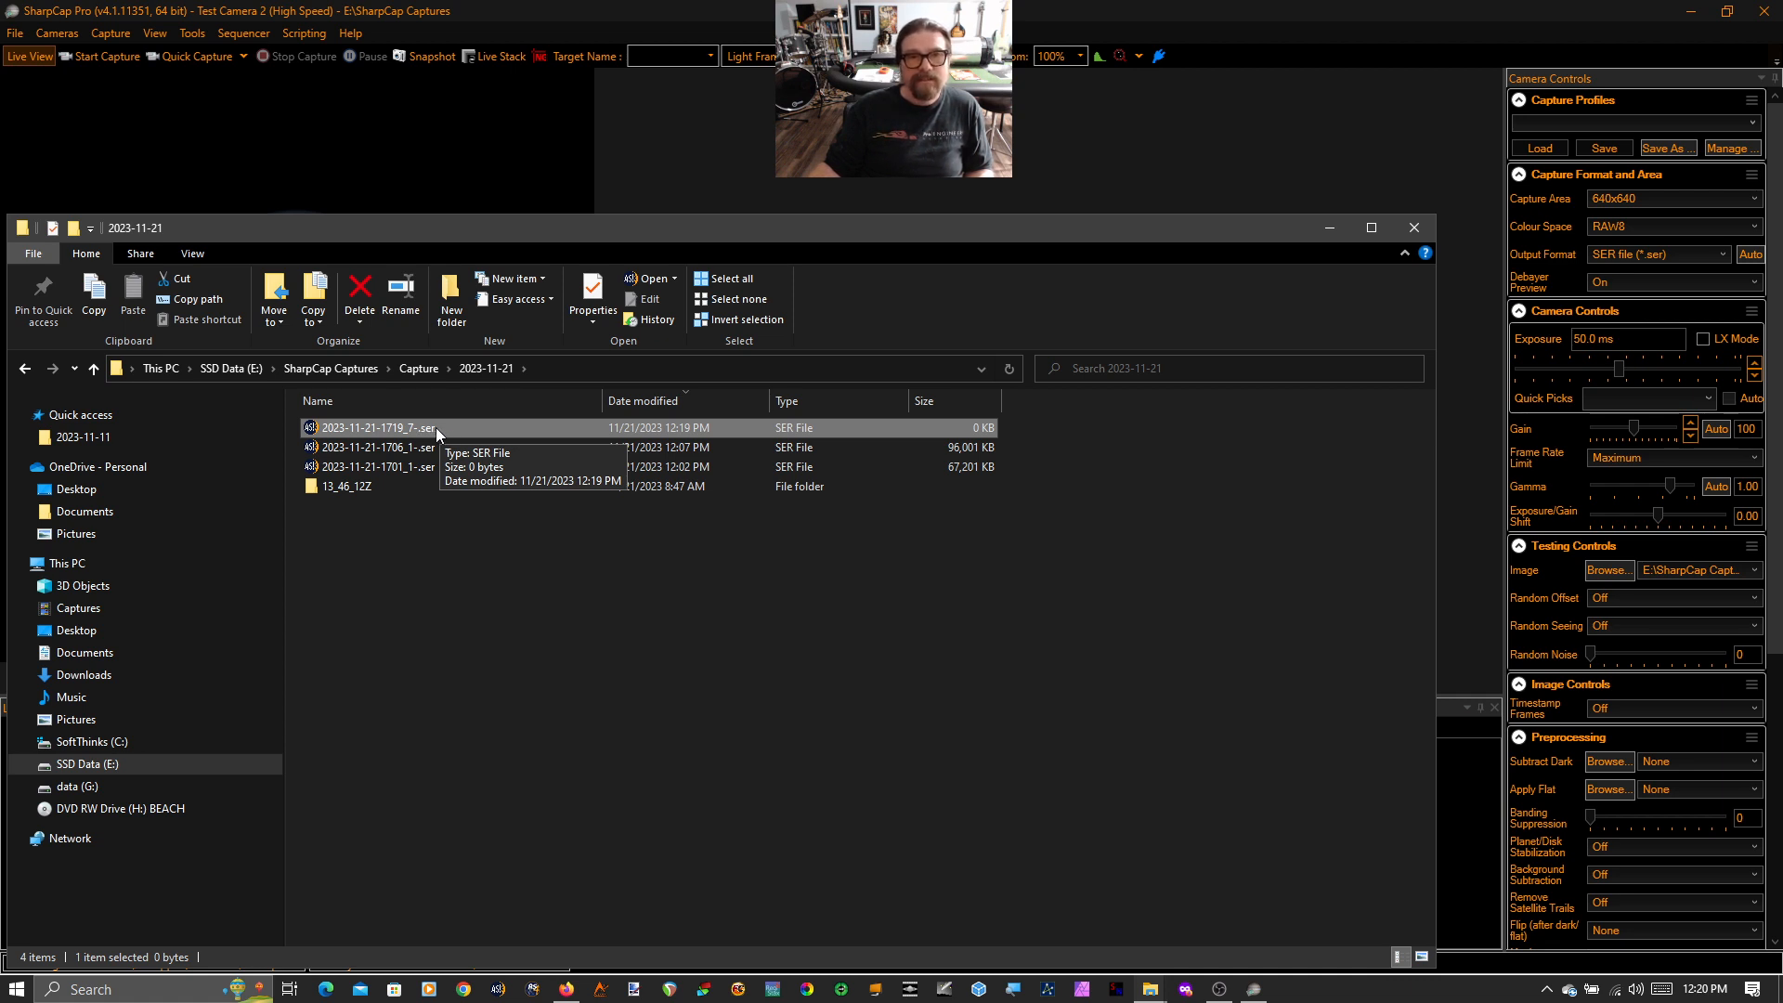
mouse_move(418, 498)
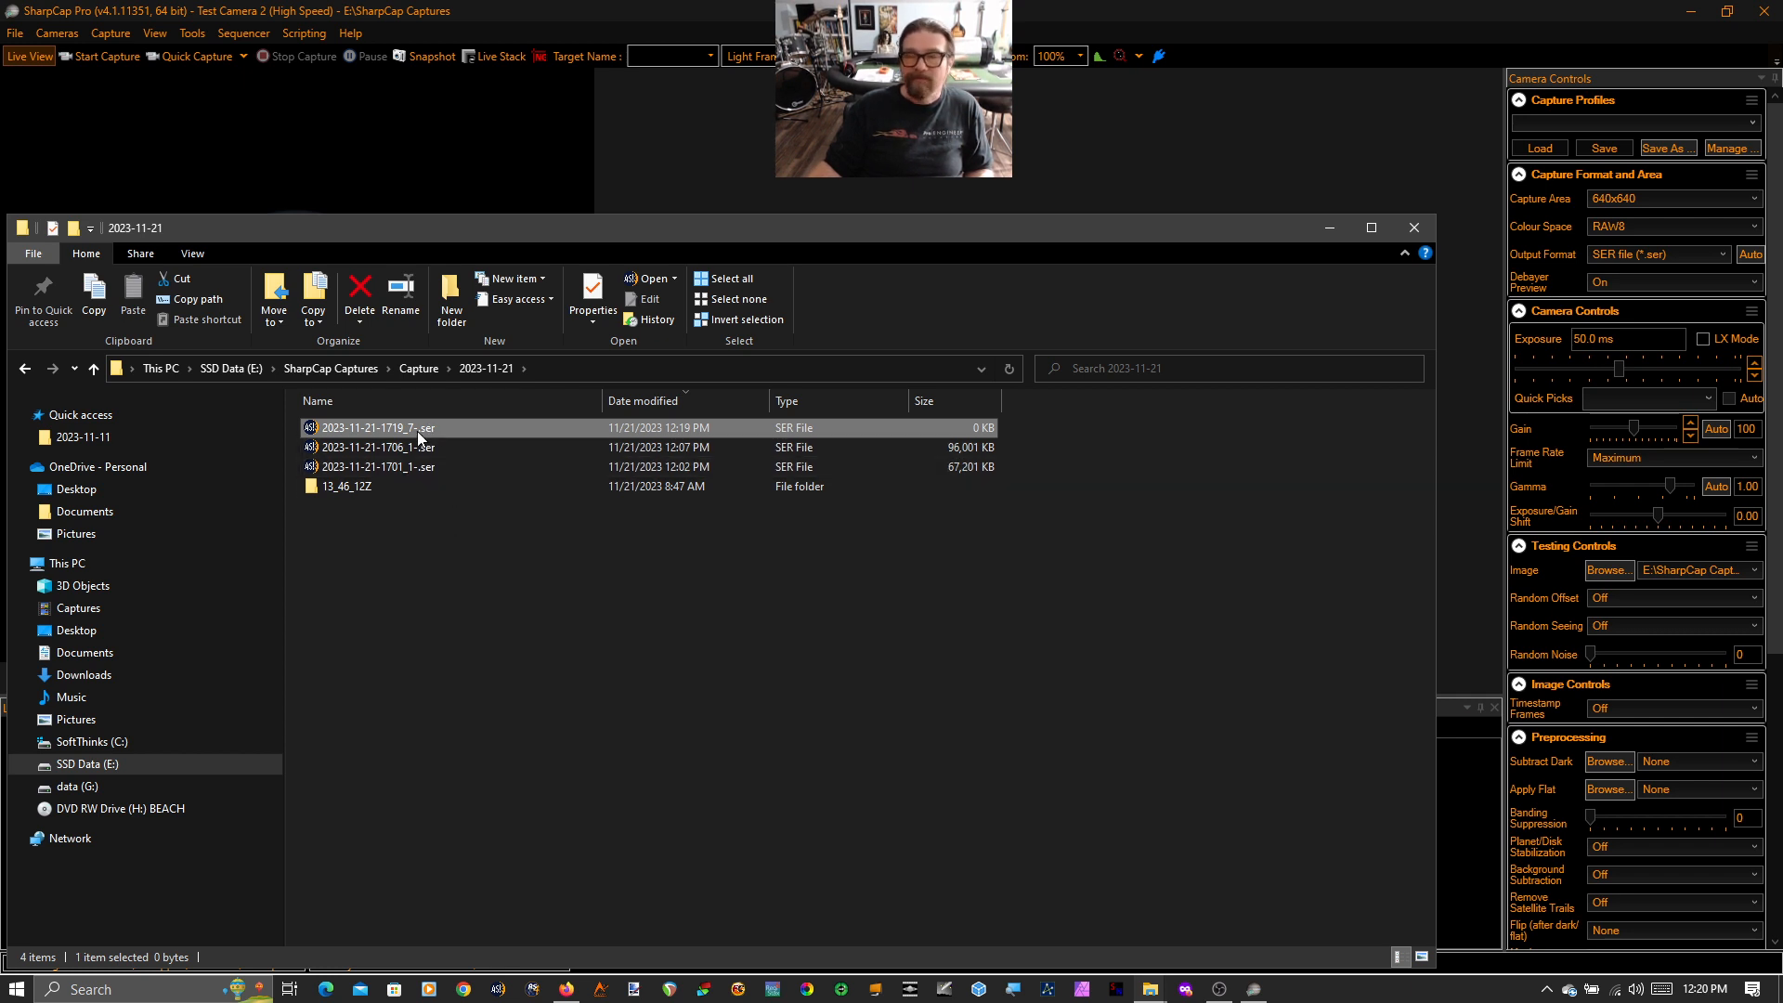
mouse_move(429, 433)
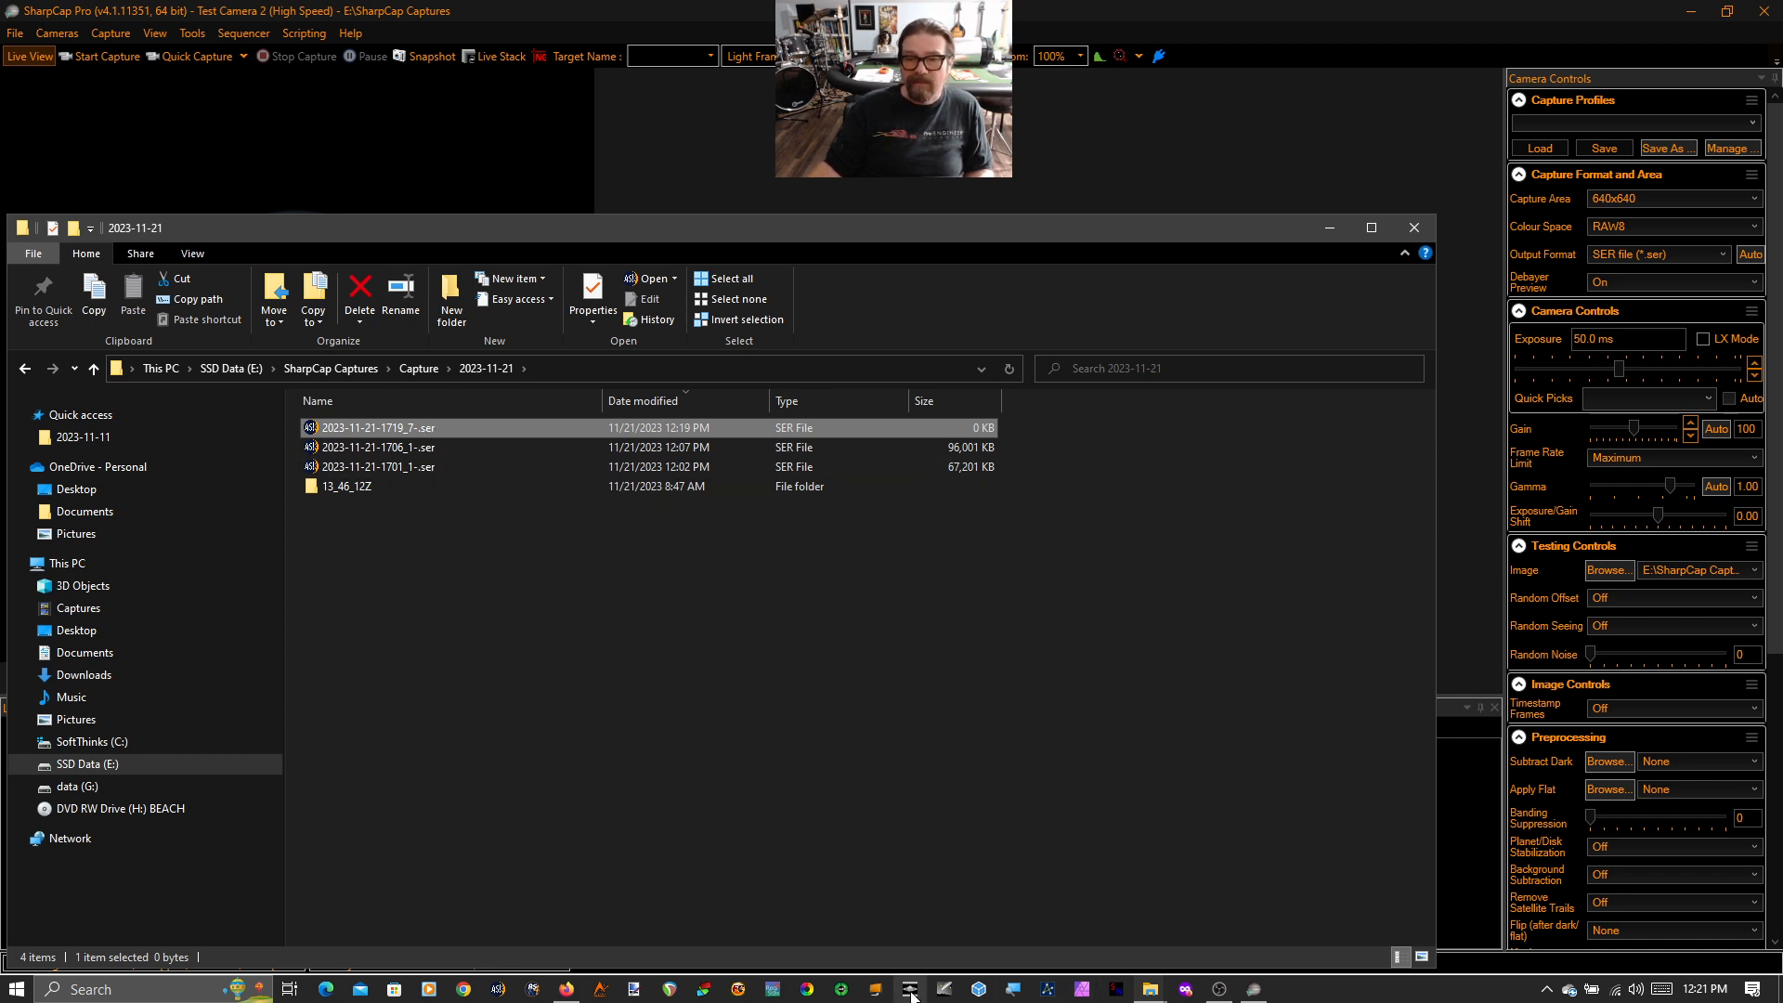
In PIPP's Output Options, choose MPEG-4 lossy compression as the AVI codec.
left_click(910, 989)
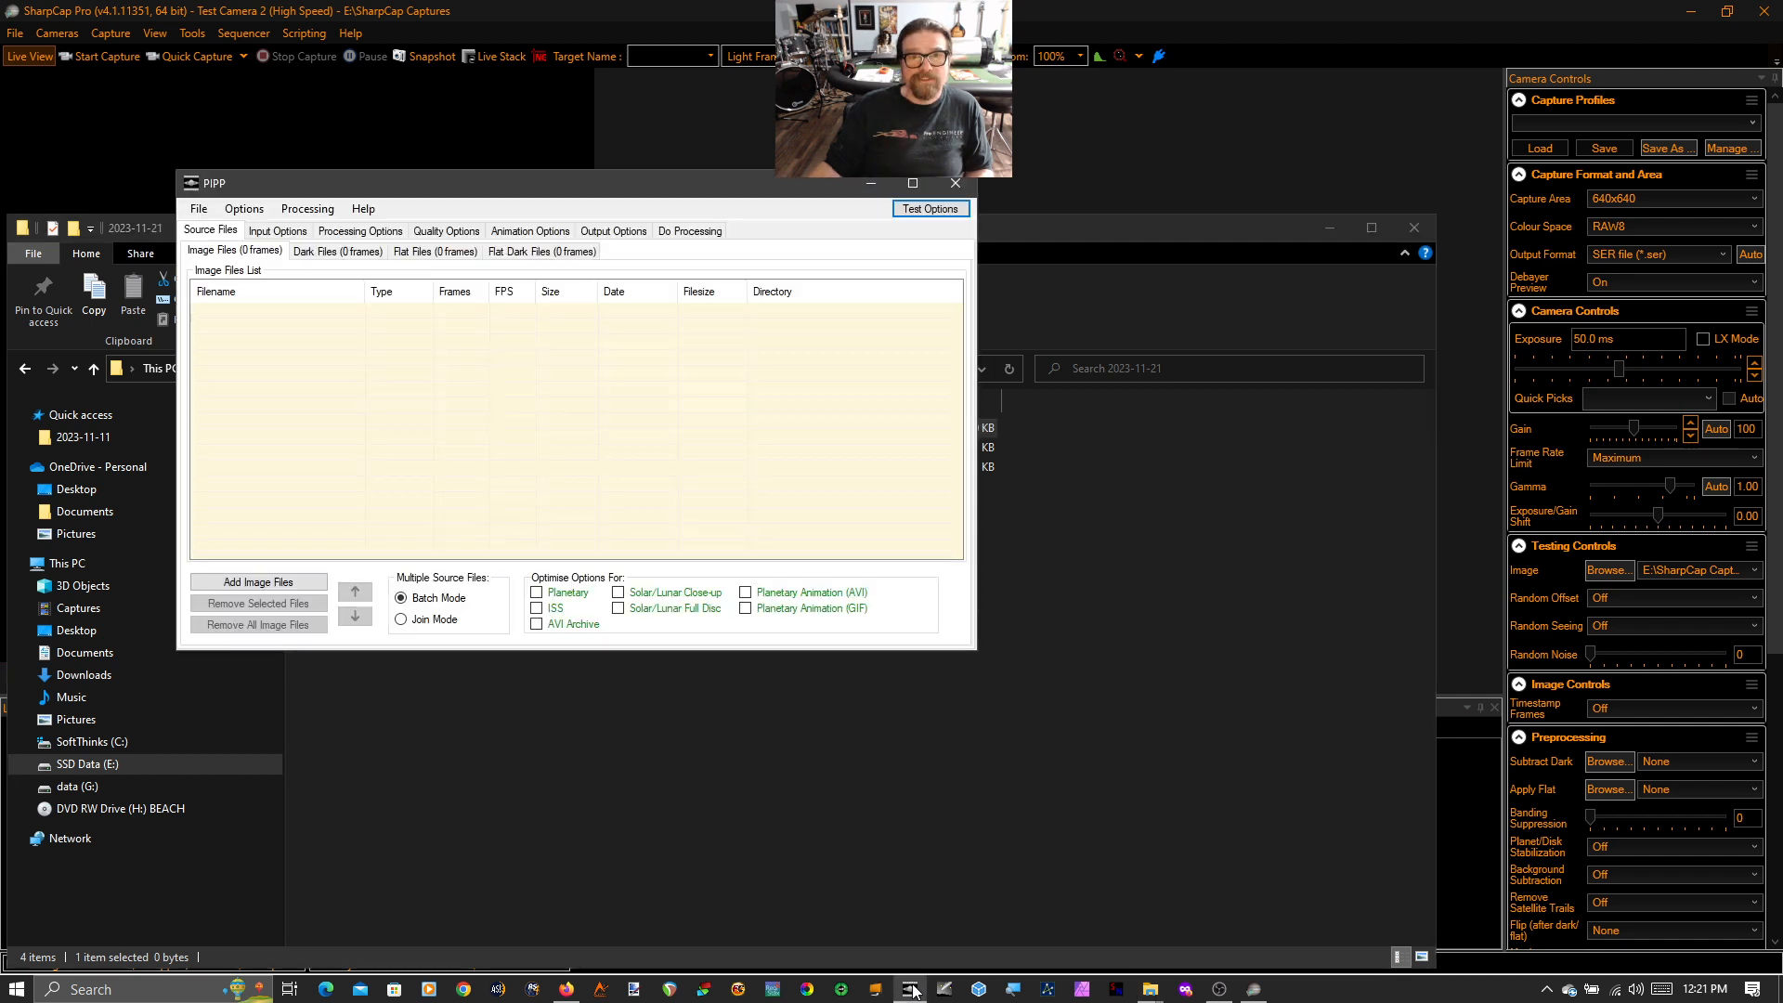
mouse_move(329, 316)
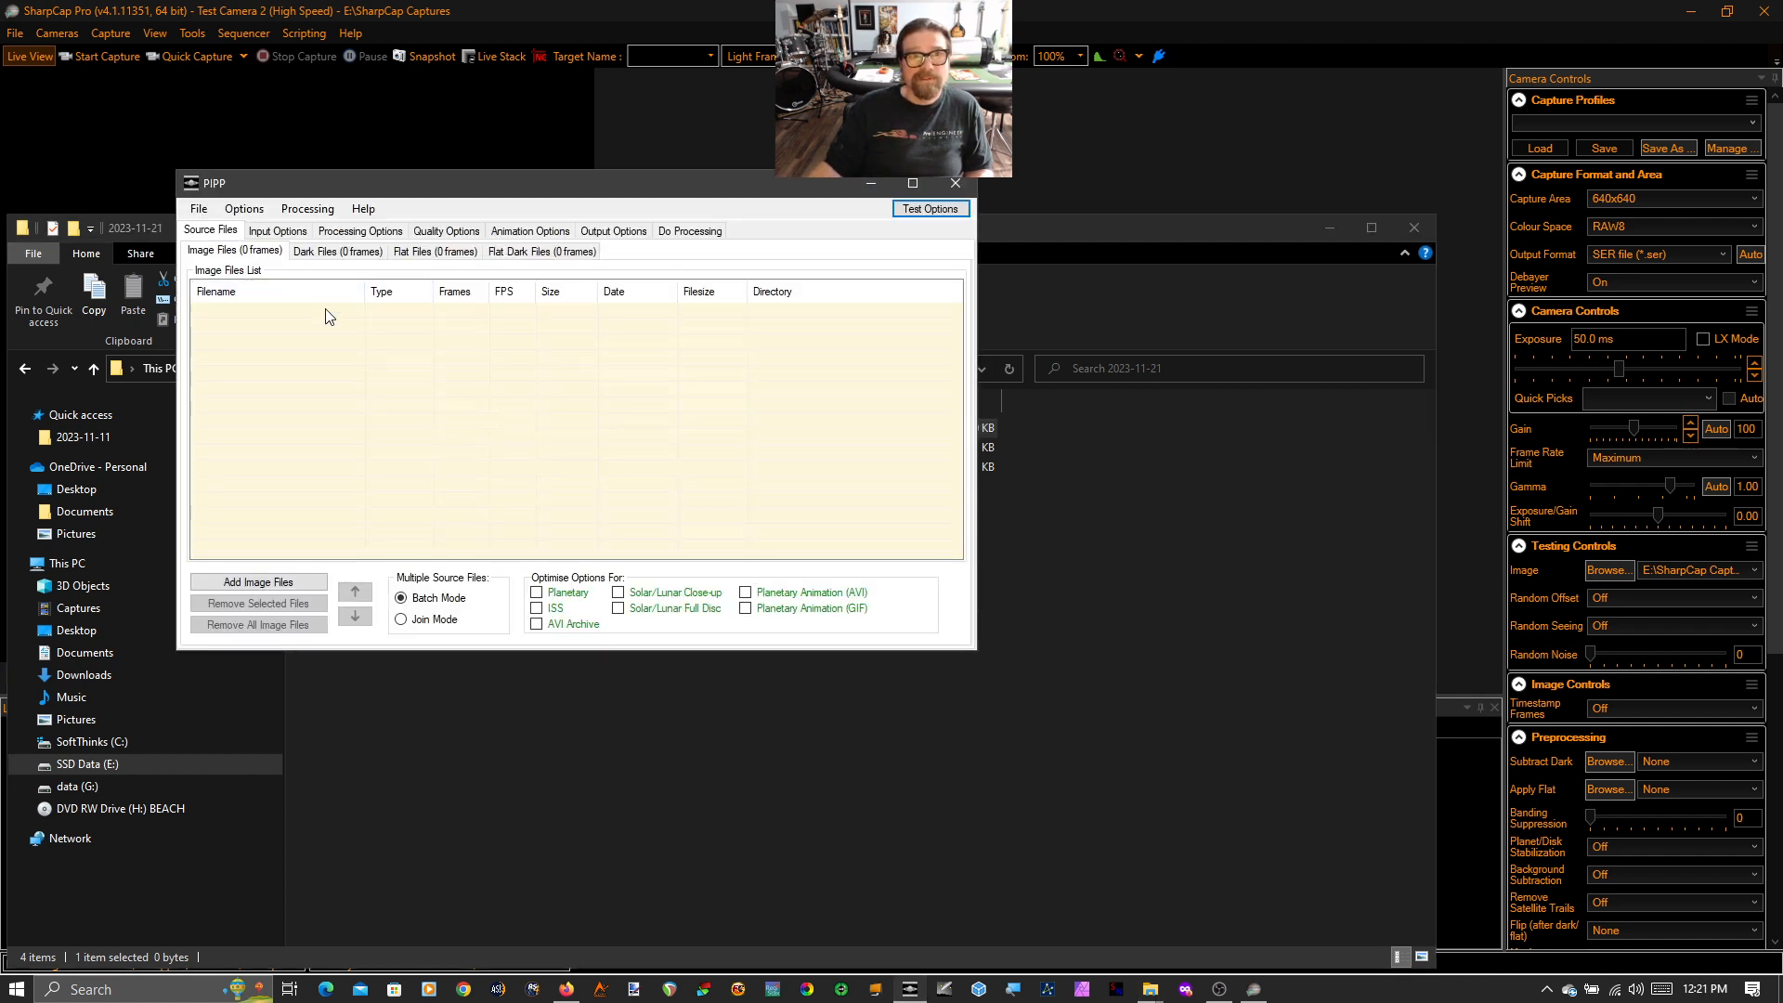
left_click(613, 230)
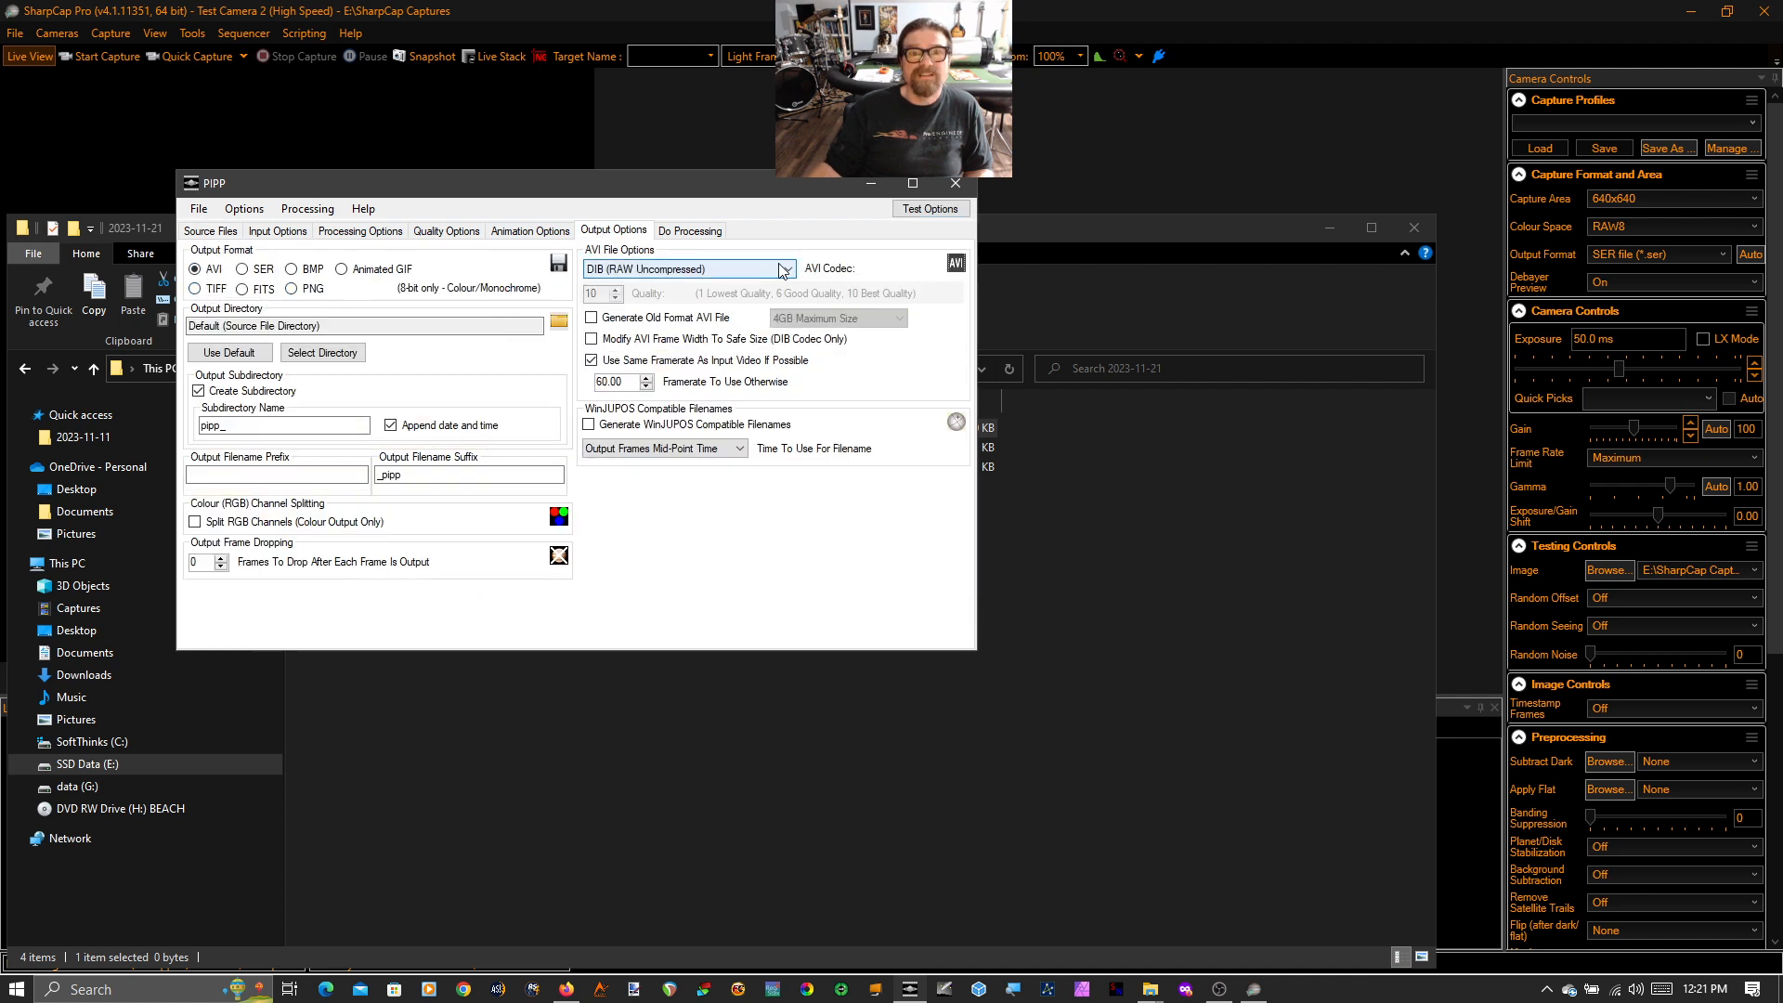
left_click(783, 268)
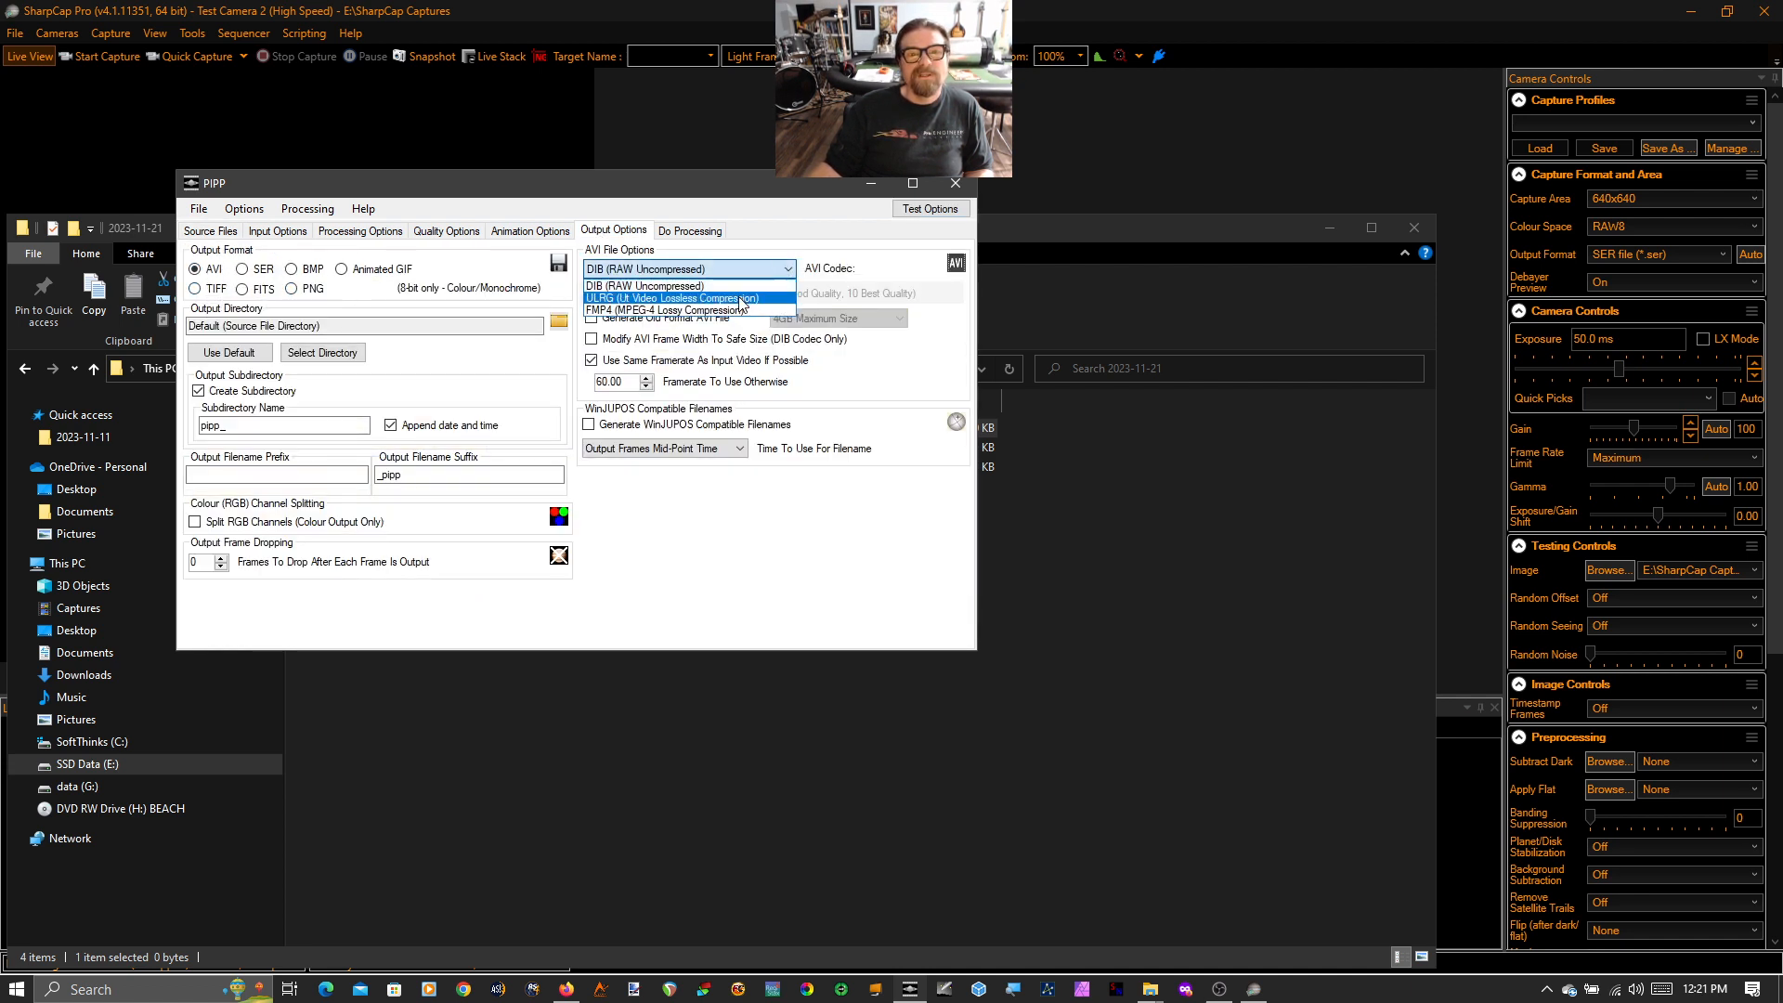
mouse_move(665, 310)
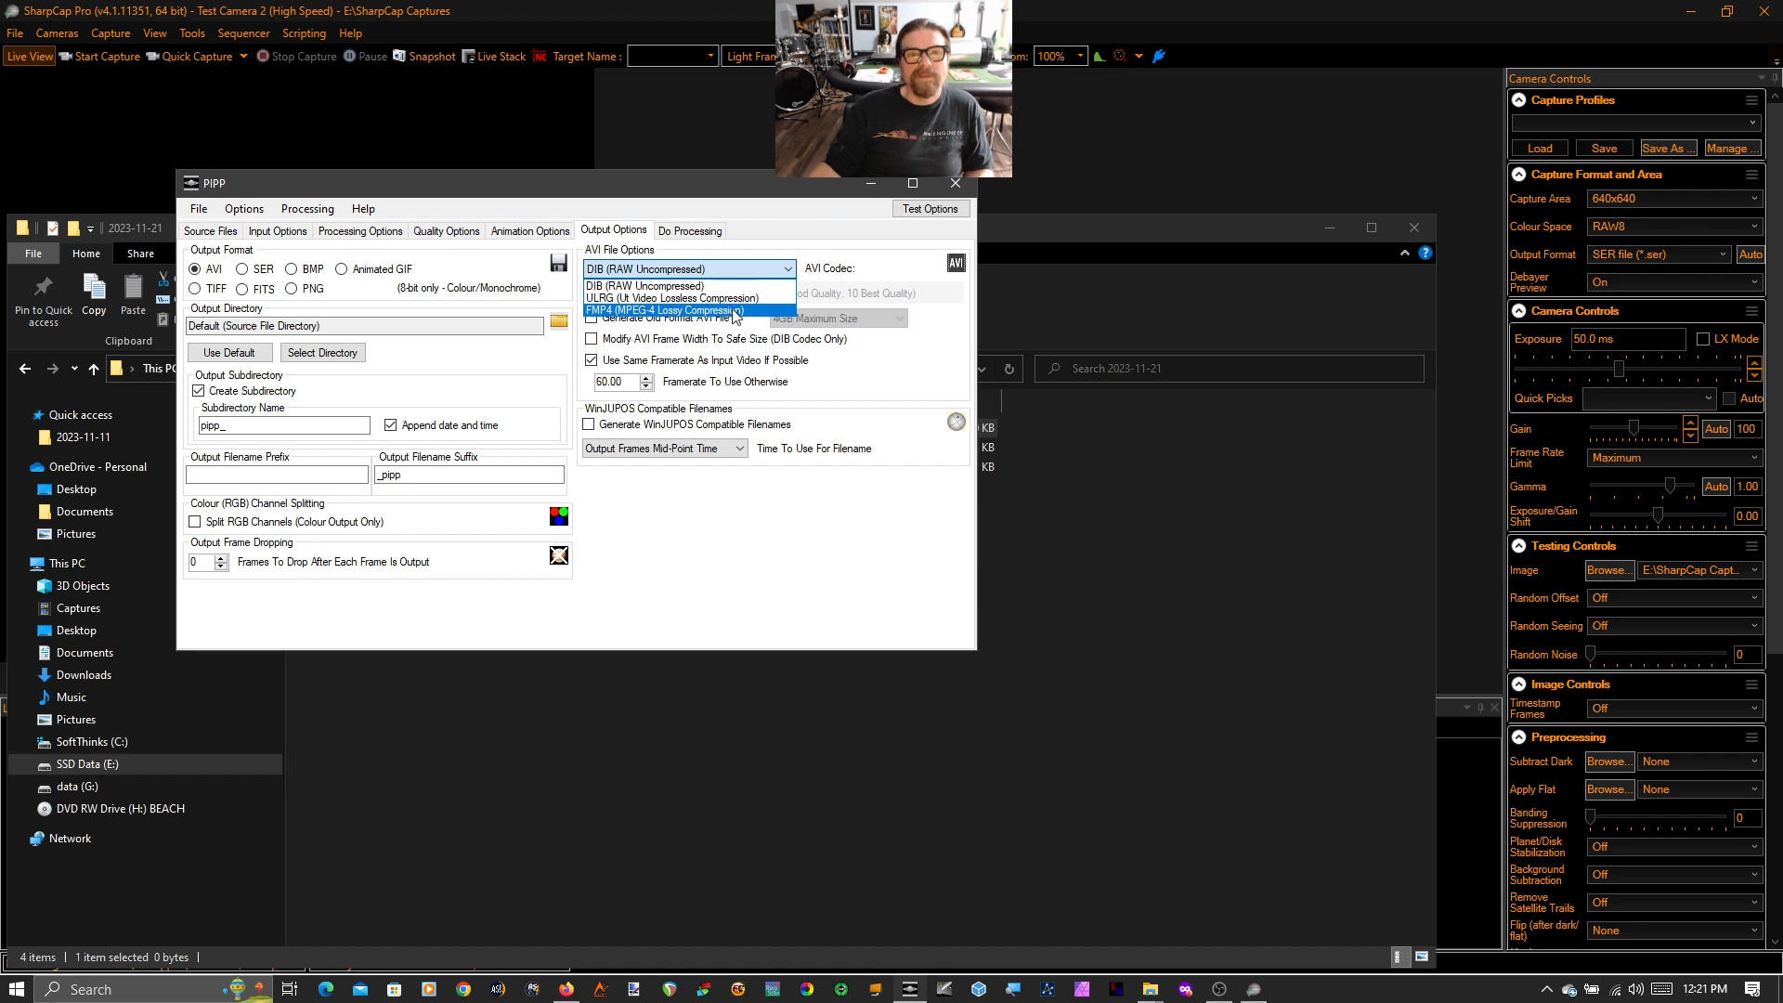
left_click(687, 286)
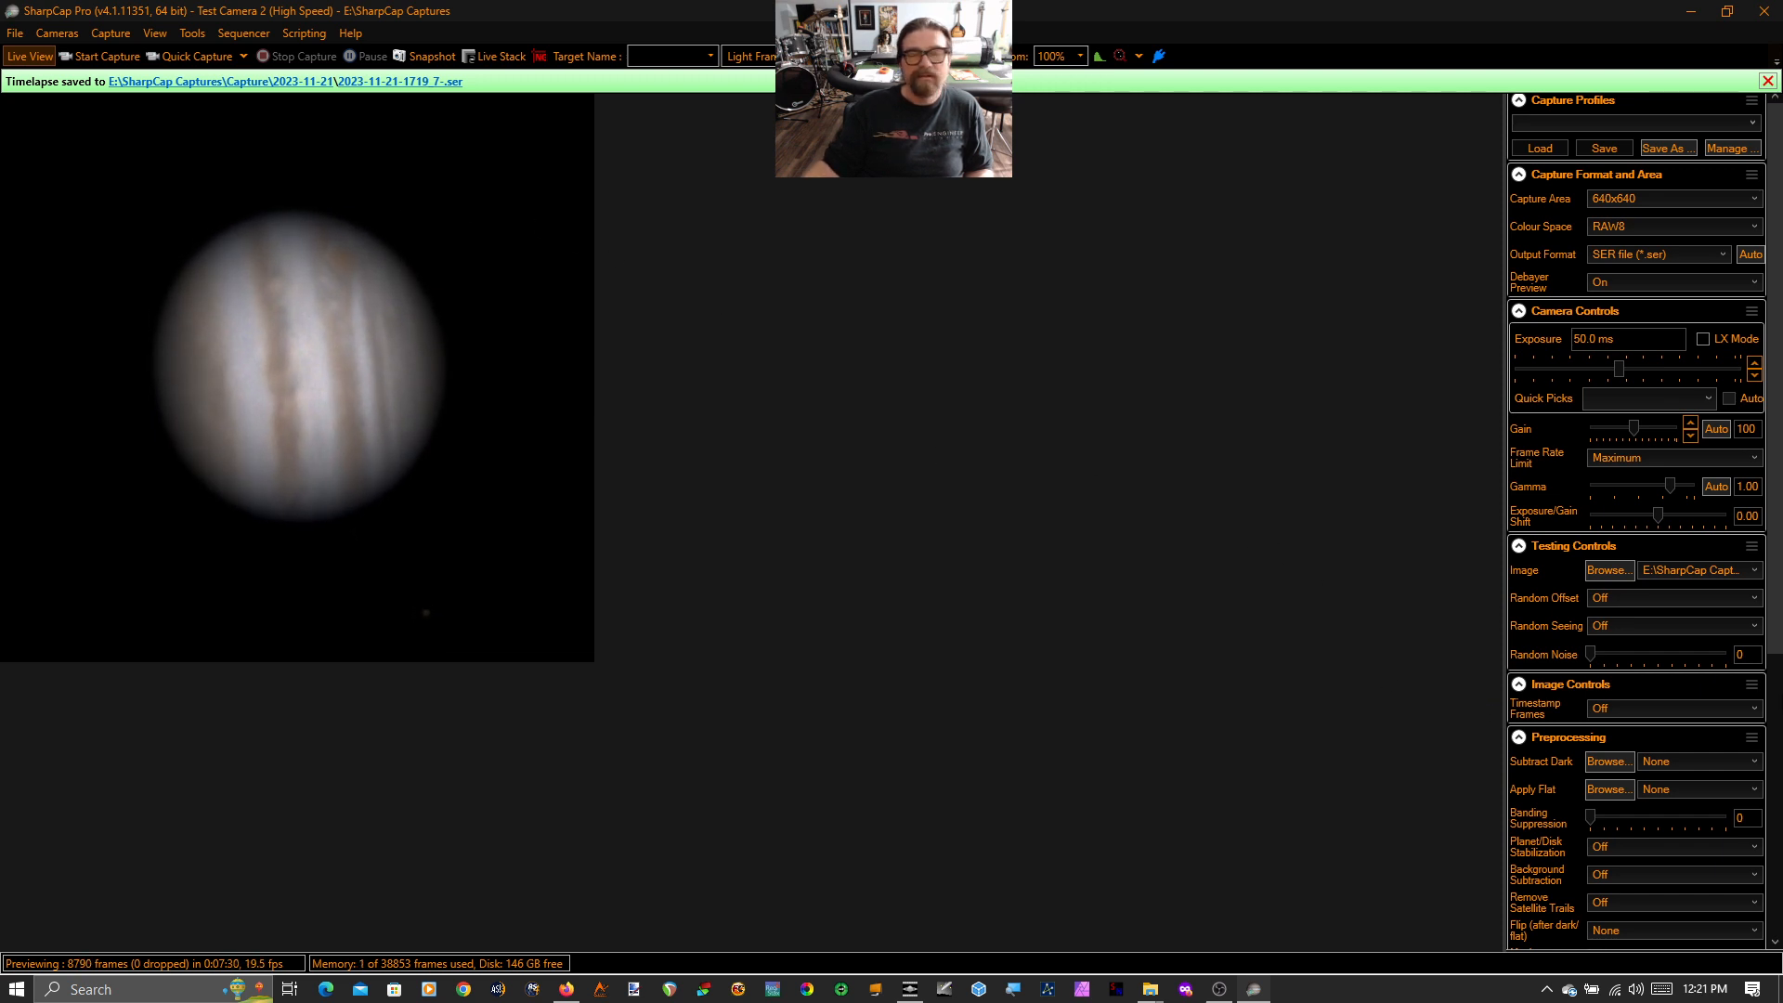
mouse_move(1304, 387)
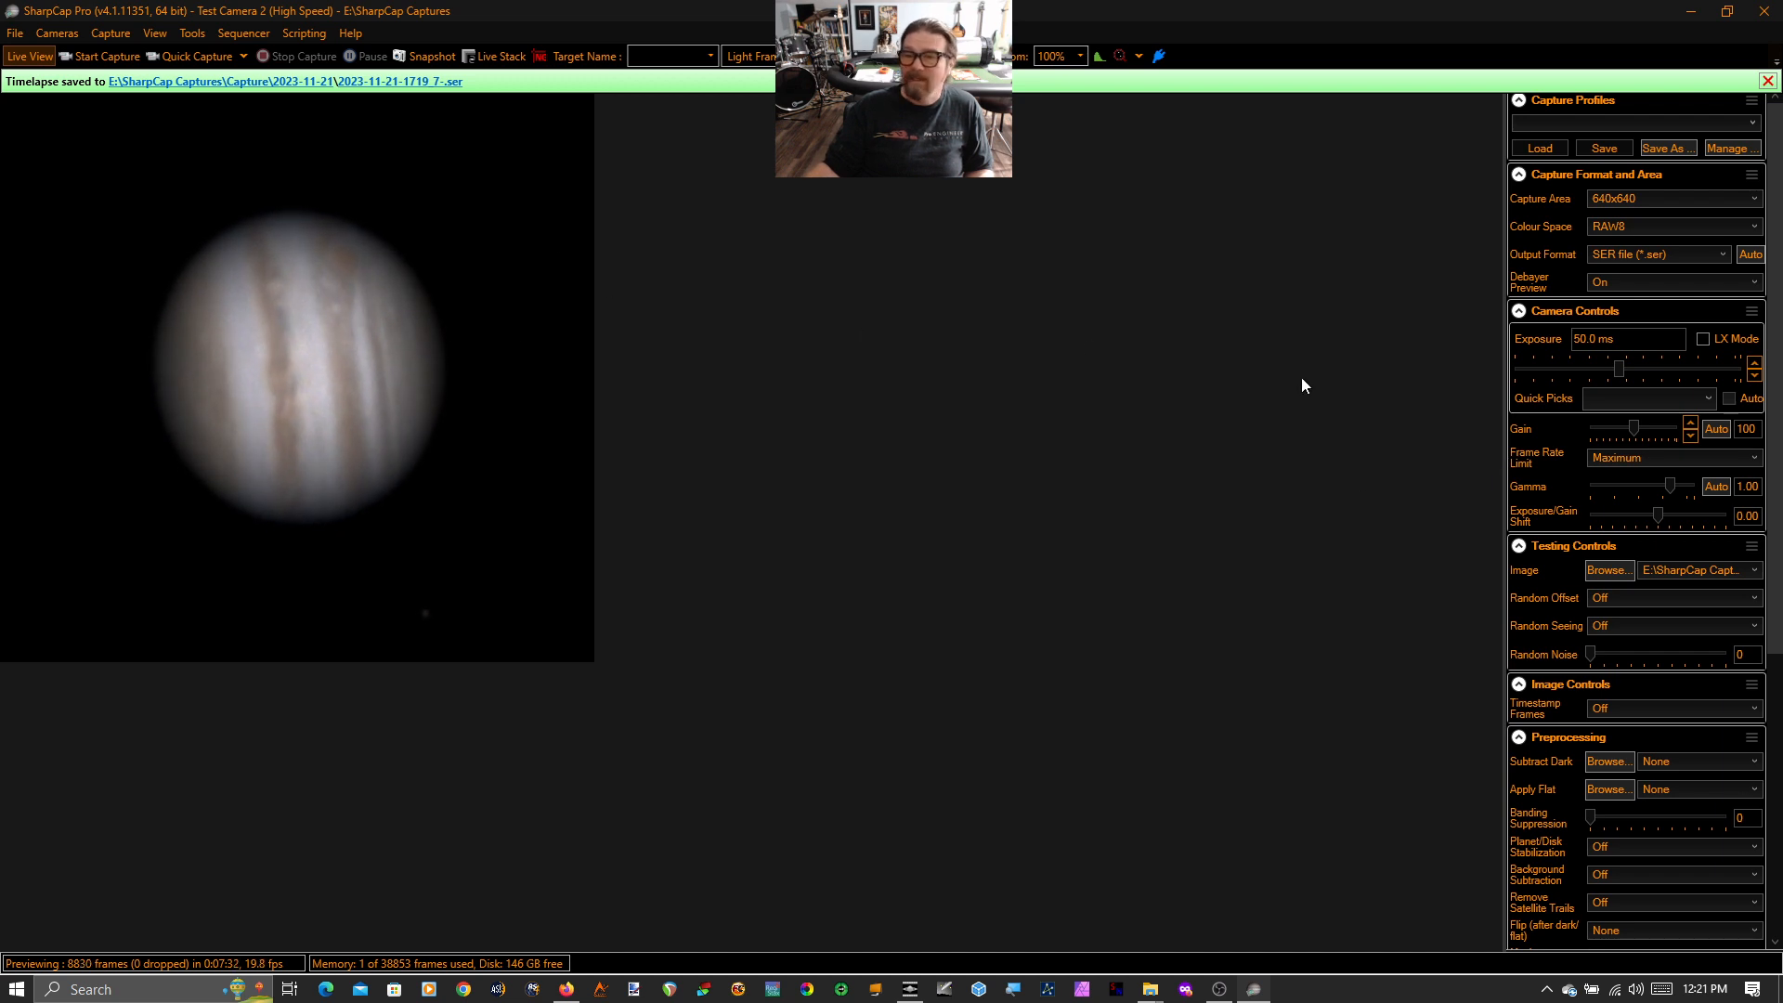
left_click(1608, 571)
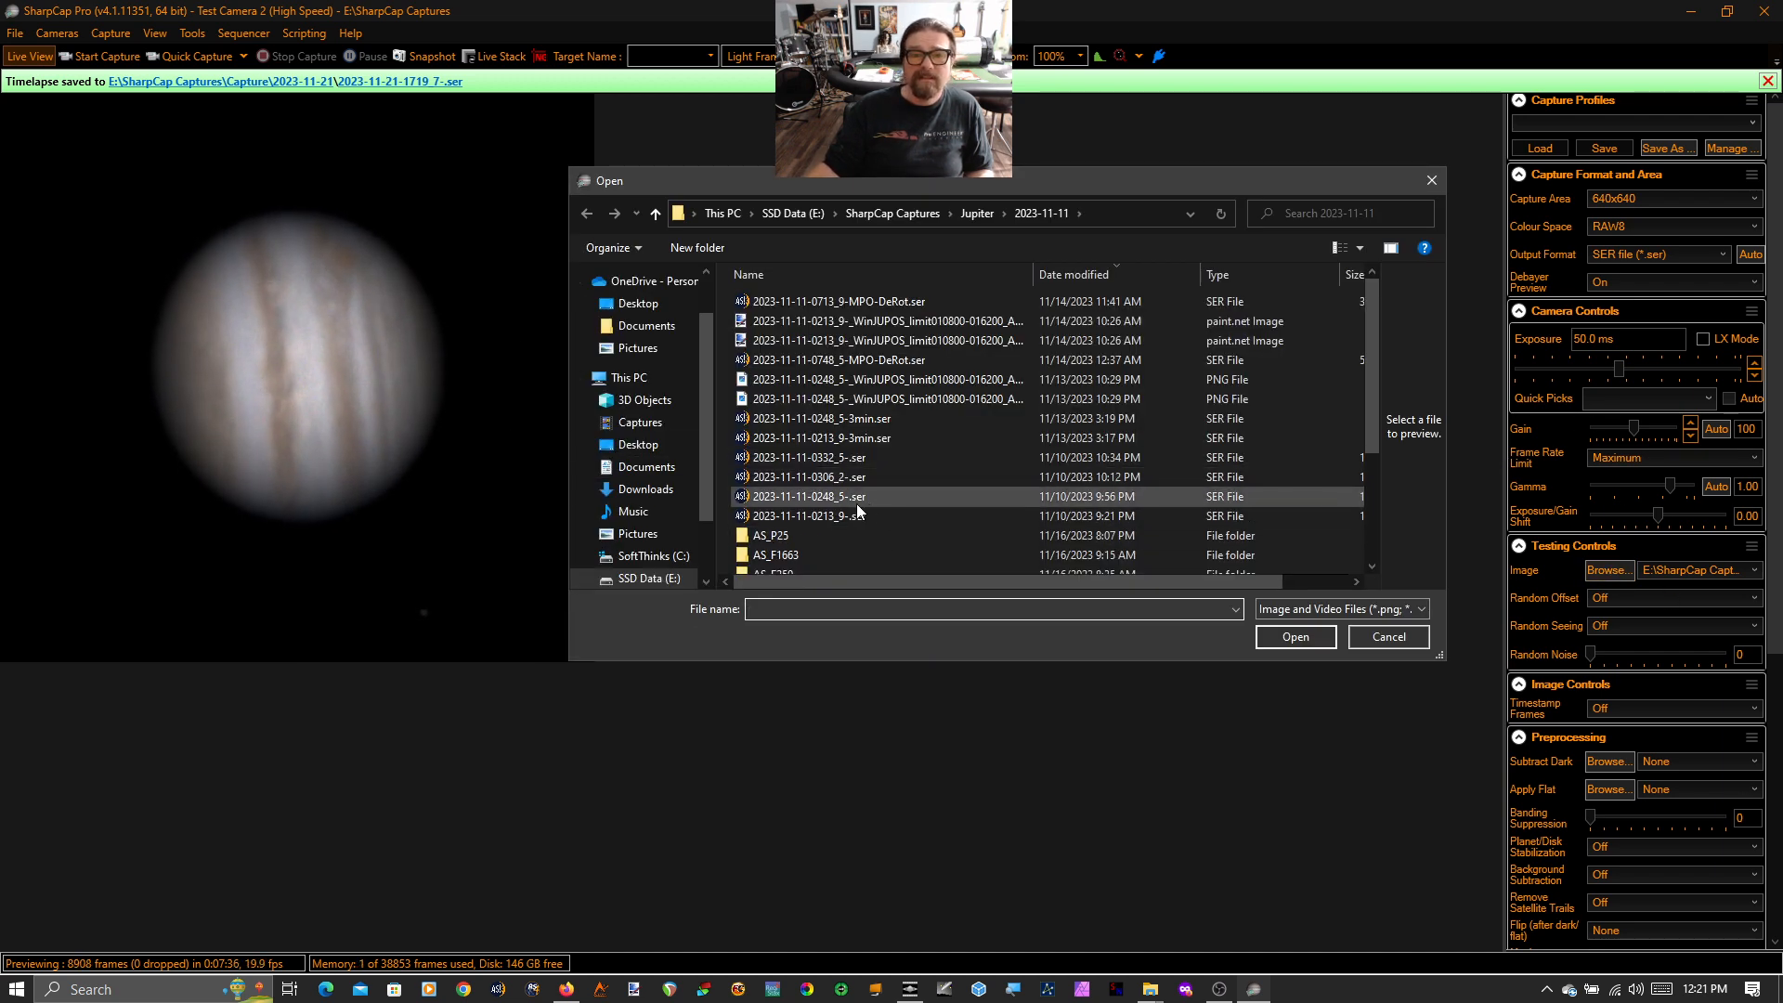
left_click(808, 498)
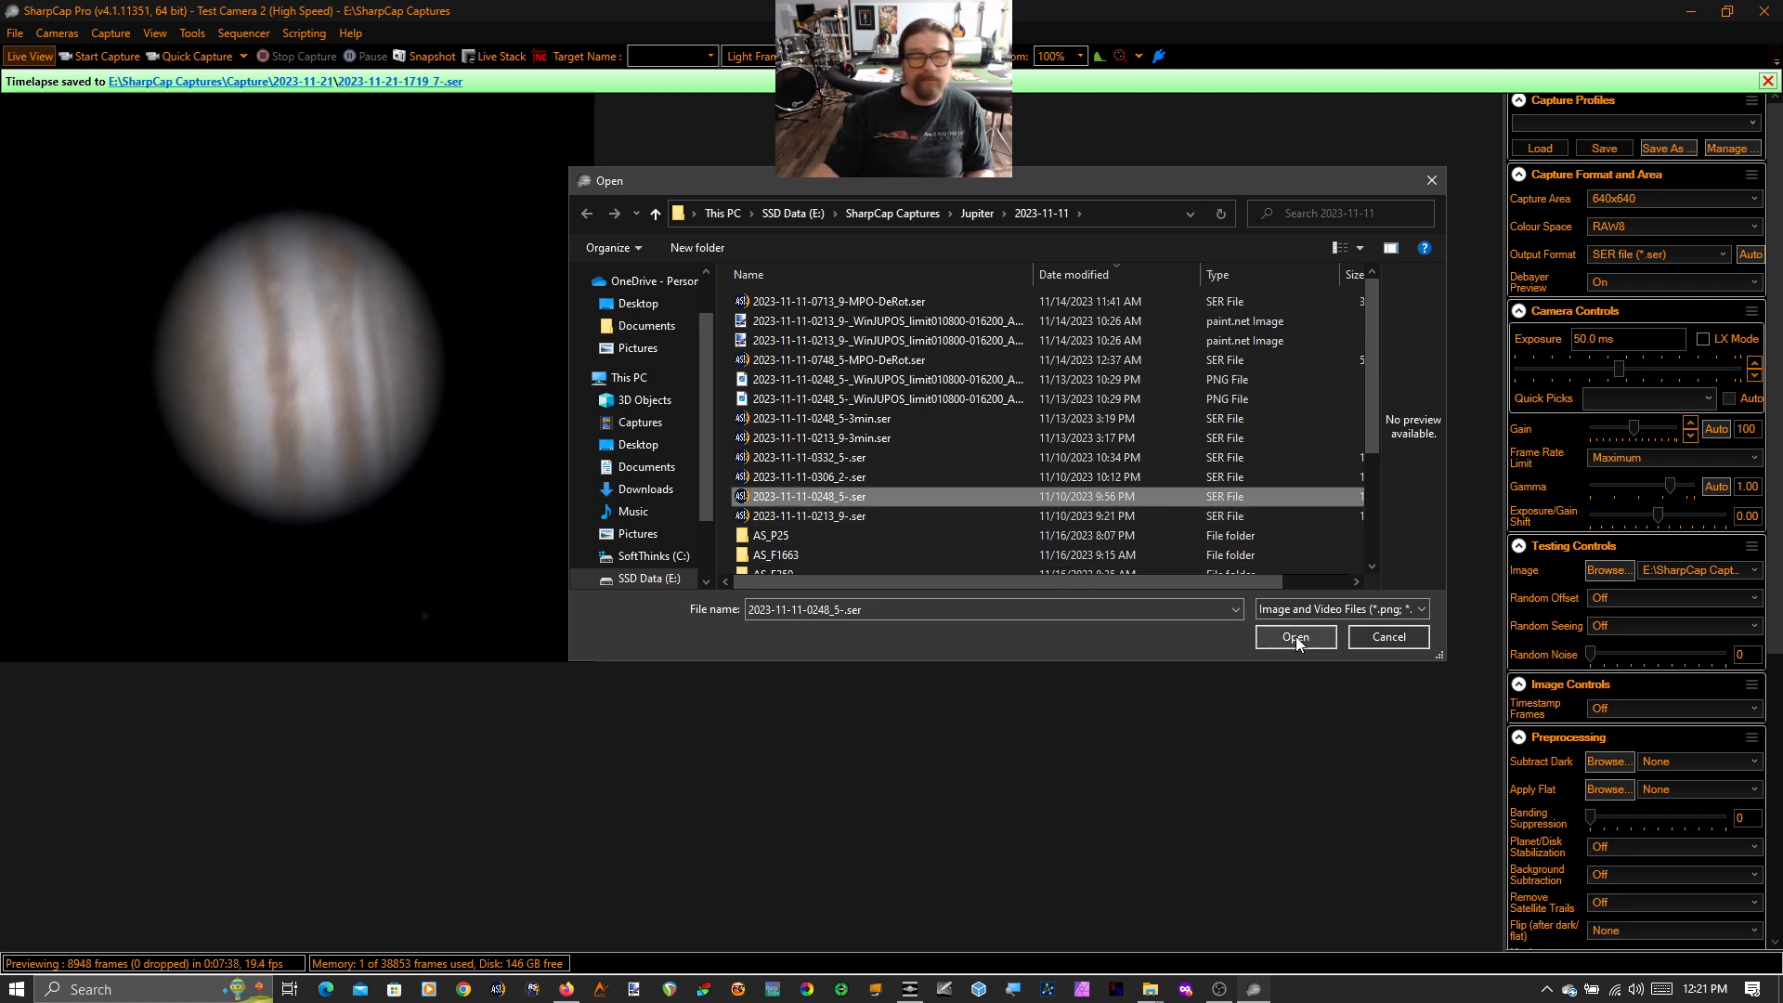
left_click(1295, 637)
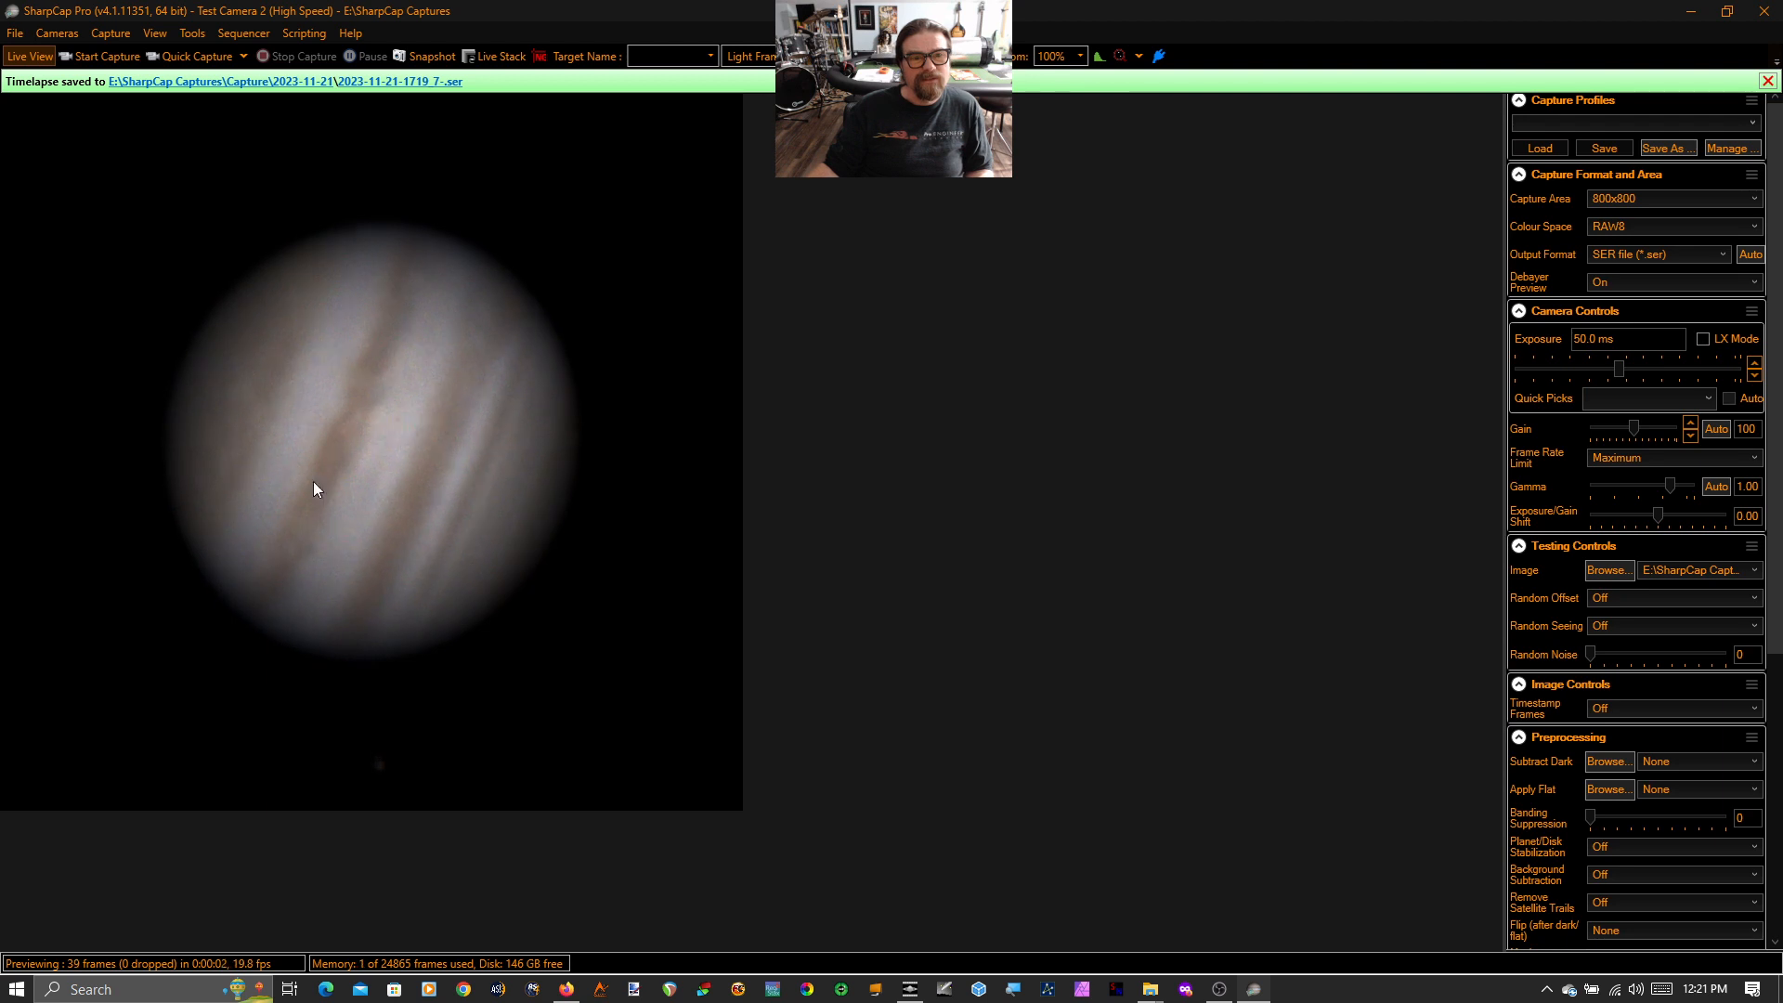
left_click(1766, 80)
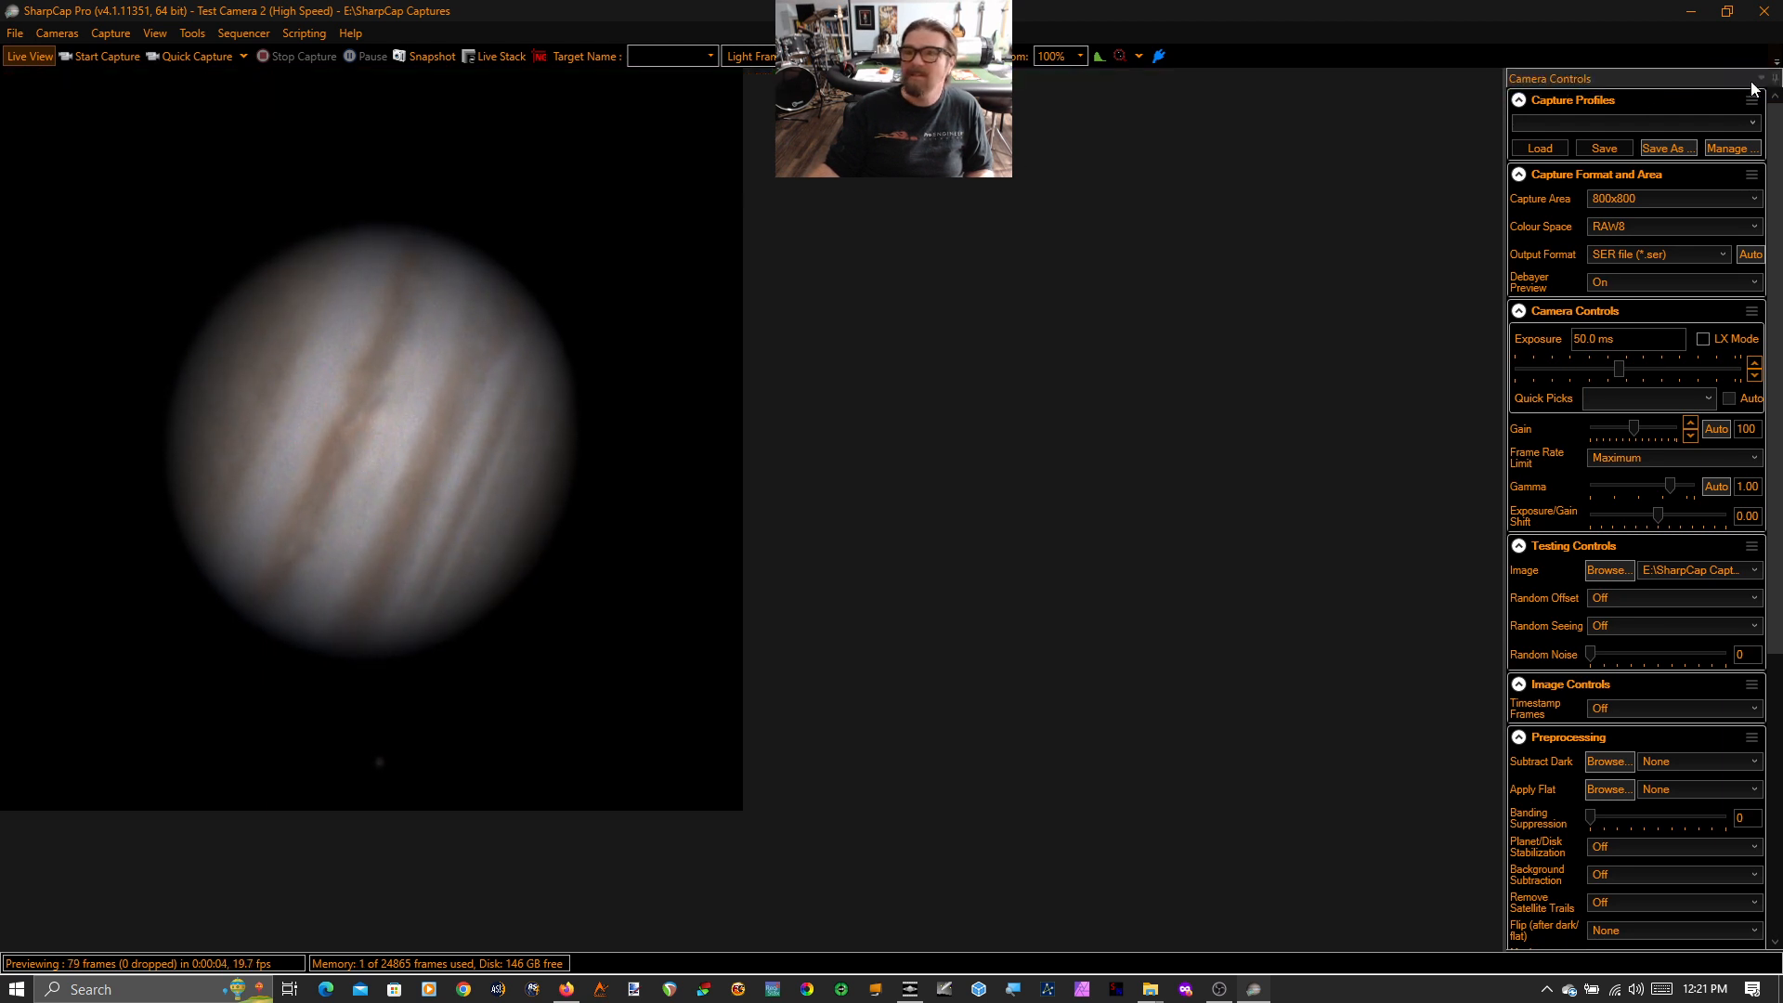
Launch Live Planetary Stacking from Tools and raise Target Stack Length to 2000 frames.
left_click(191, 31)
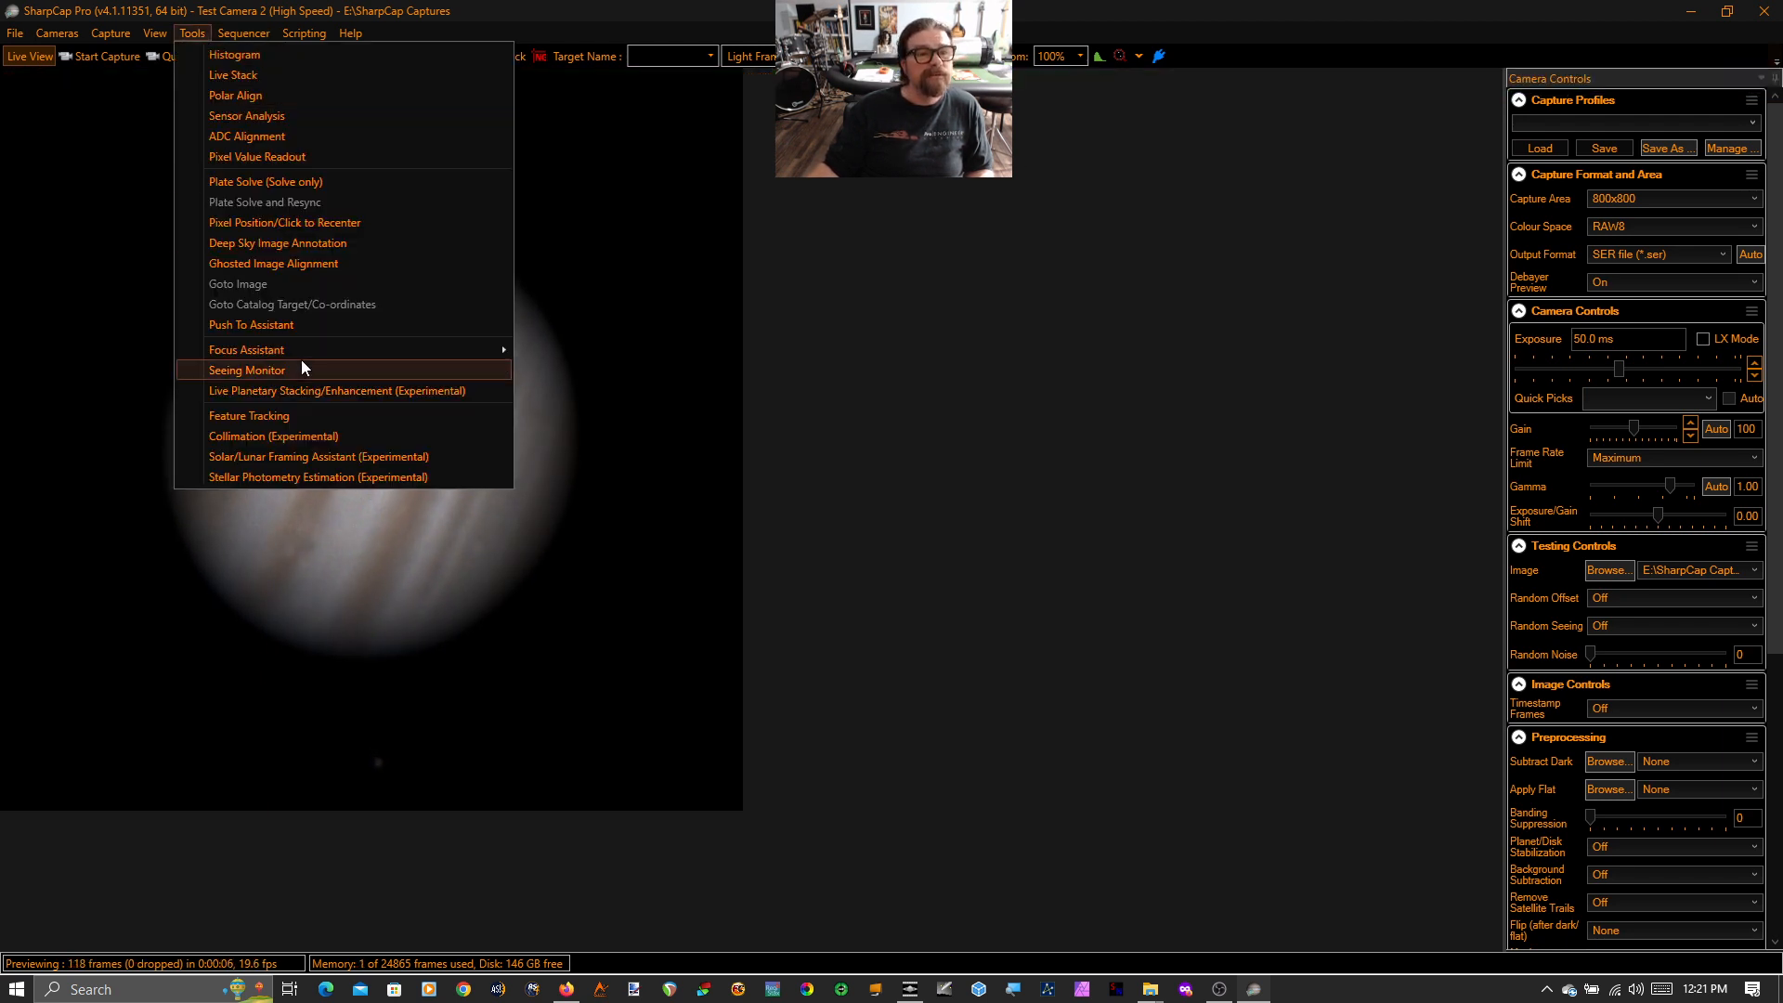
left_click(339, 391)
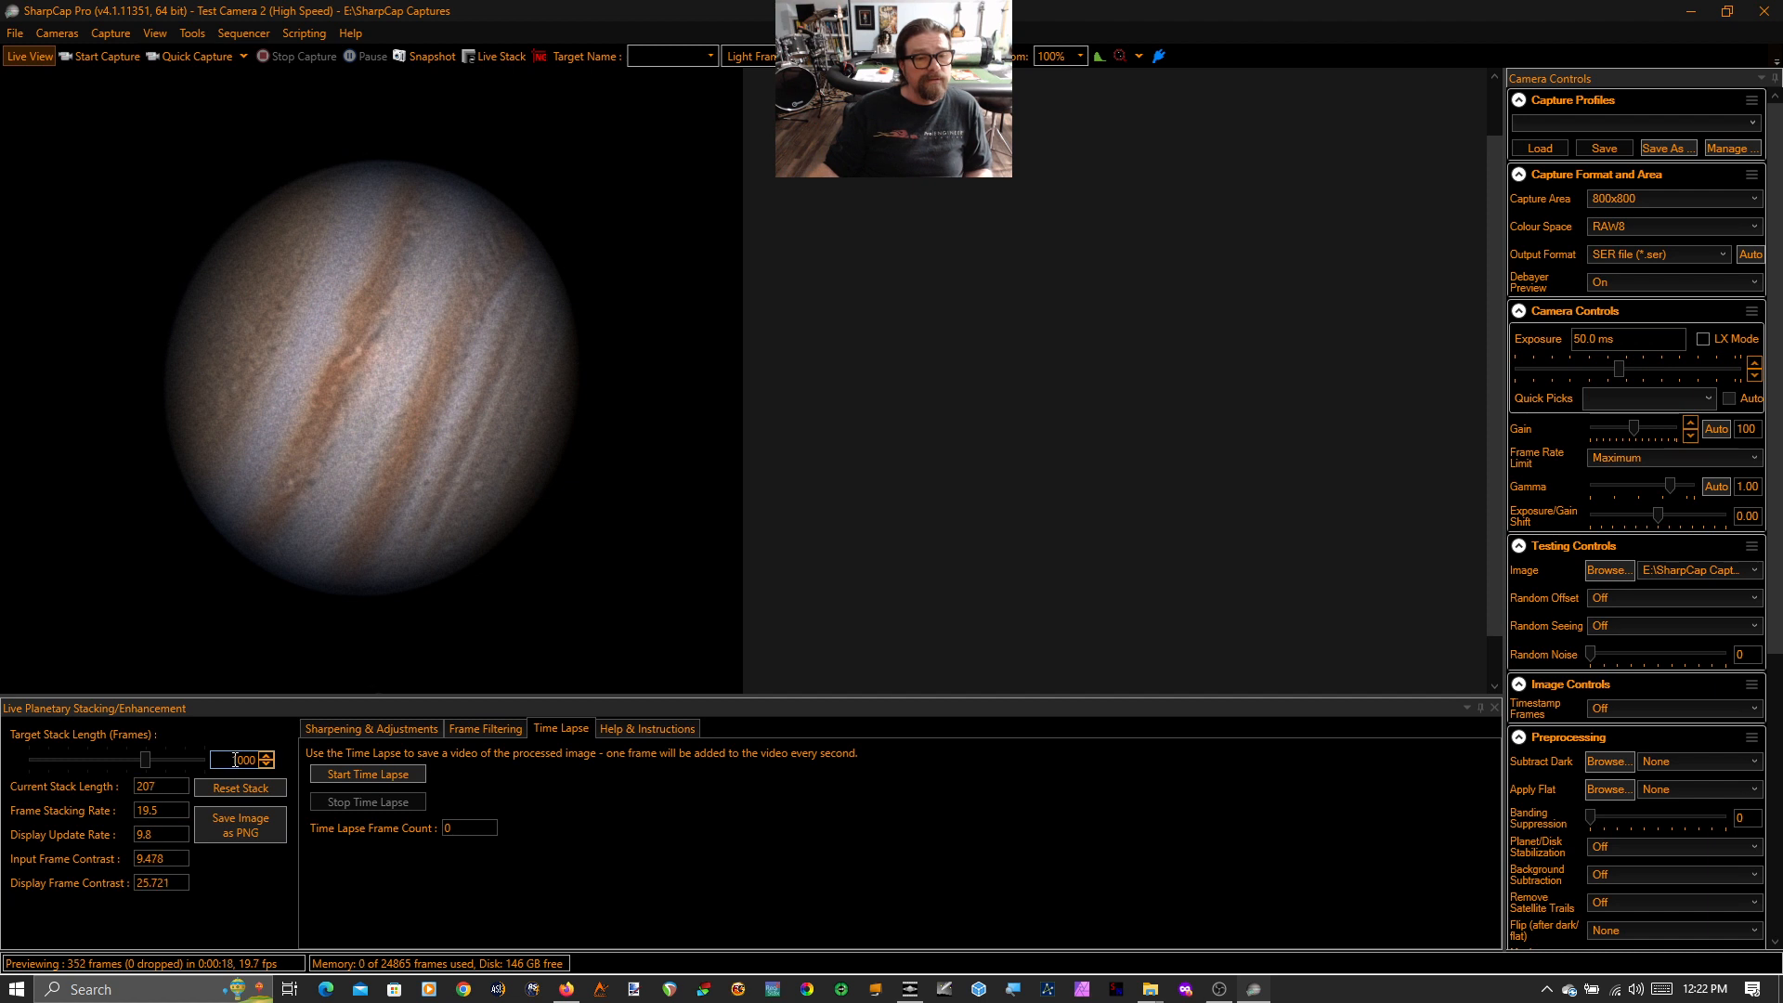
triple_click(236, 760)
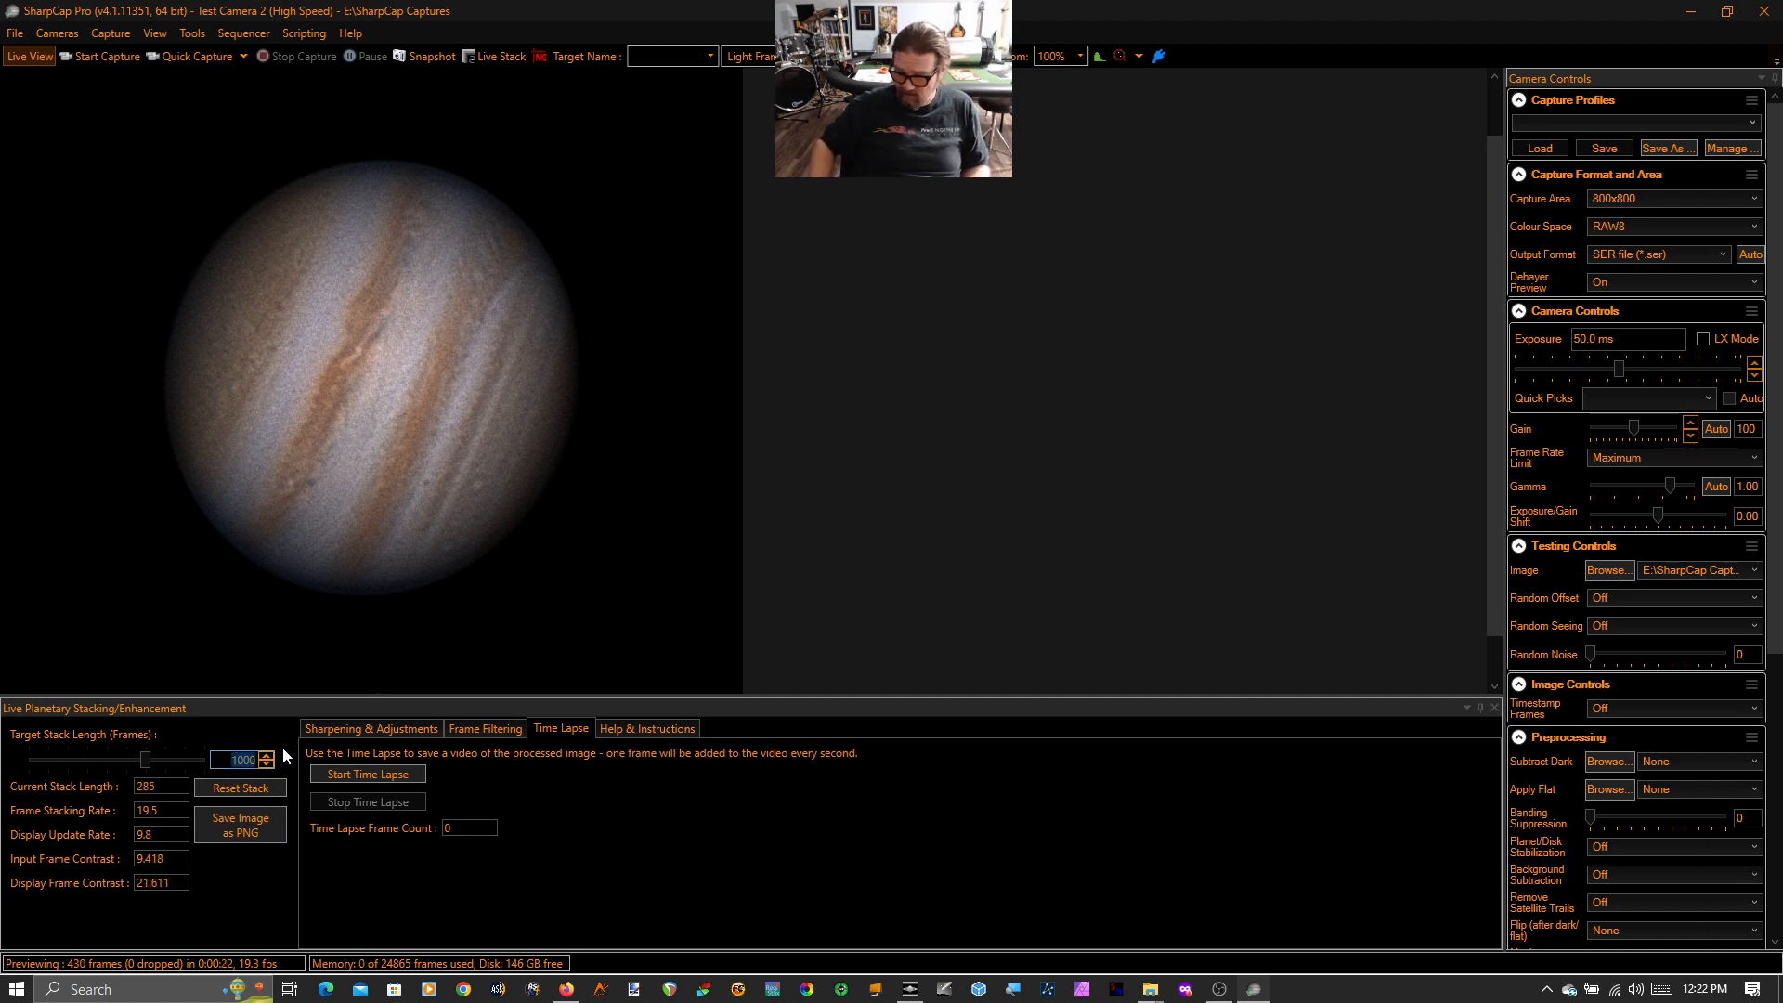
left_click(266, 756)
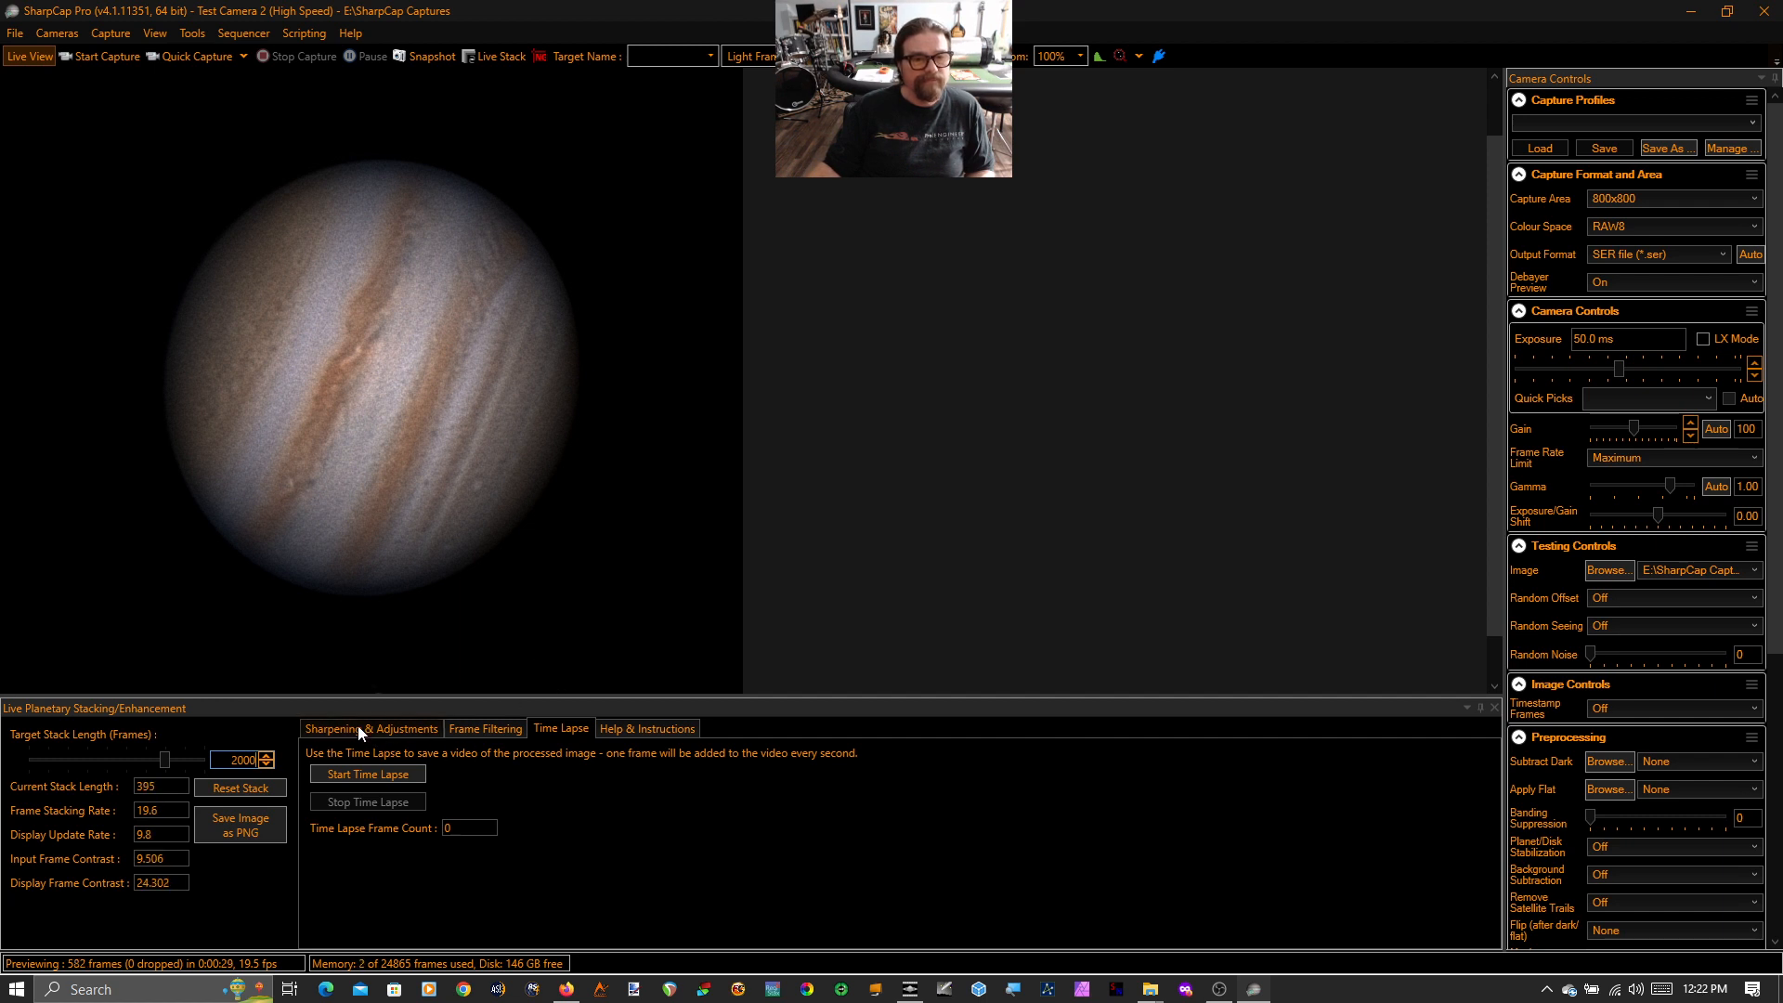
Switch to Sharpening & Adjustments, showing wavelet levels 1–3 at 40.69, 18.53 and 4.09.
left_click(372, 729)
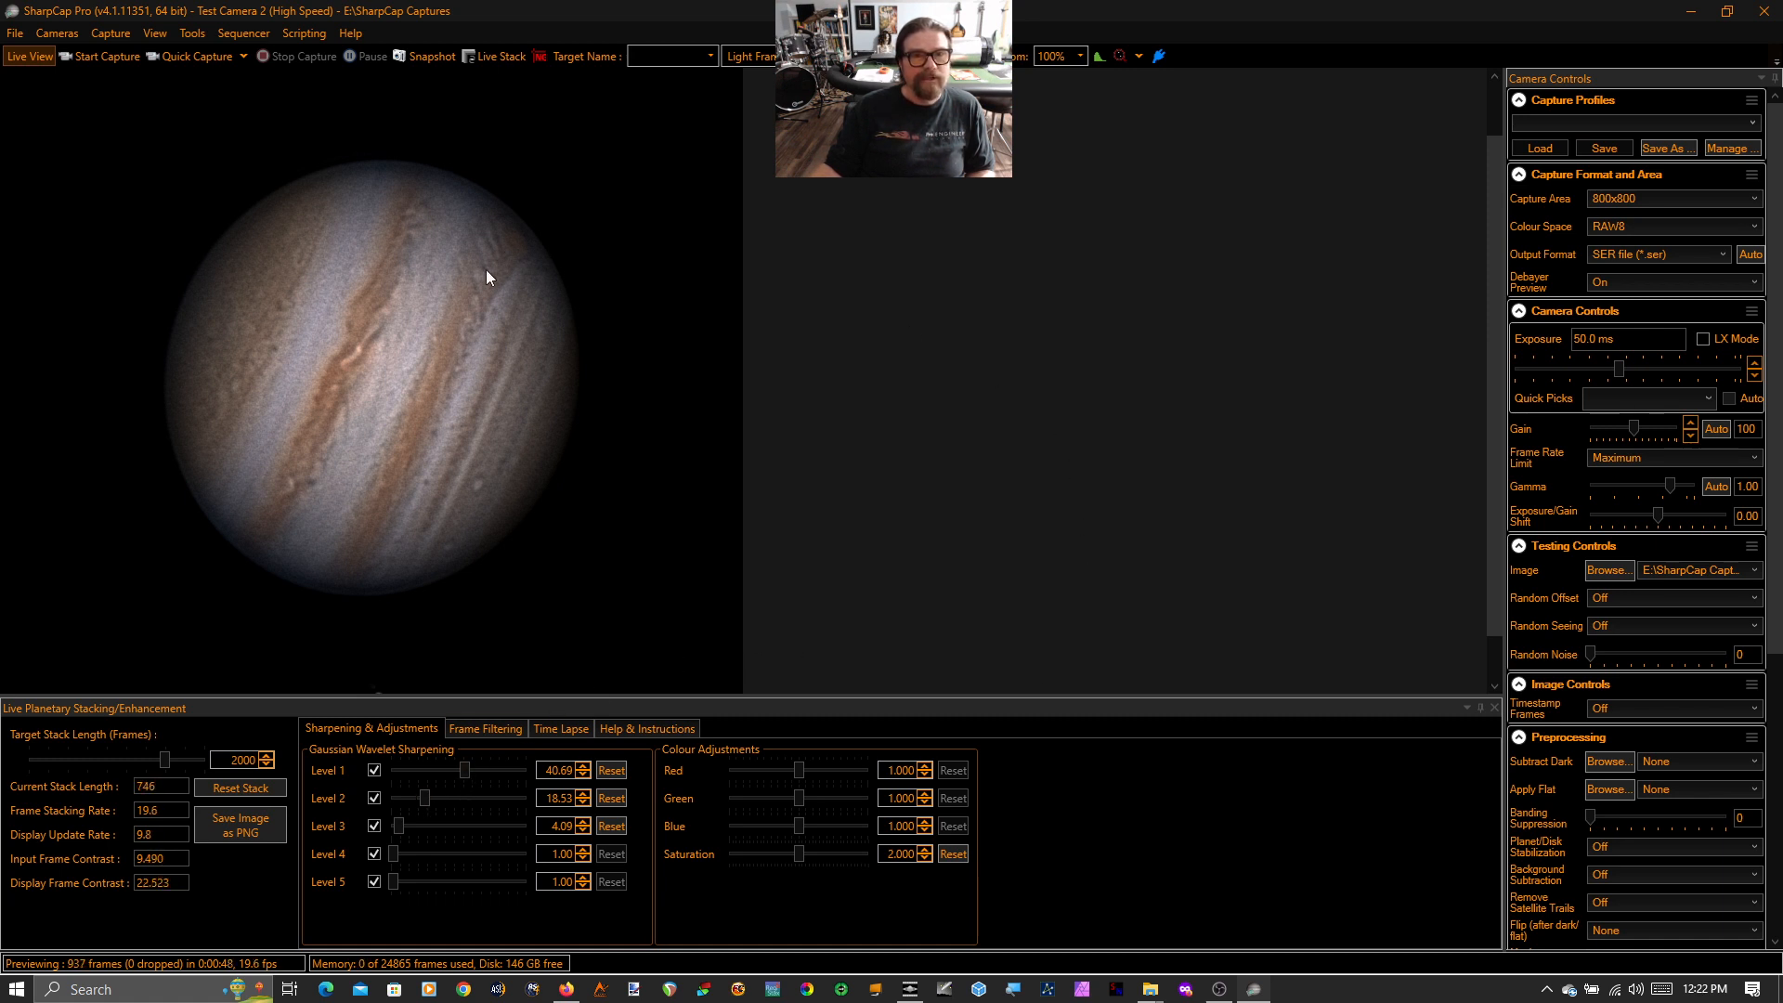
mouse_move(524, 251)
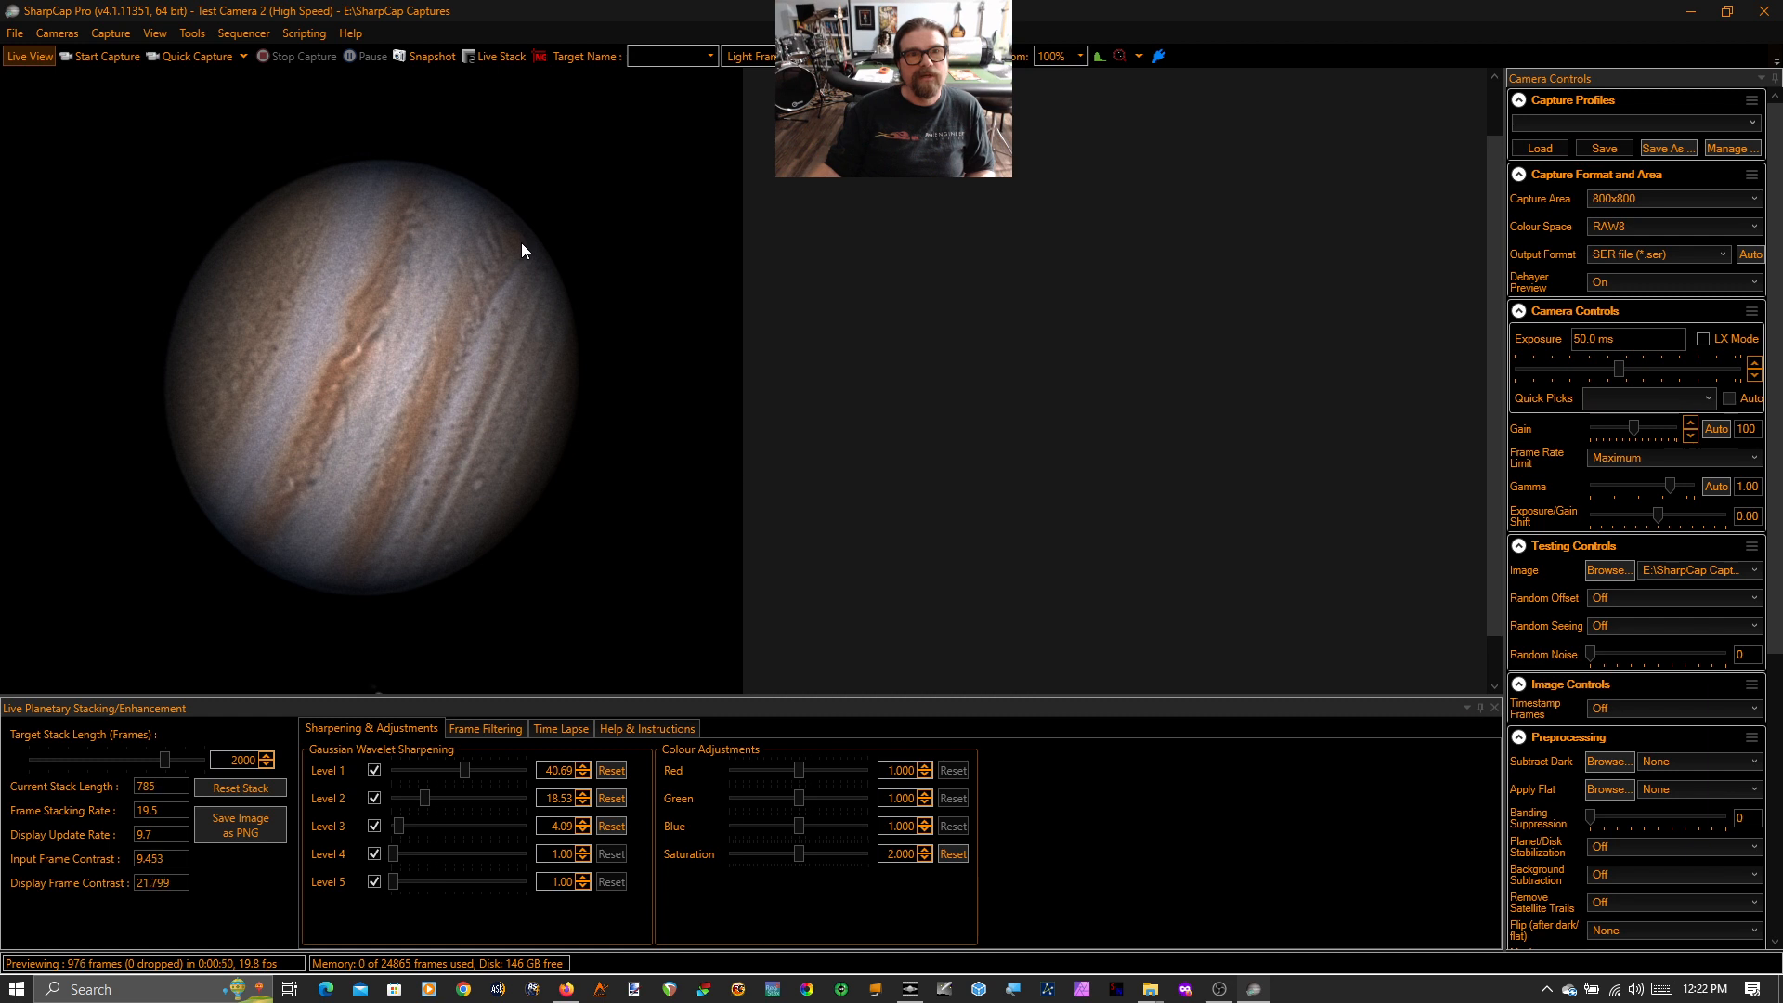
mouse_move(550, 227)
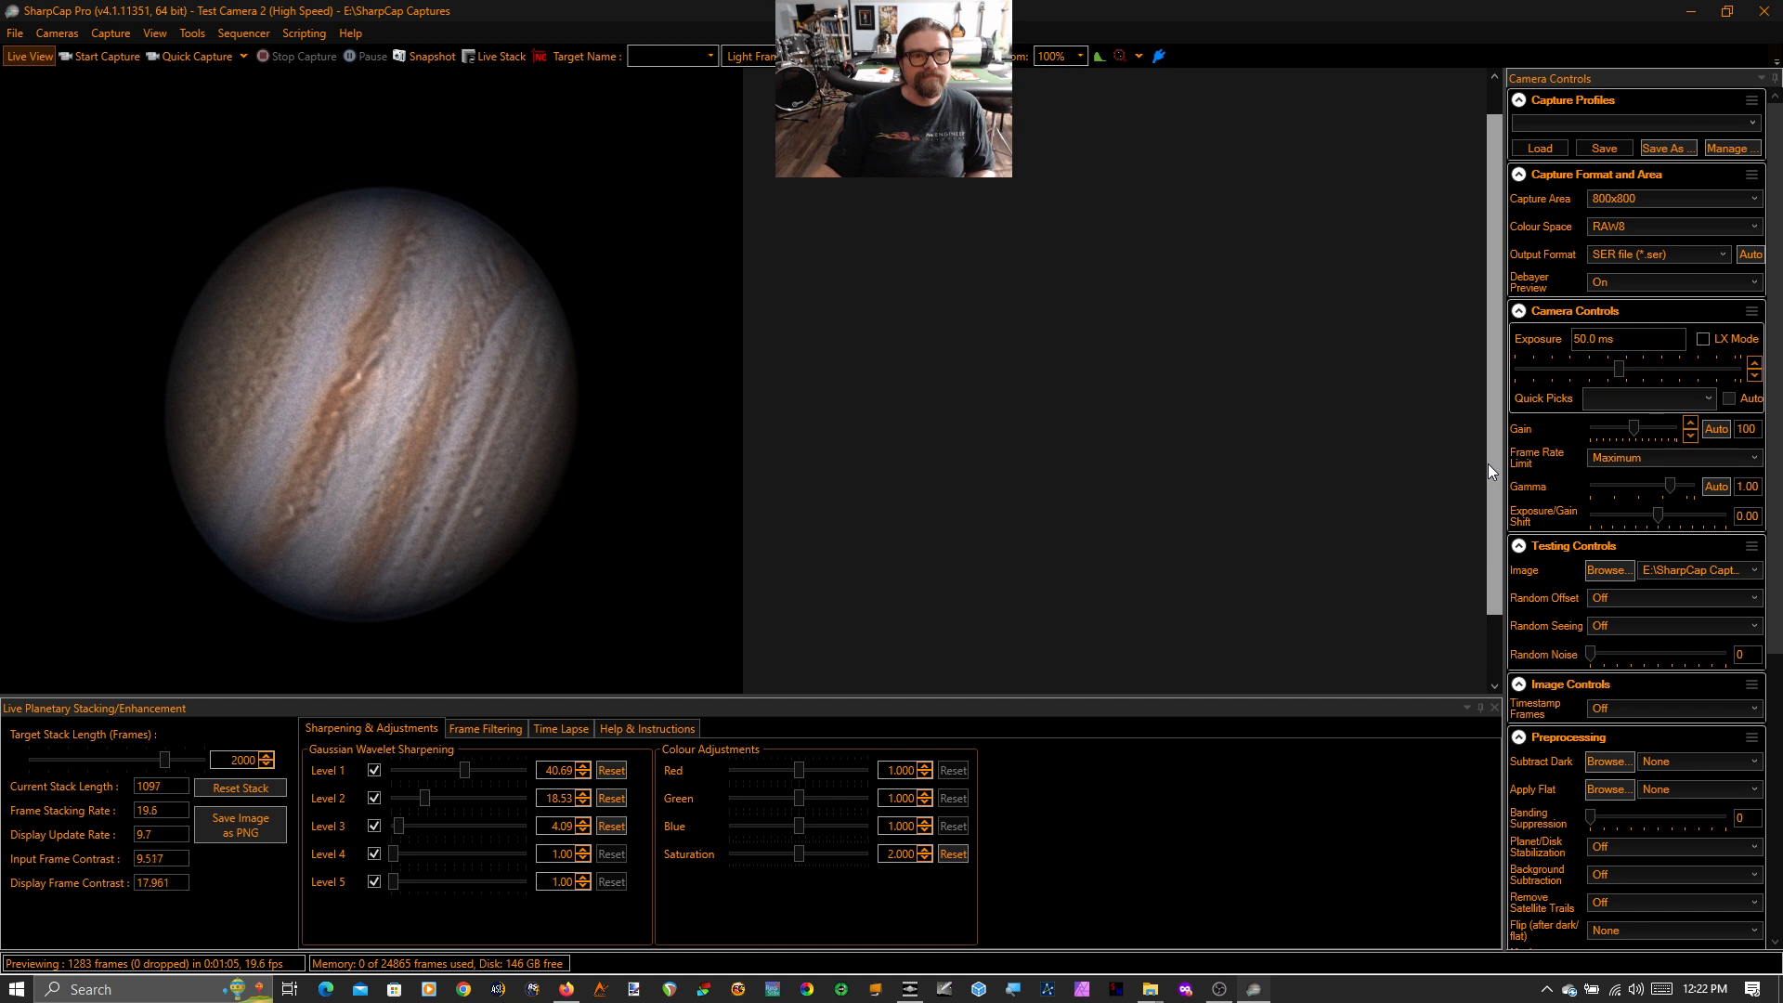
mouse_move(625, 662)
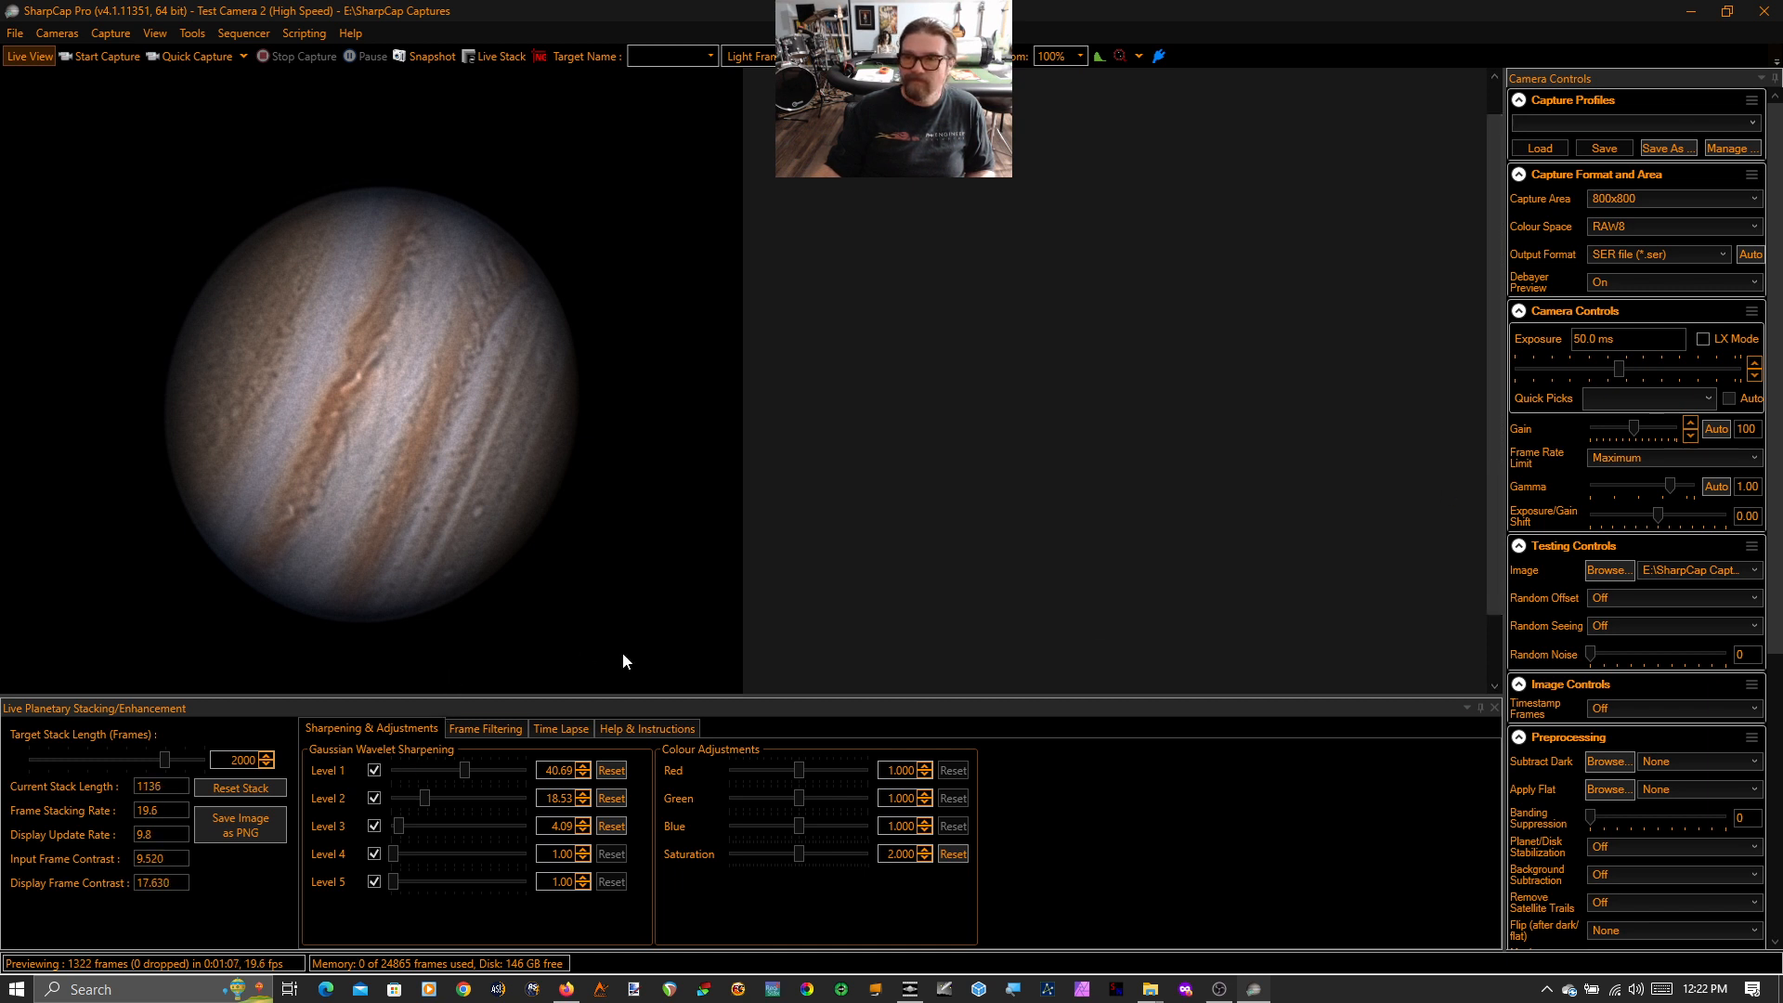
mouse_move(1573, 936)
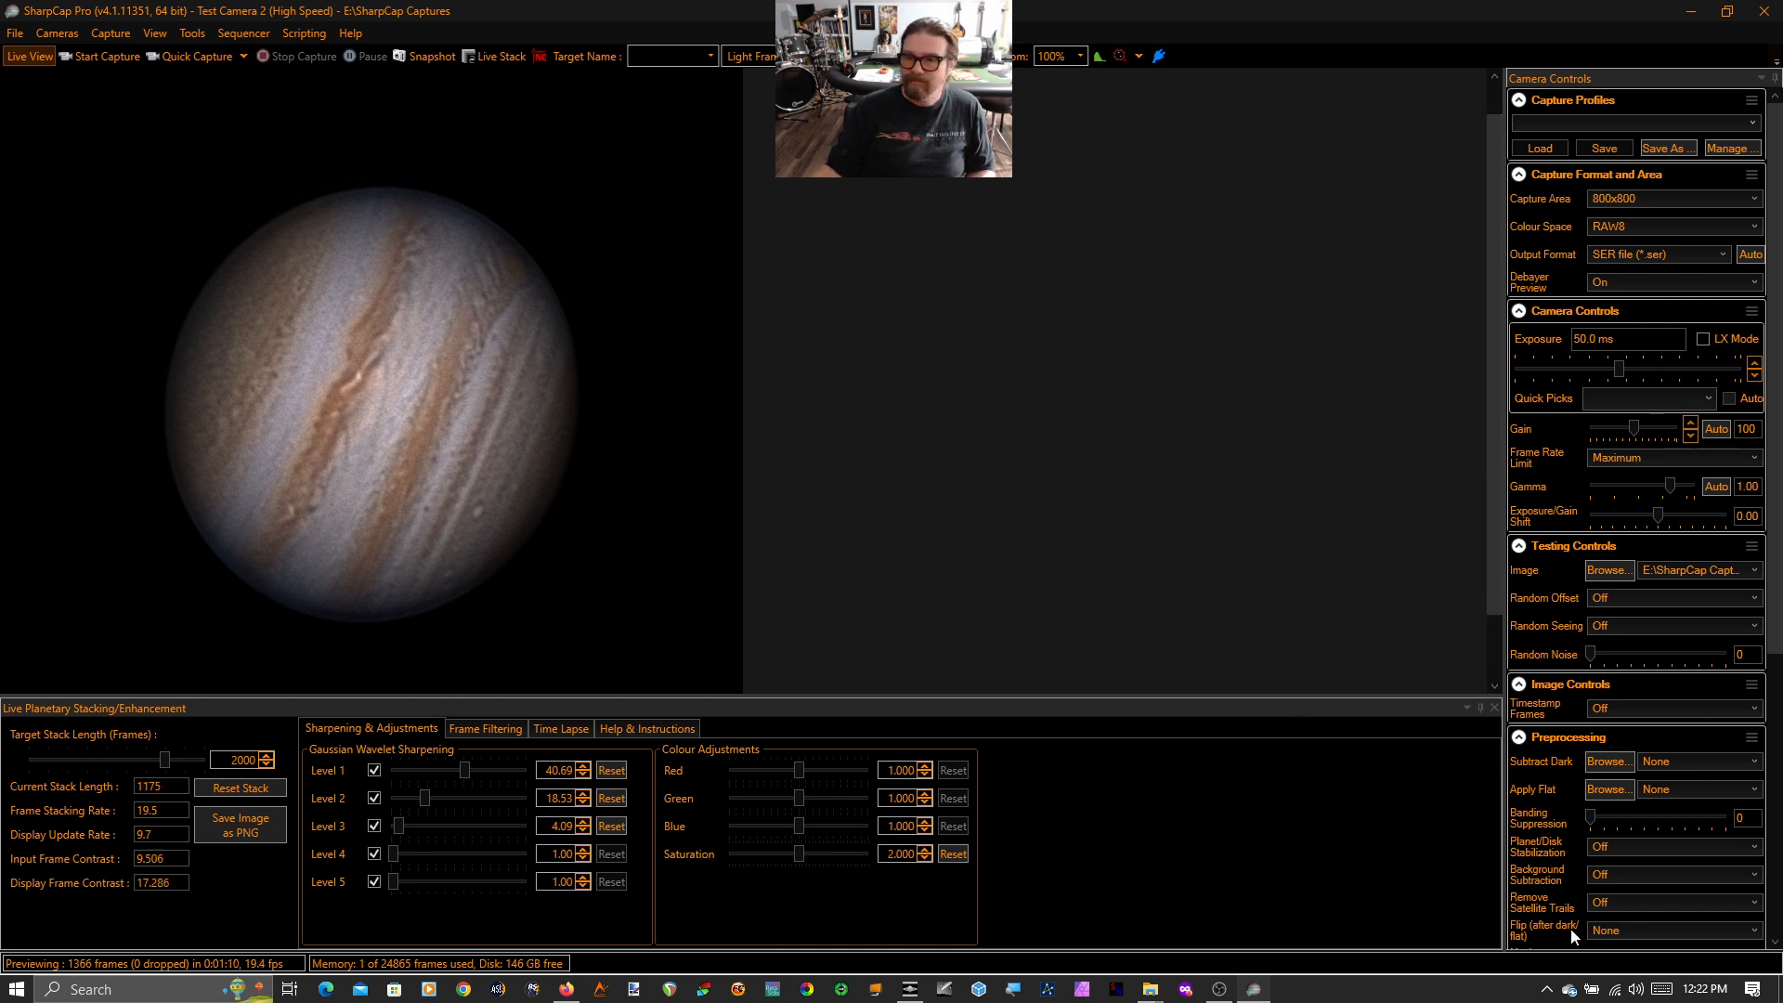